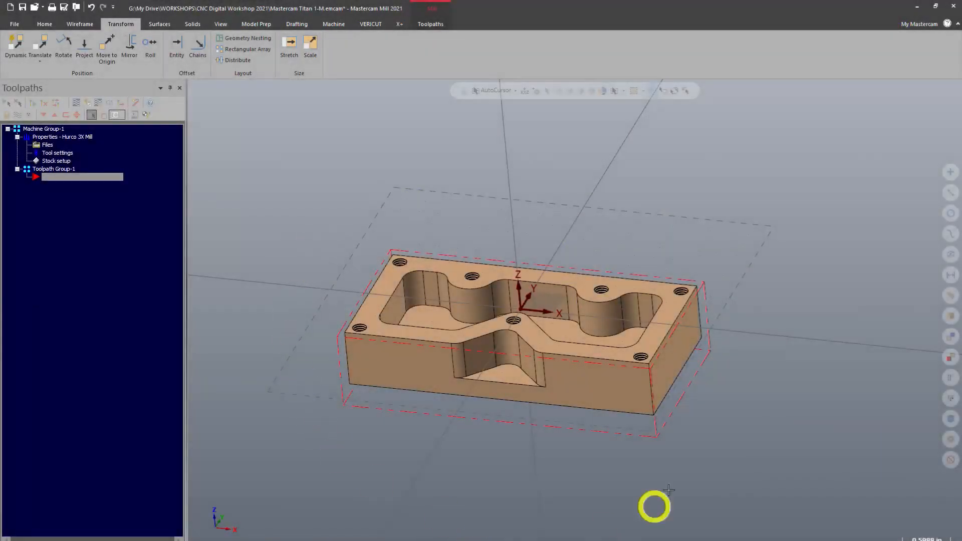
mouse_move(268, 197)
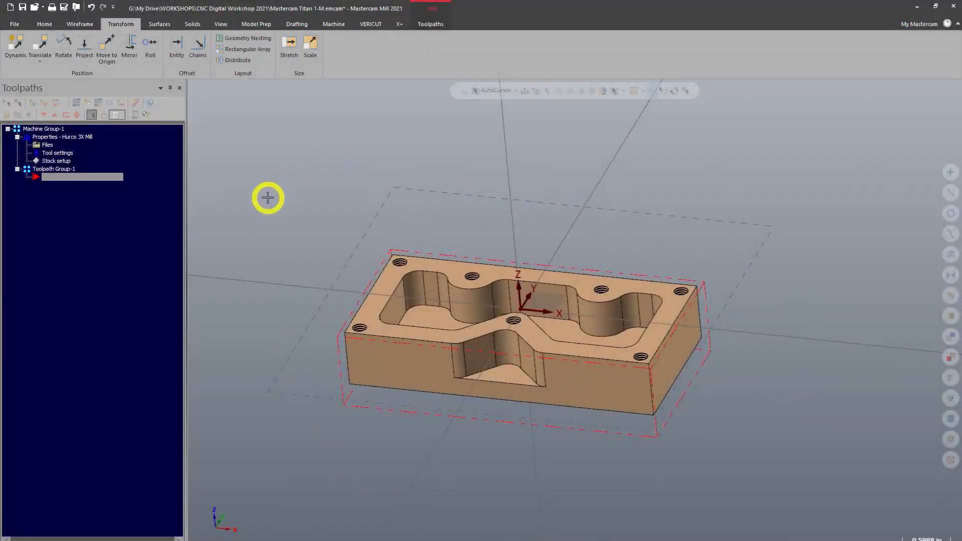
mouse_move(75, 65)
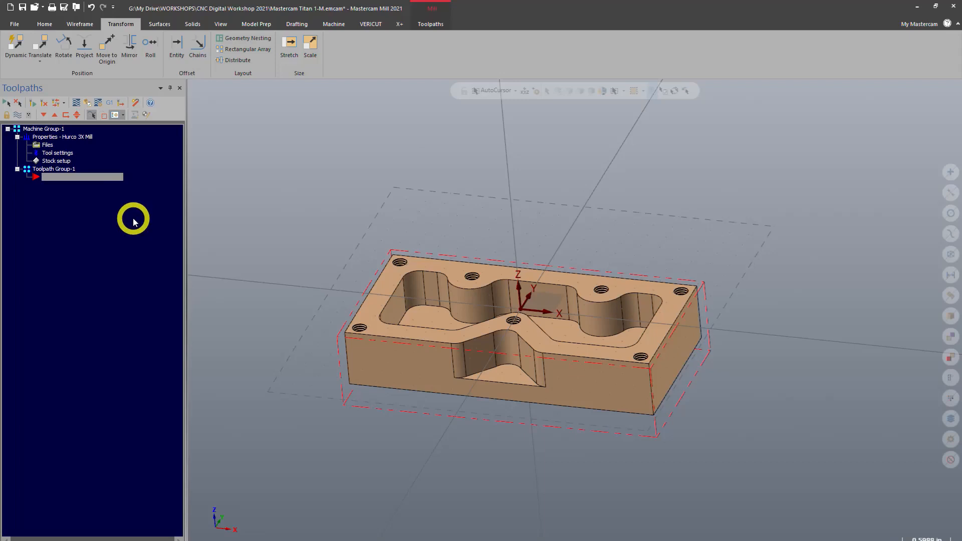
mouse_move(55, 300)
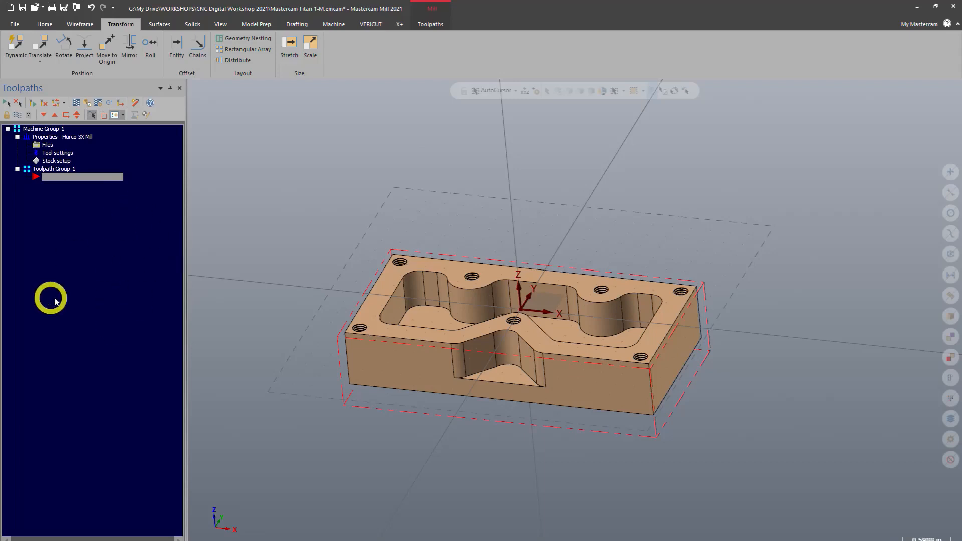
mouse_move(93, 294)
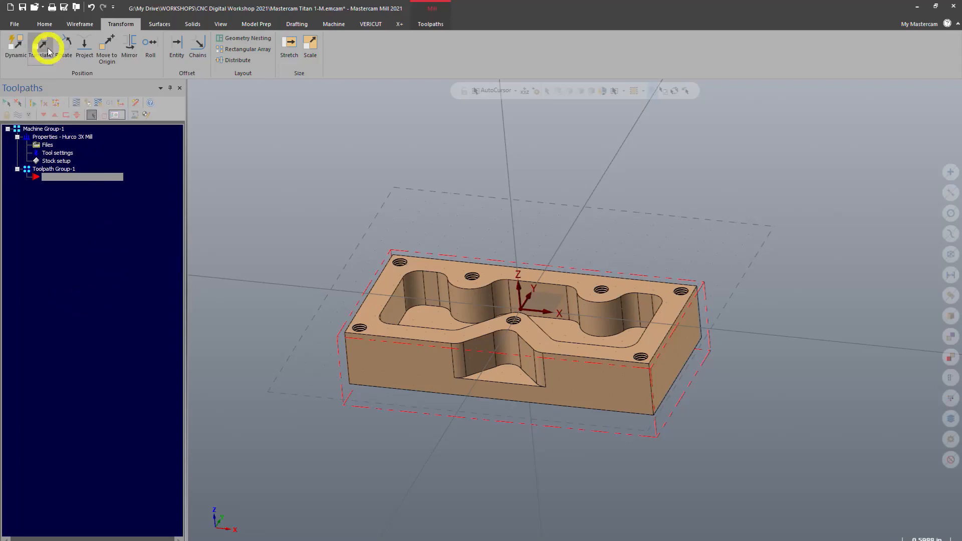
- Set the AutoSave interval to 15 minutes in System Configuration, browse other categories, and accept
click(16, 25)
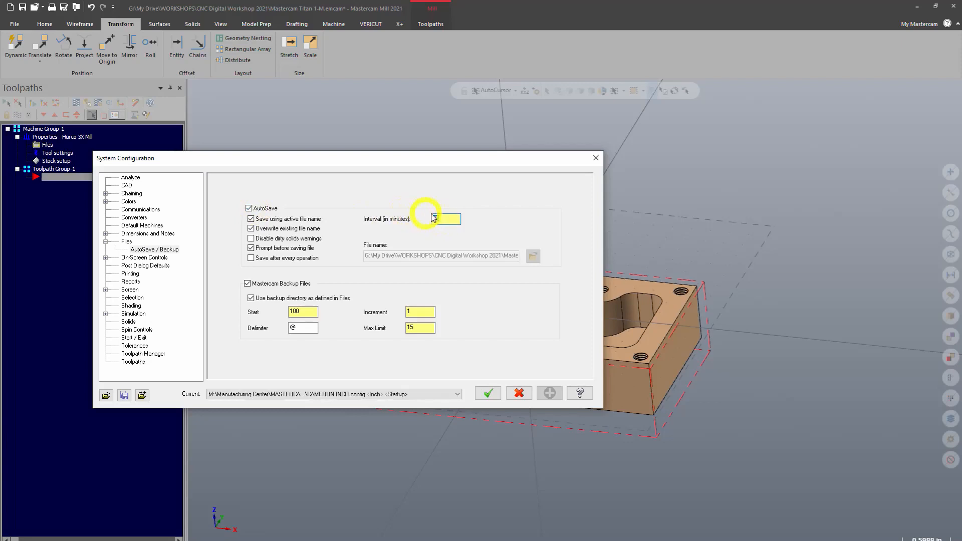
text(15)
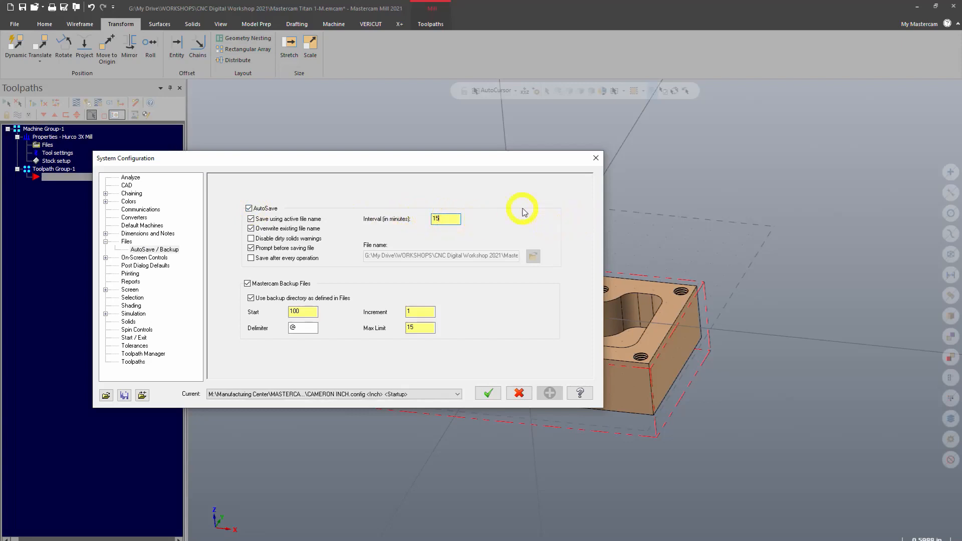
mouse_move(491, 194)
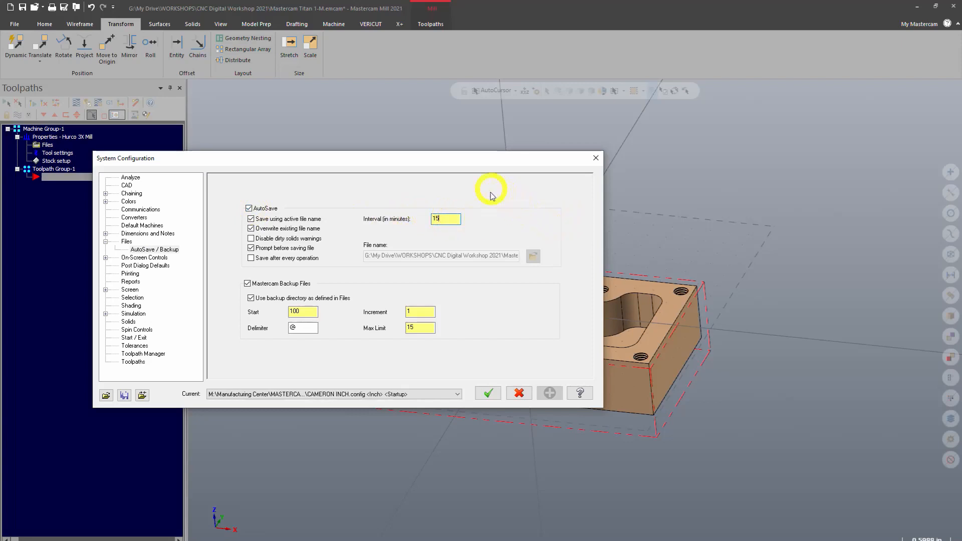
mouse_move(497, 174)
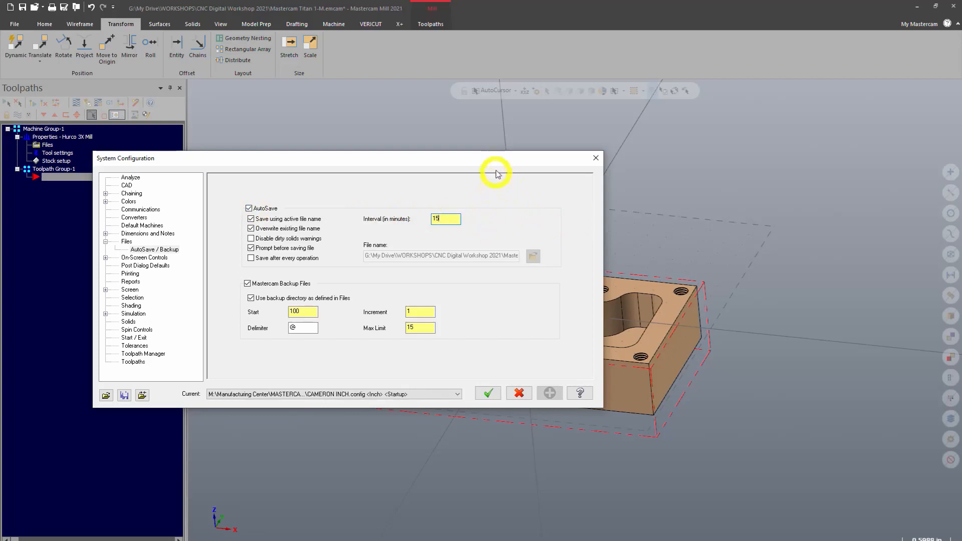
mouse_move(464, 205)
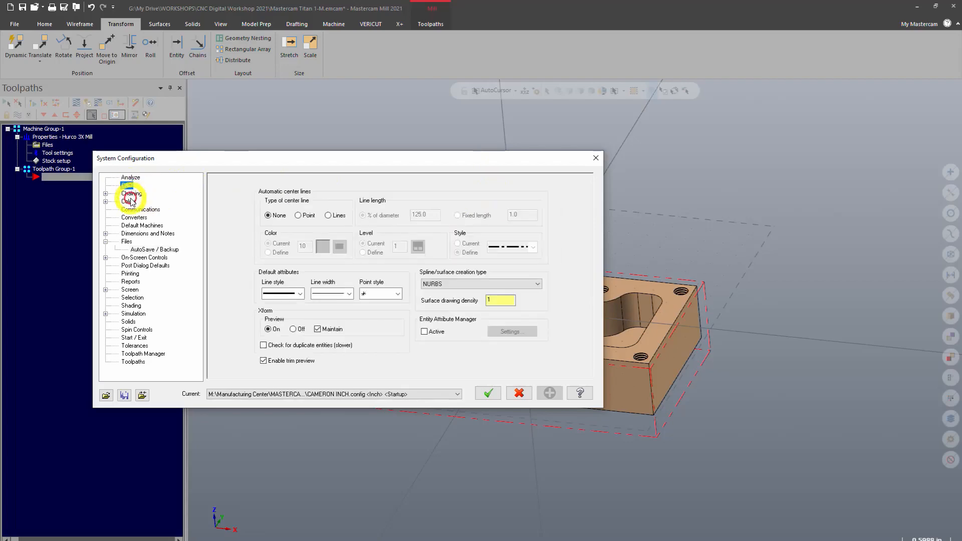
click(141, 209)
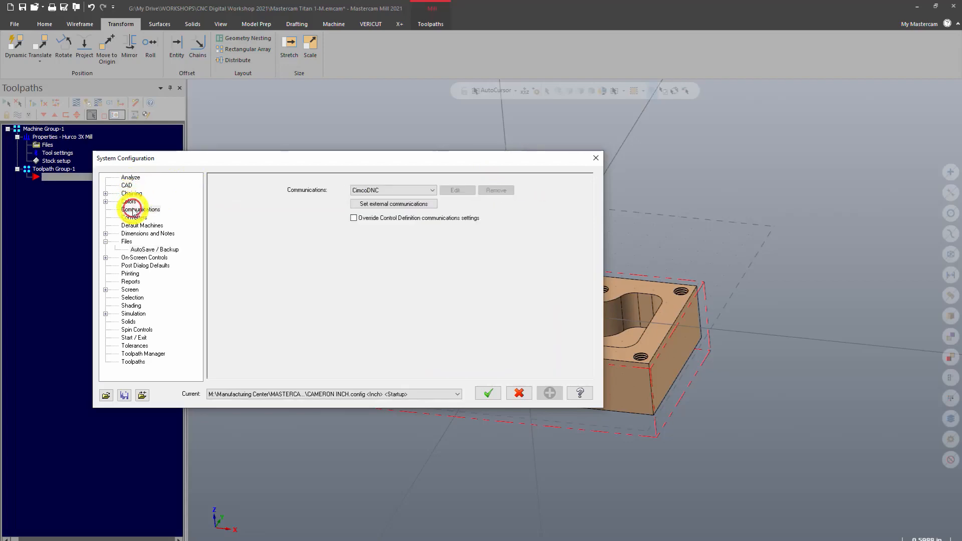
click(142, 225)
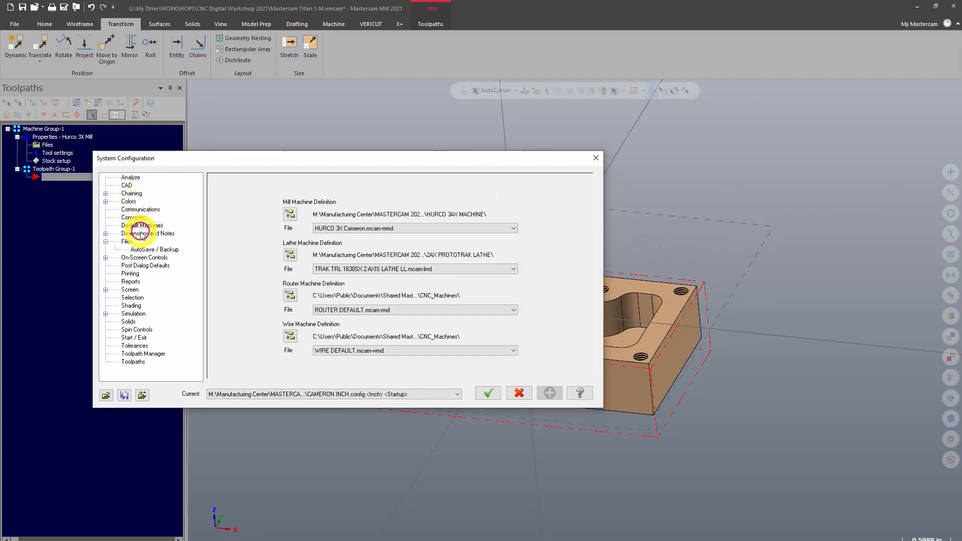
click(125, 241)
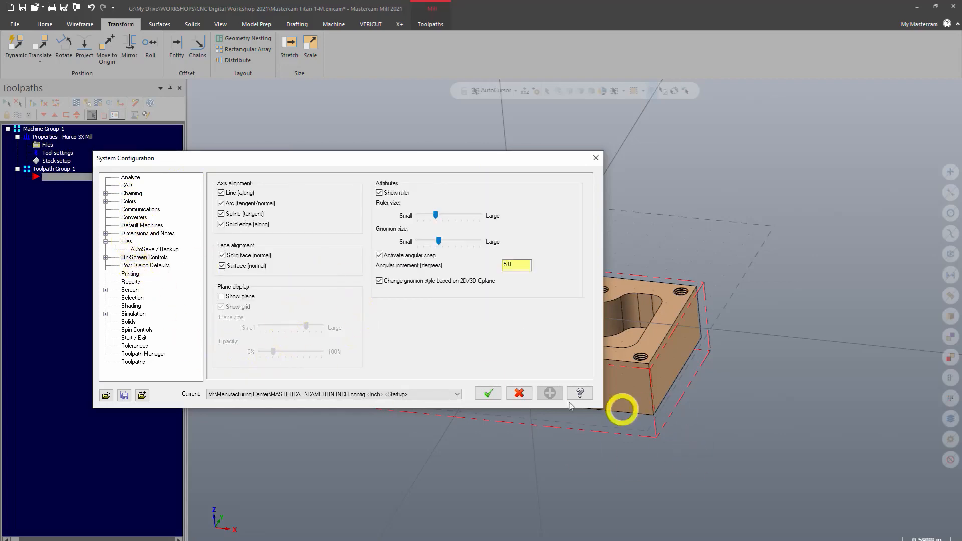
click(488, 393)
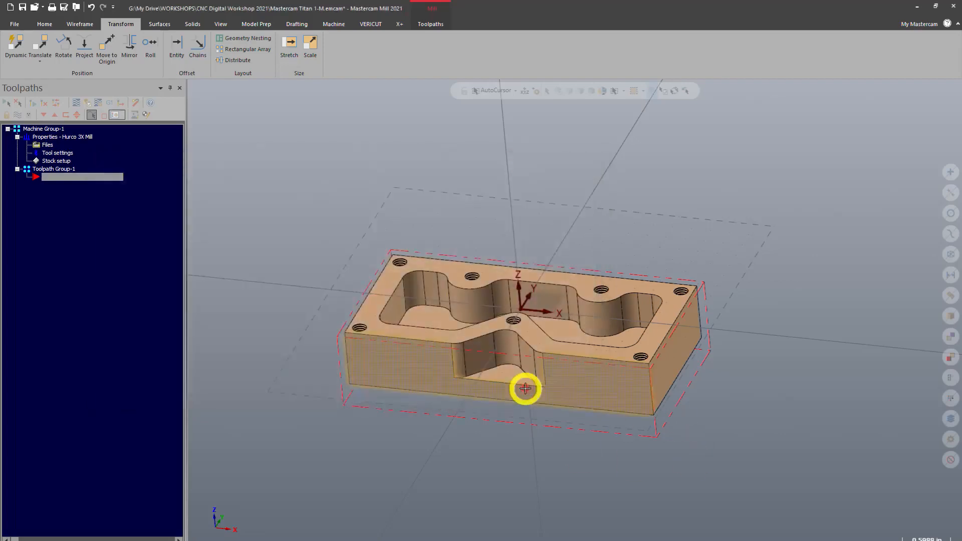
drag(524, 387, 452, 397)
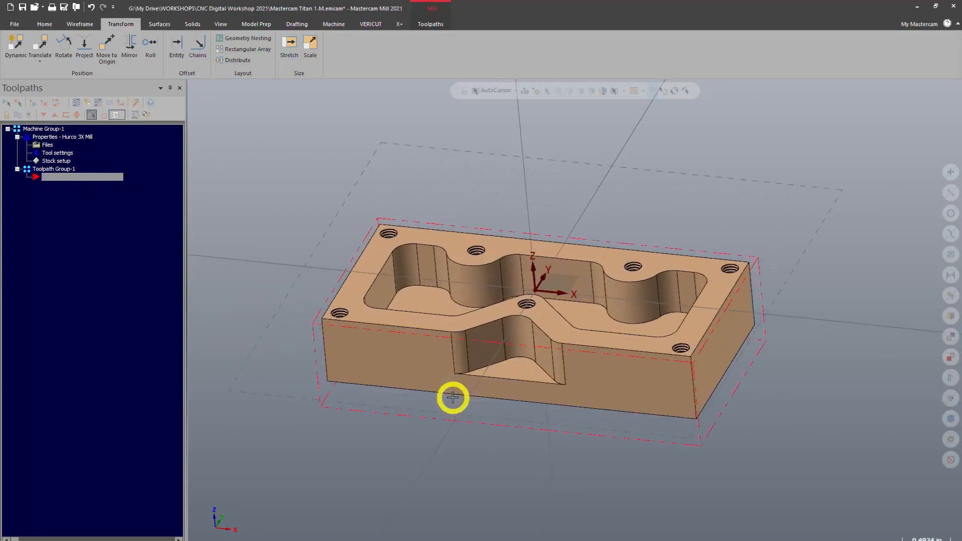
mouse_move(654, 227)
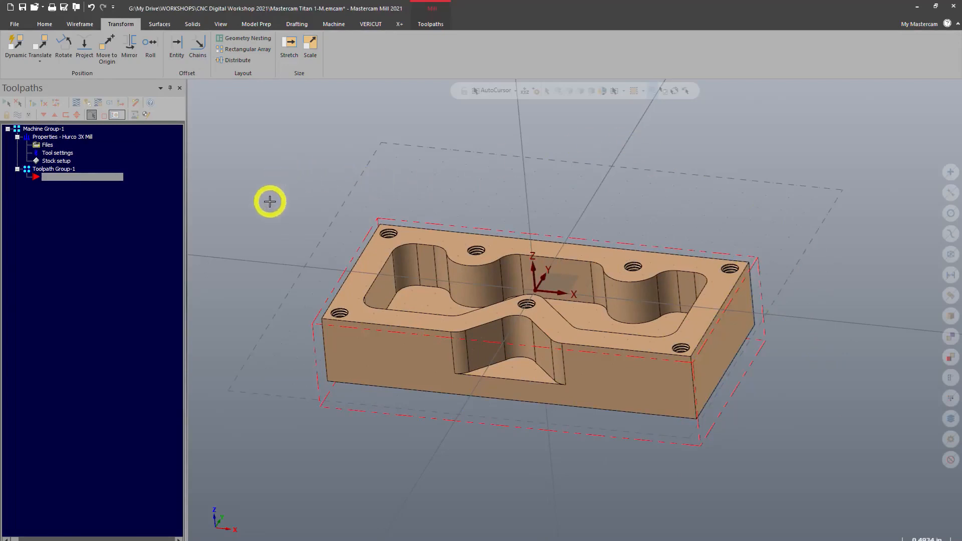
mouse_move(307, 256)
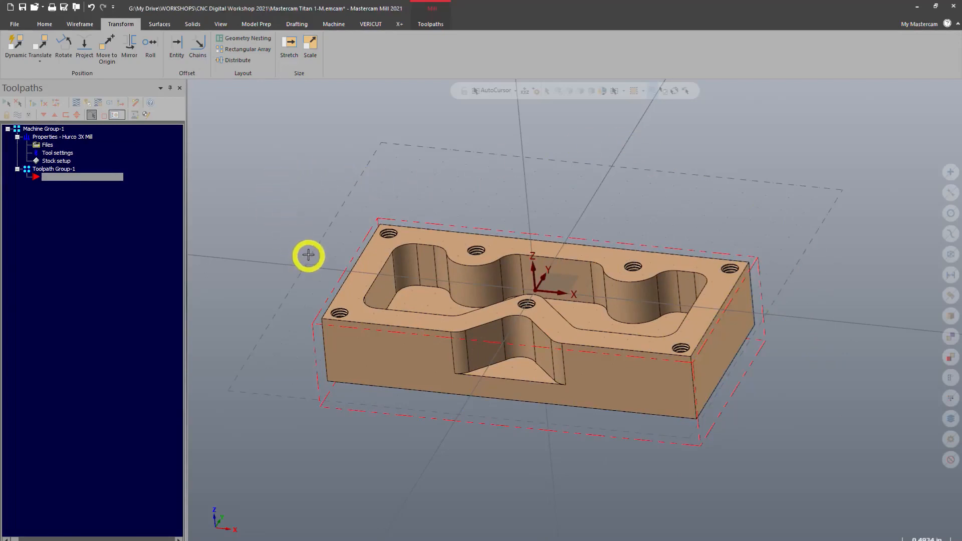
mouse_move(292, 258)
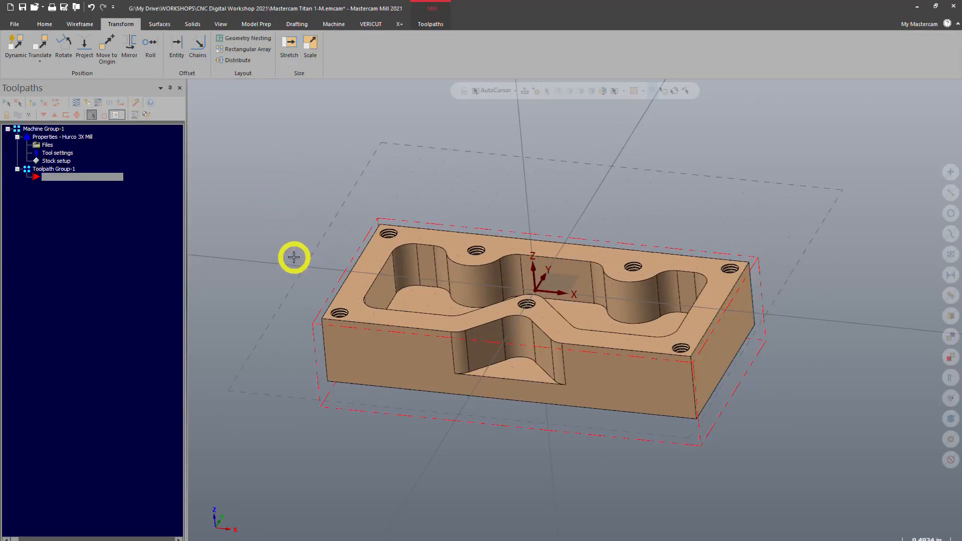
mouse_move(299, 203)
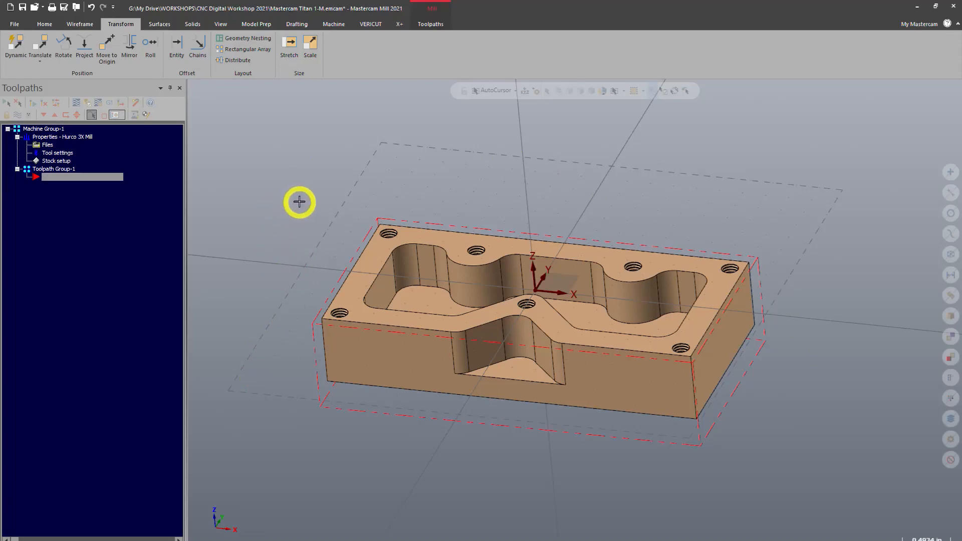
mouse_move(308, 200)
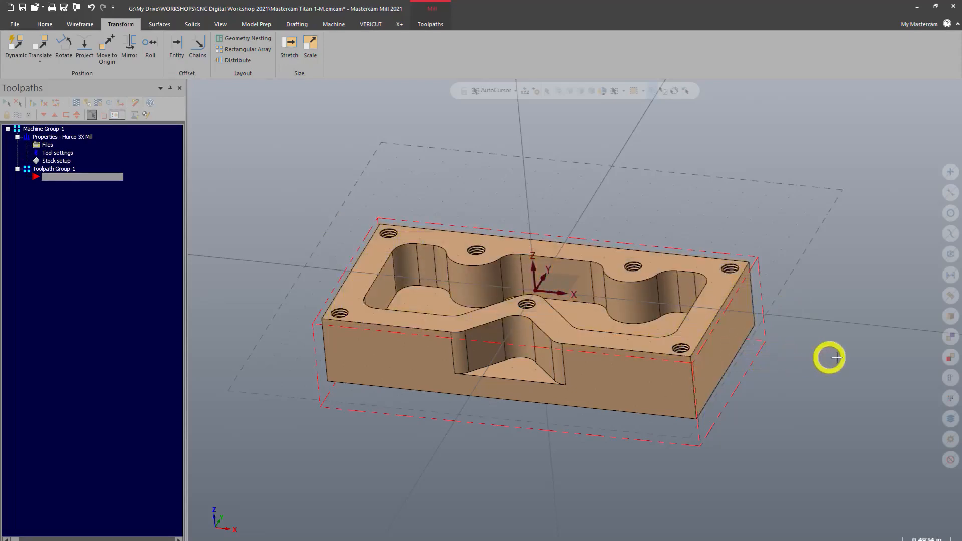
mouse_move(455, 265)
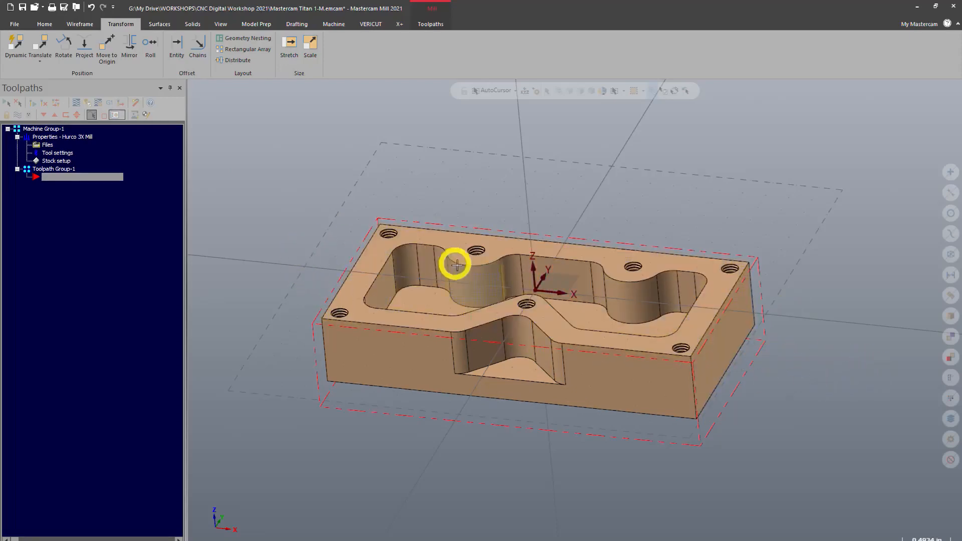
mouse_move(308, 196)
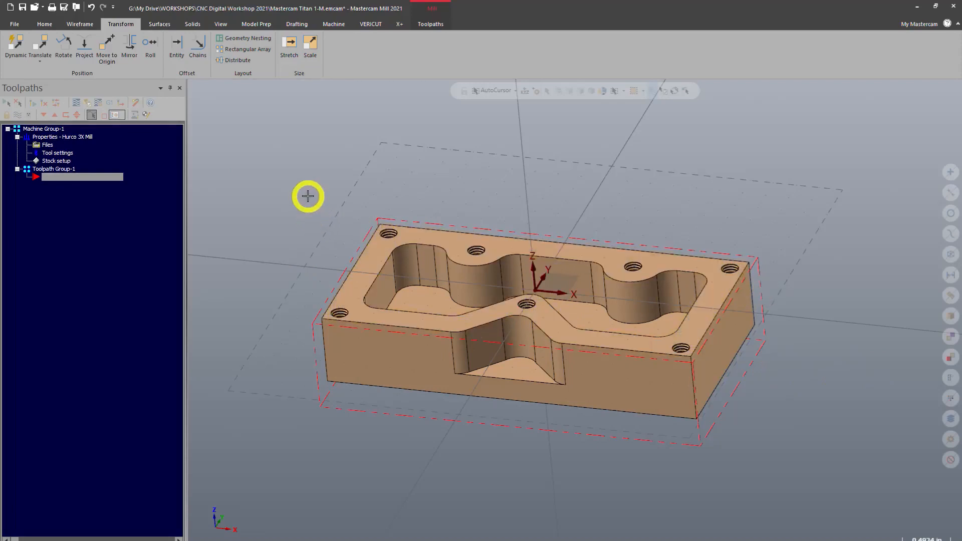
mouse_move(308, 199)
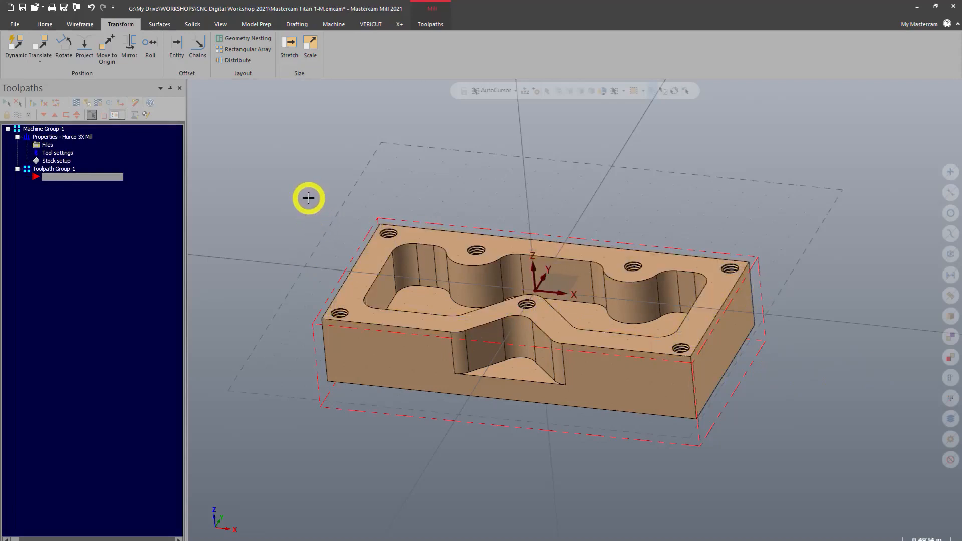
mouse_move(328, 164)
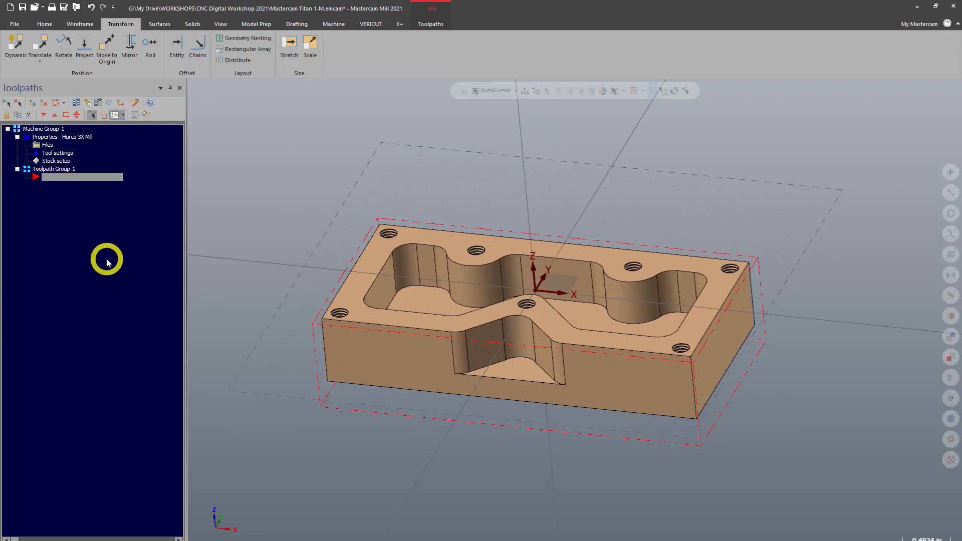
mouse_move(135, 119)
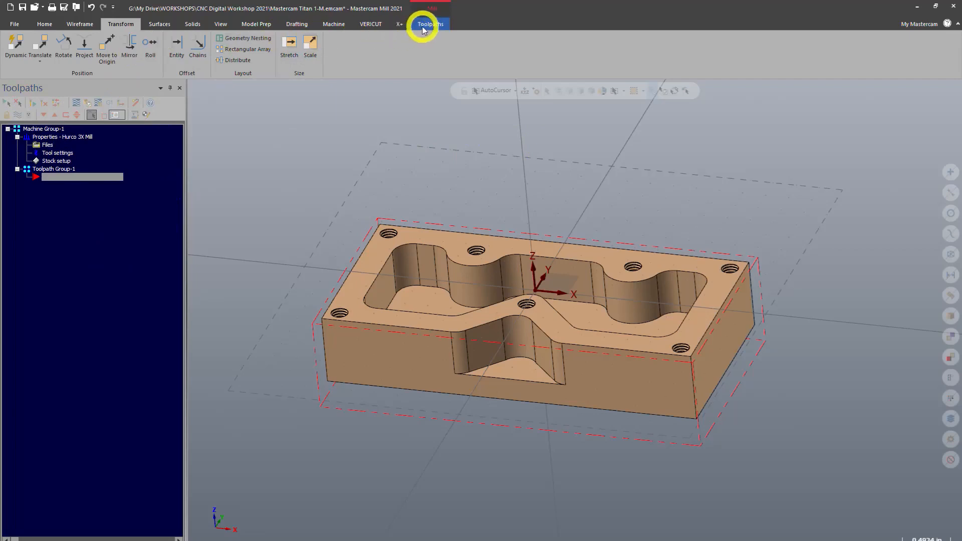
- Expand the 2D toolpath gallery on the Toolpaths tab to show all milling, hole-making and manual types
click(431, 24)
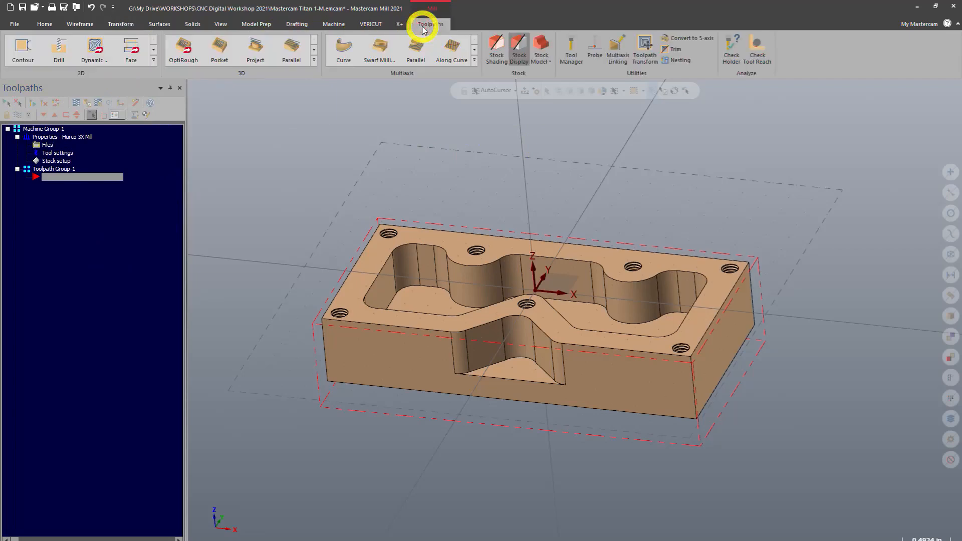
mouse_move(57, 63)
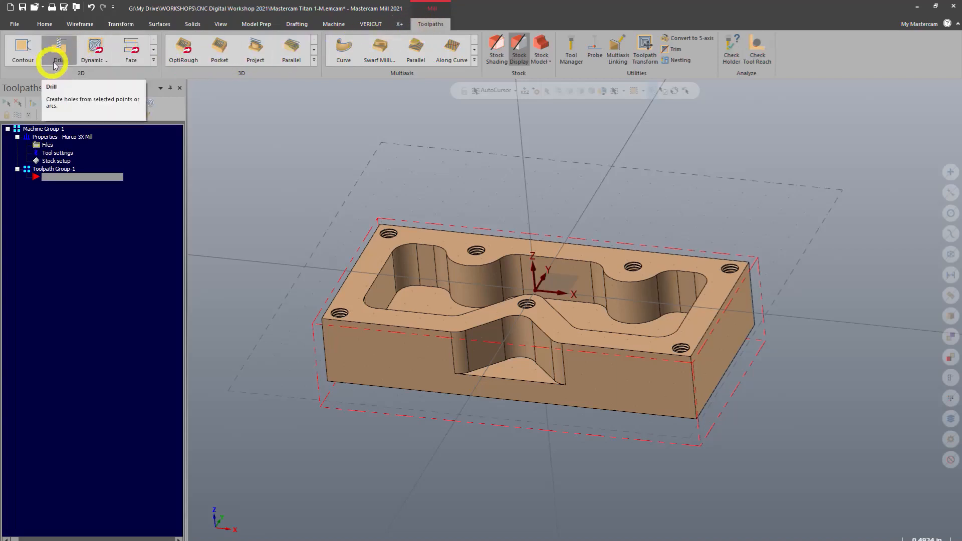
mouse_move(429, 78)
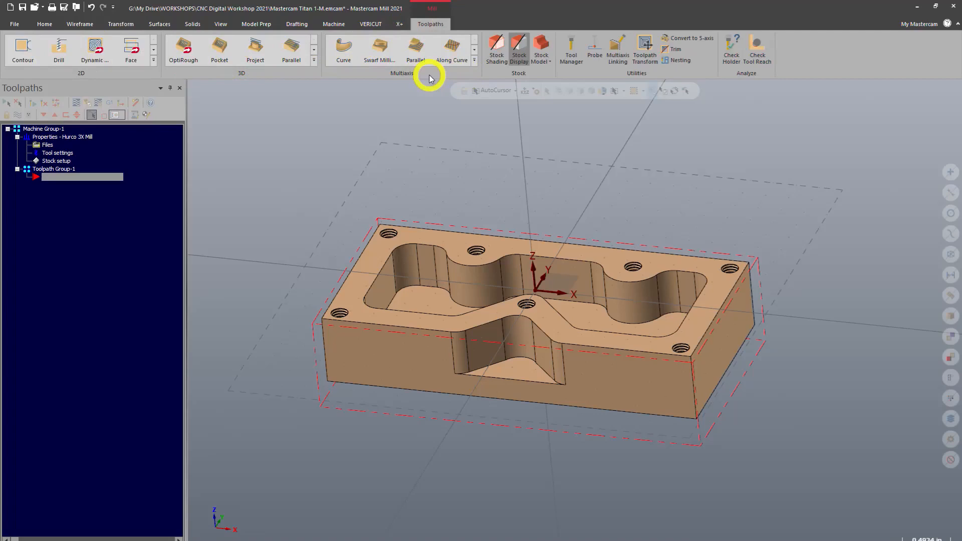
mouse_move(252, 65)
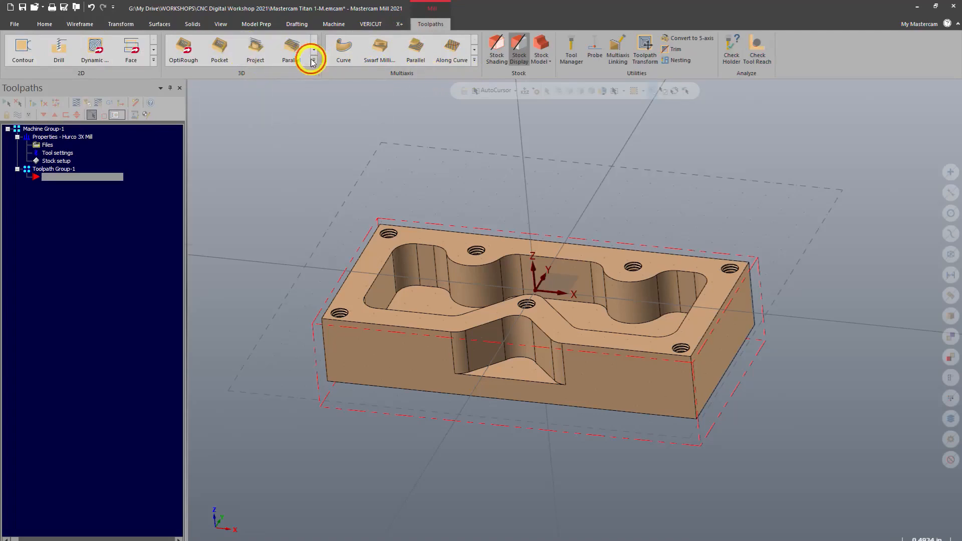
click(312, 60)
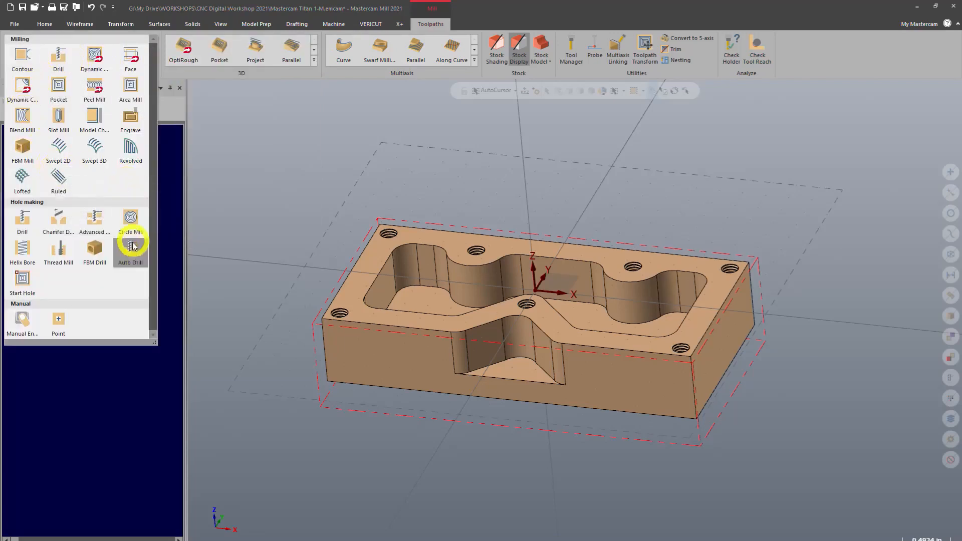
mouse_move(94, 149)
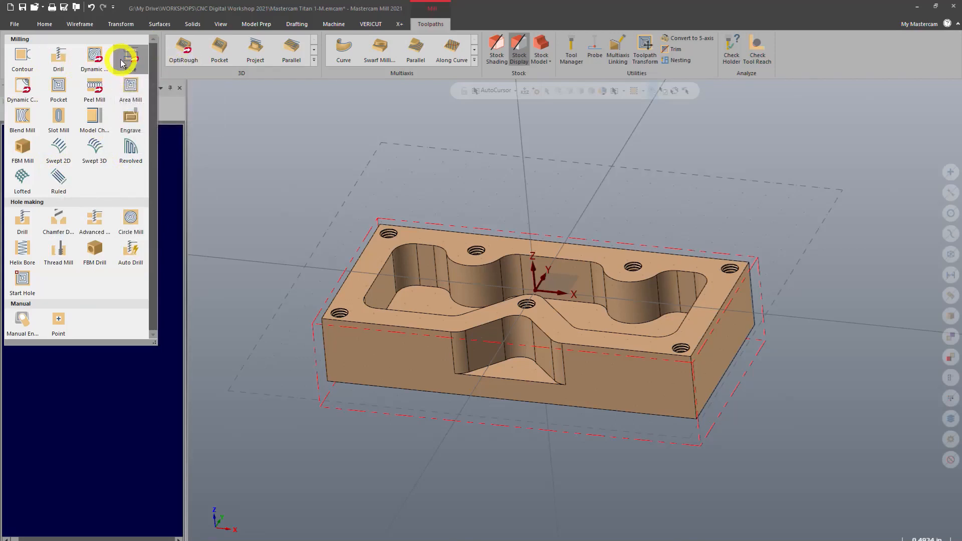
mouse_move(132, 61)
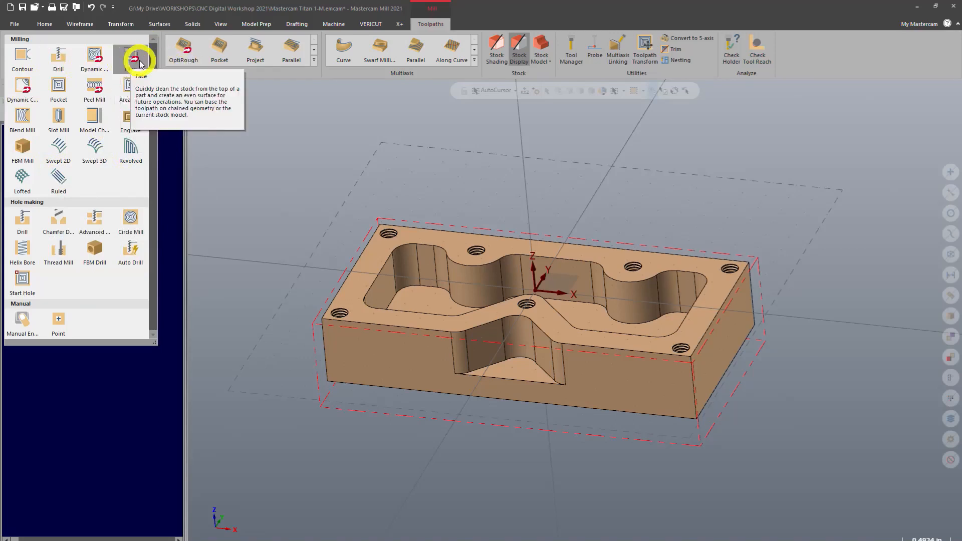
- Start a Face toolpath and accept the default NC file name Mastercam Titan 1-M
click(134, 60)
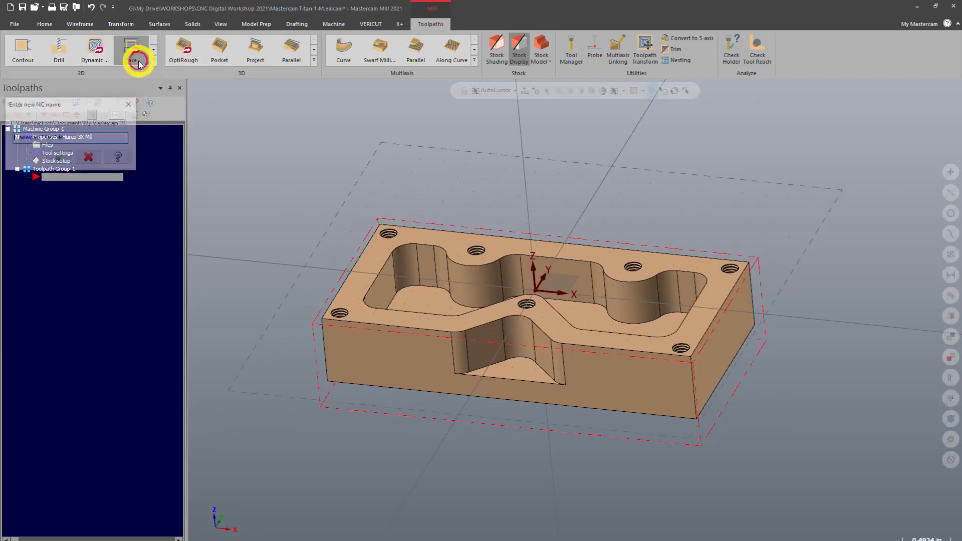
click(136, 49)
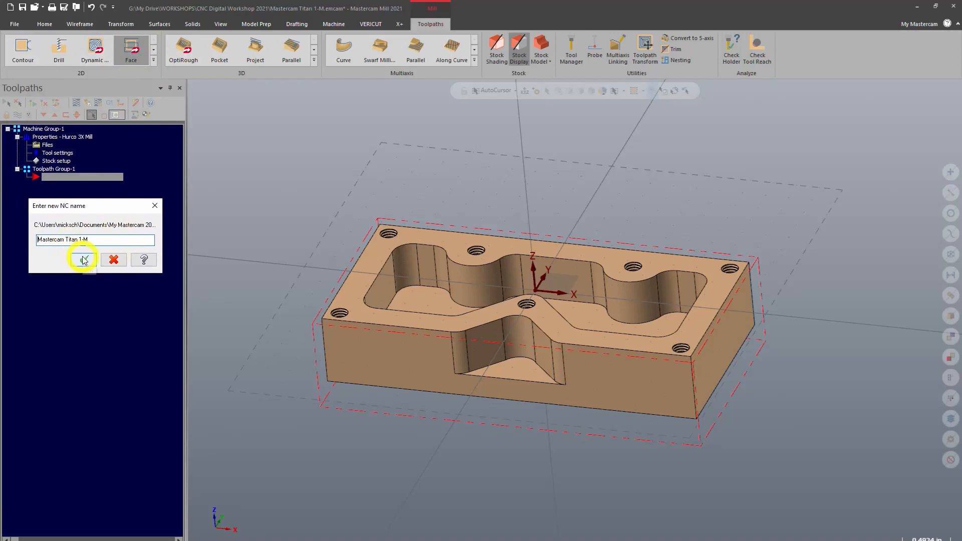
click(82, 258)
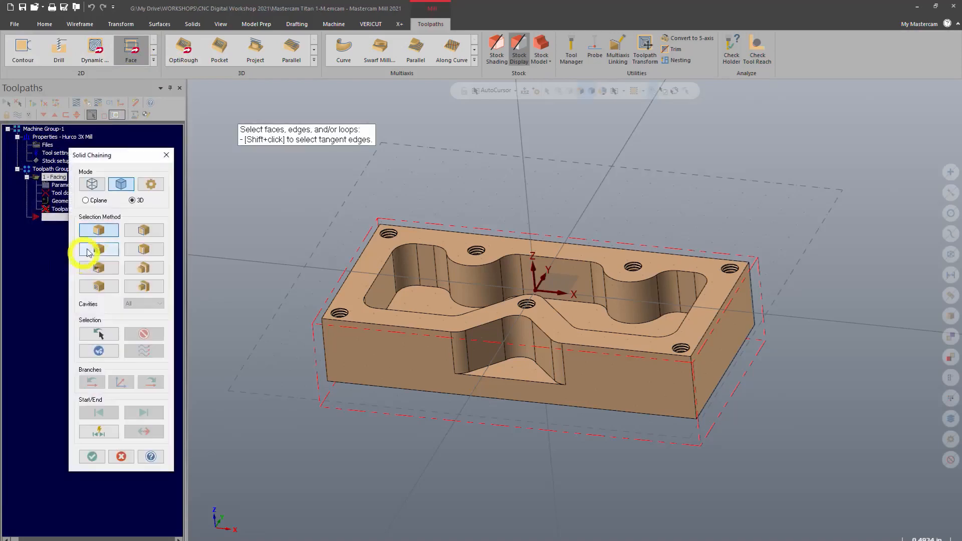
drag(118, 155, 199, 198)
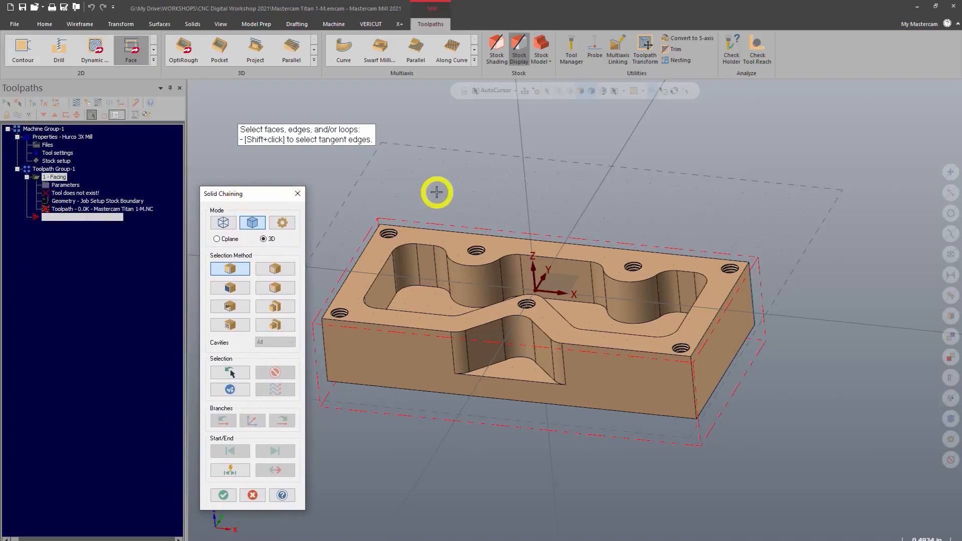
mouse_move(433, 189)
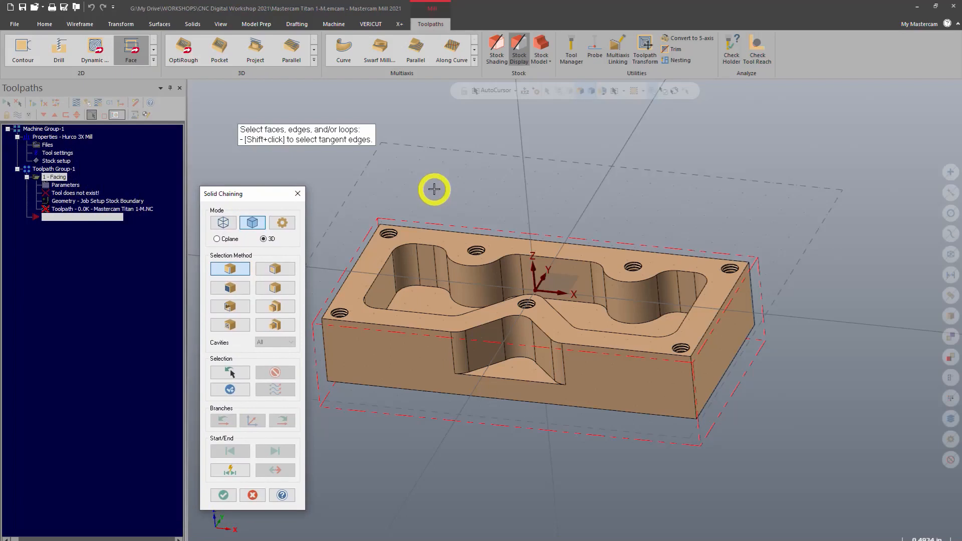
mouse_move(437, 172)
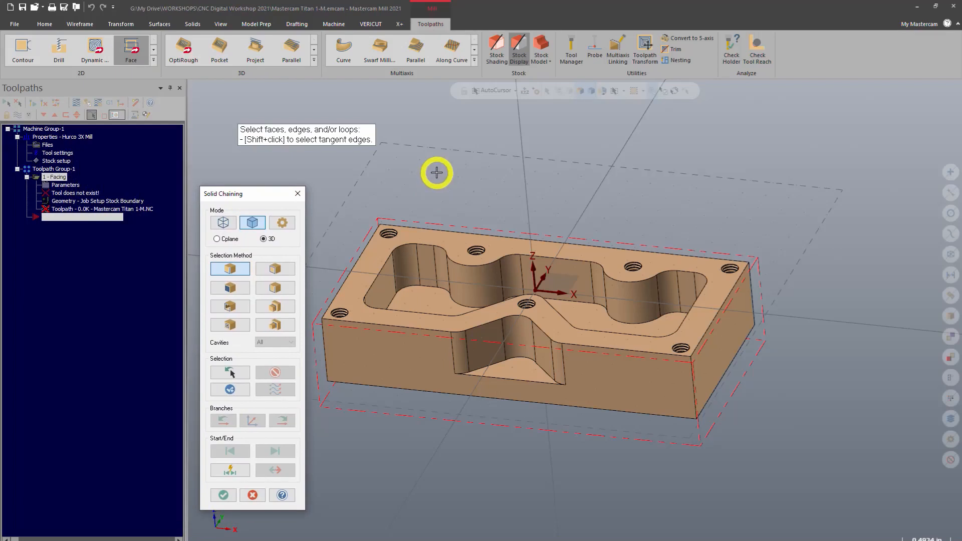
mouse_move(416, 175)
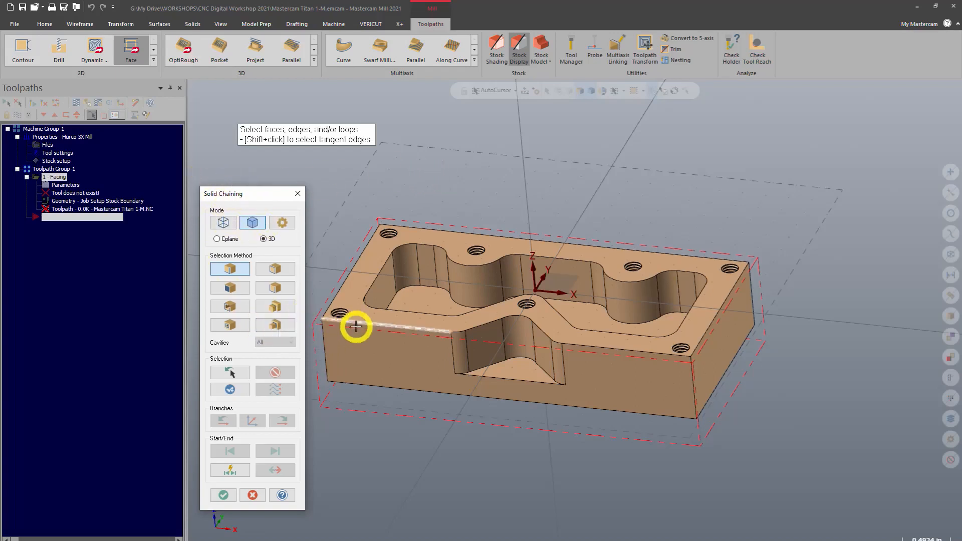
mouse_move(555, 343)
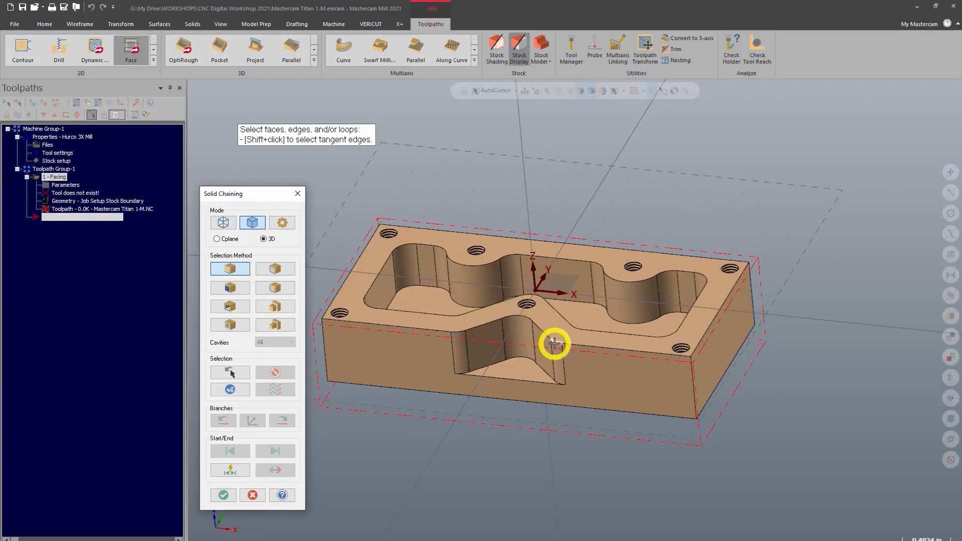
mouse_move(736, 271)
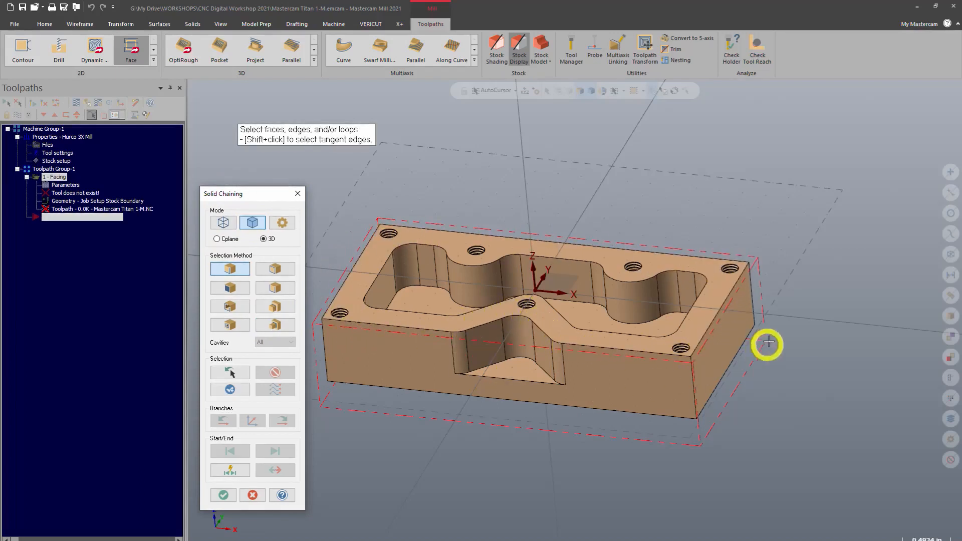
mouse_move(624, 213)
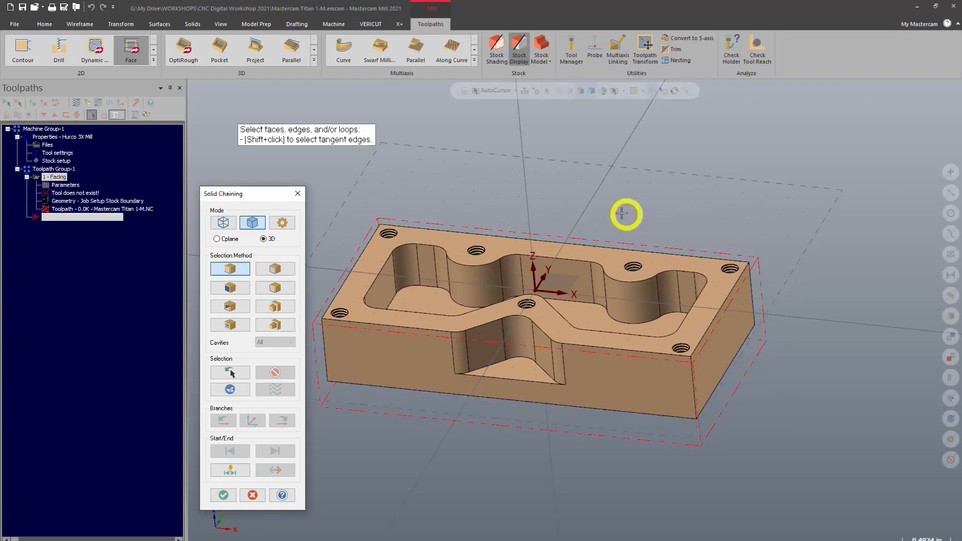
mouse_move(589, 185)
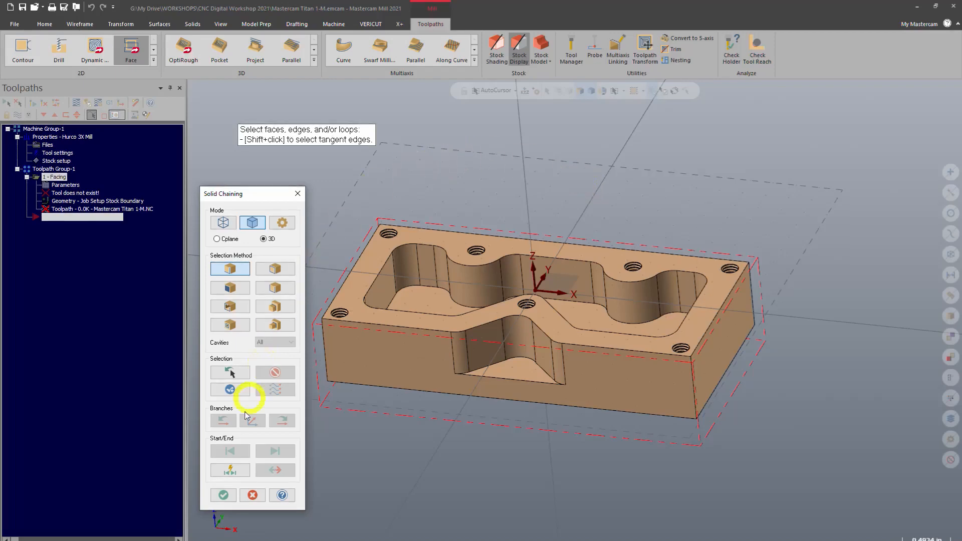
- Finish Solid Chaining with no geometry picked and centre the 2D Toolpaths - Facing dialog on screen
click(222, 495)
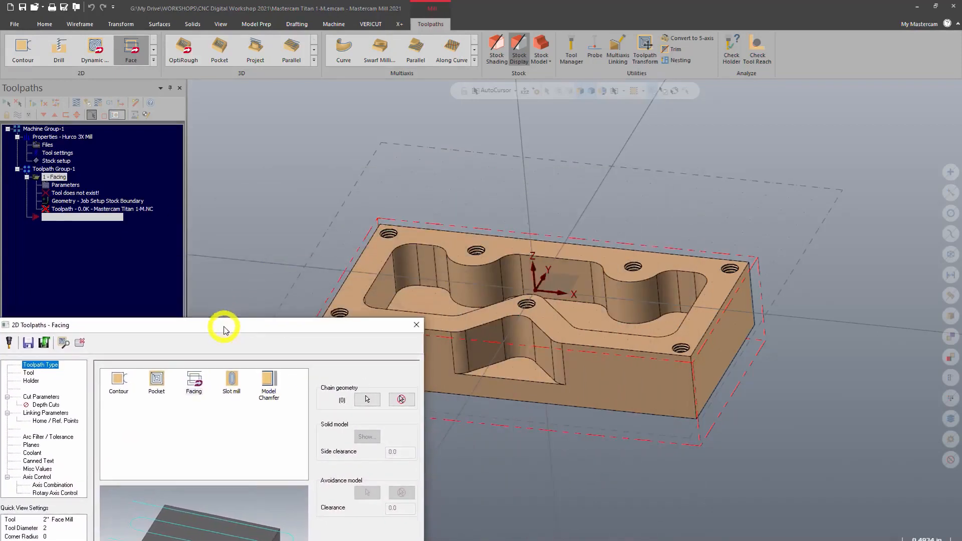
mouse_move(529, 227)
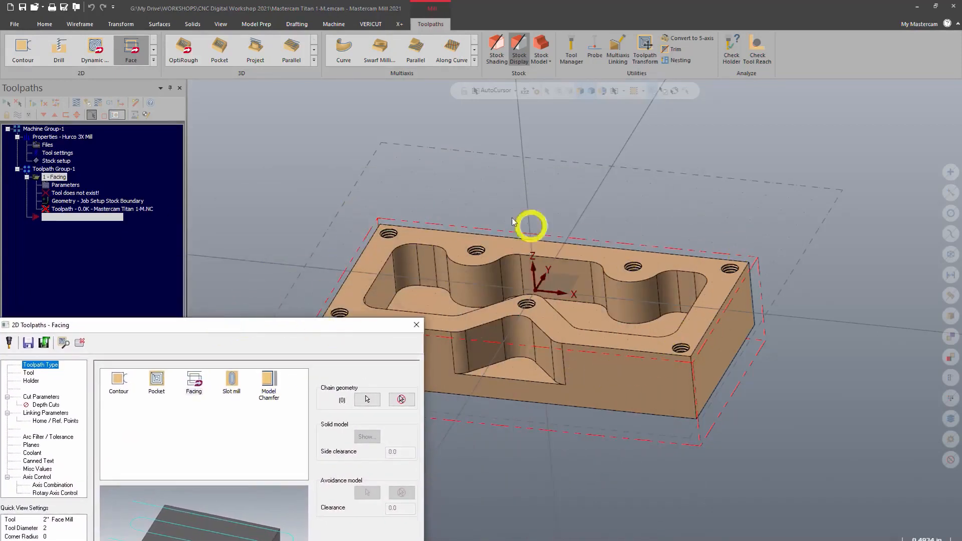
mouse_move(284, 265)
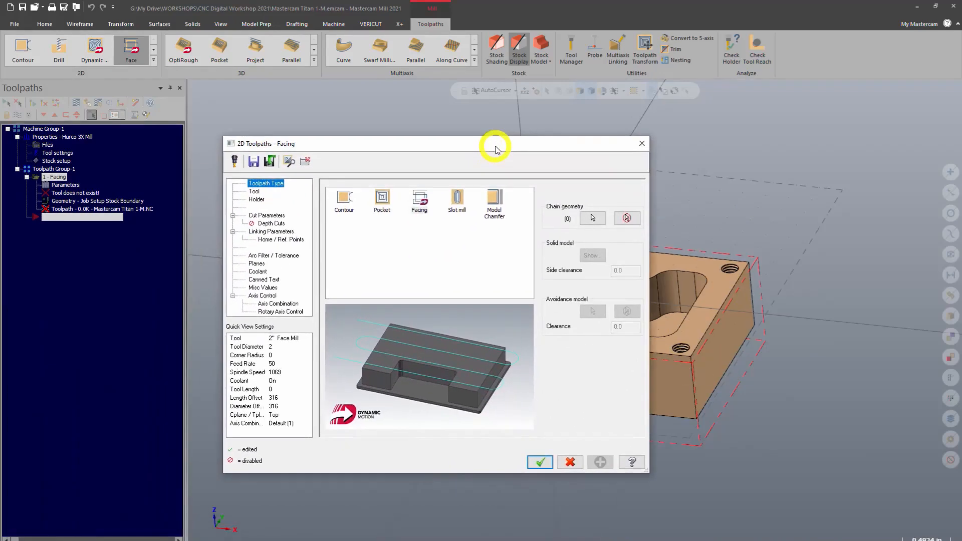
mouse_move(559, 204)
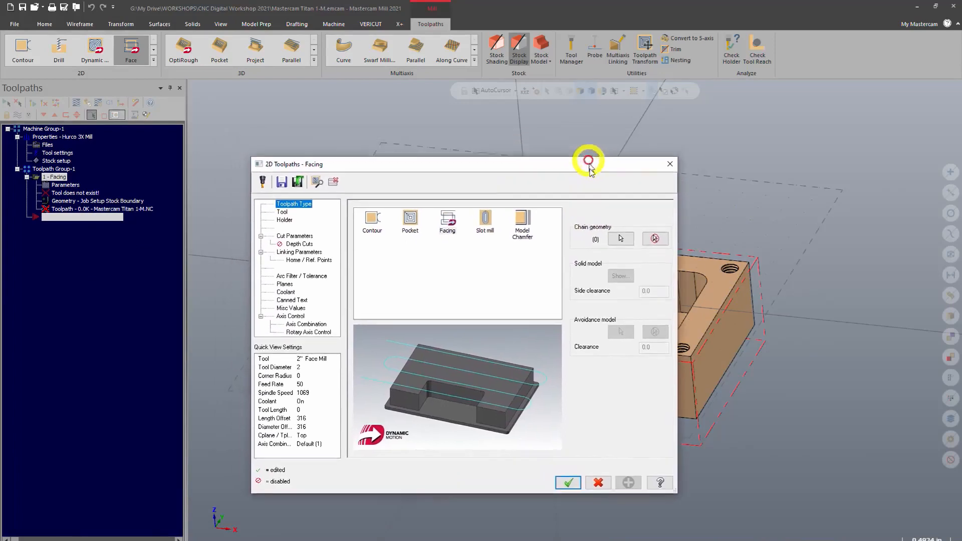
drag(588, 163, 560, 154)
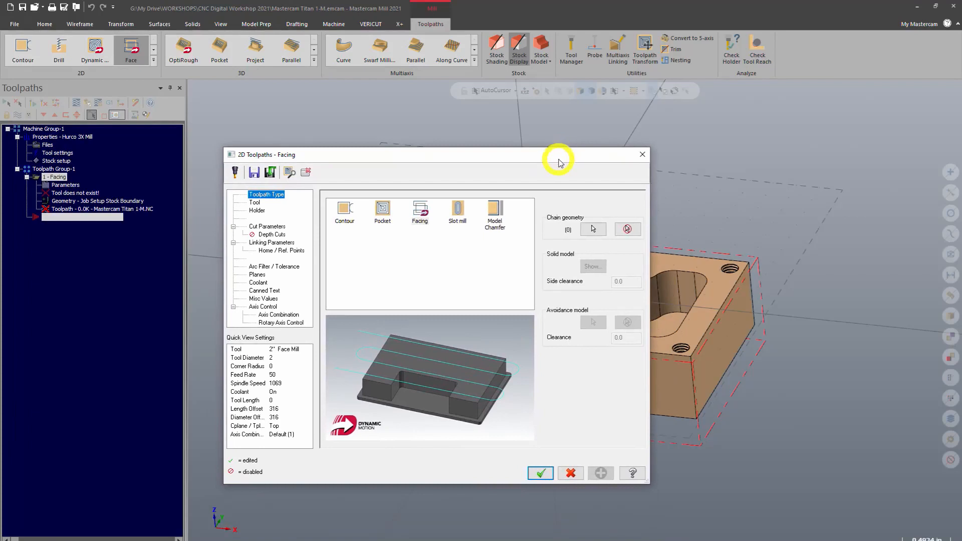
mouse_move(551, 164)
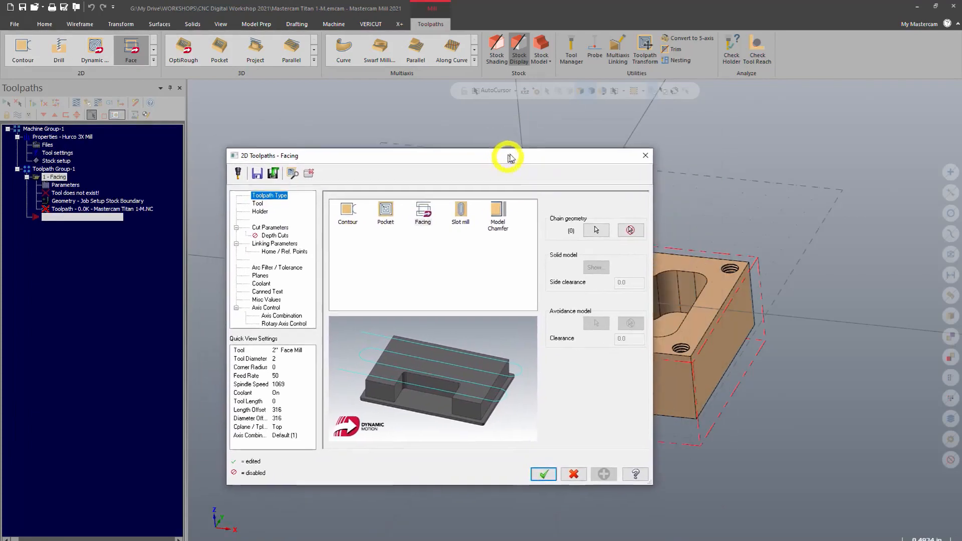
drag(507, 156, 512, 141)
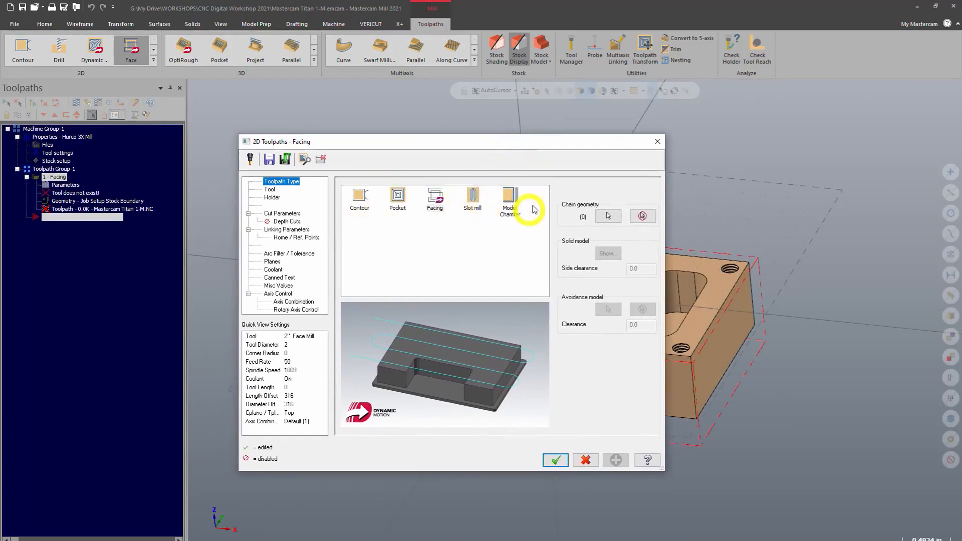
mouse_move(423, 188)
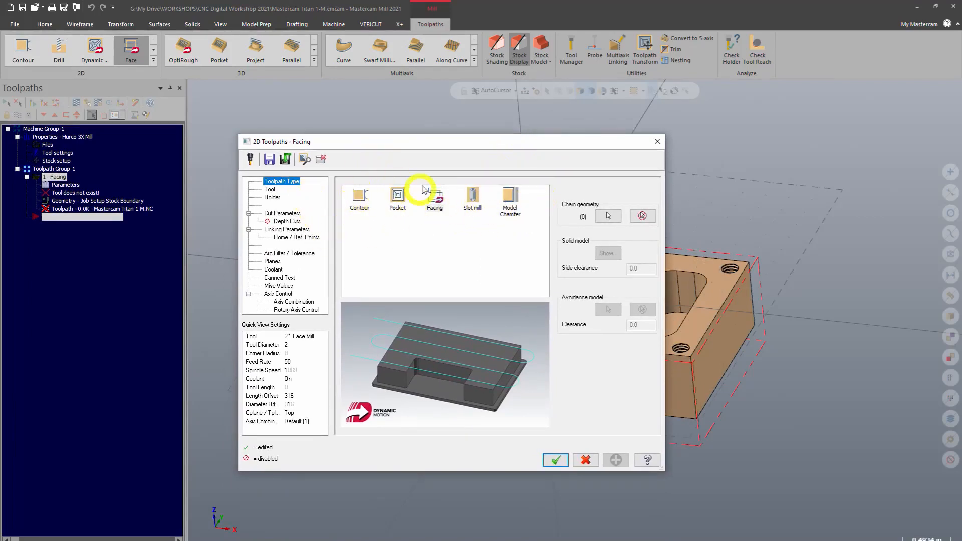
mouse_move(501, 144)
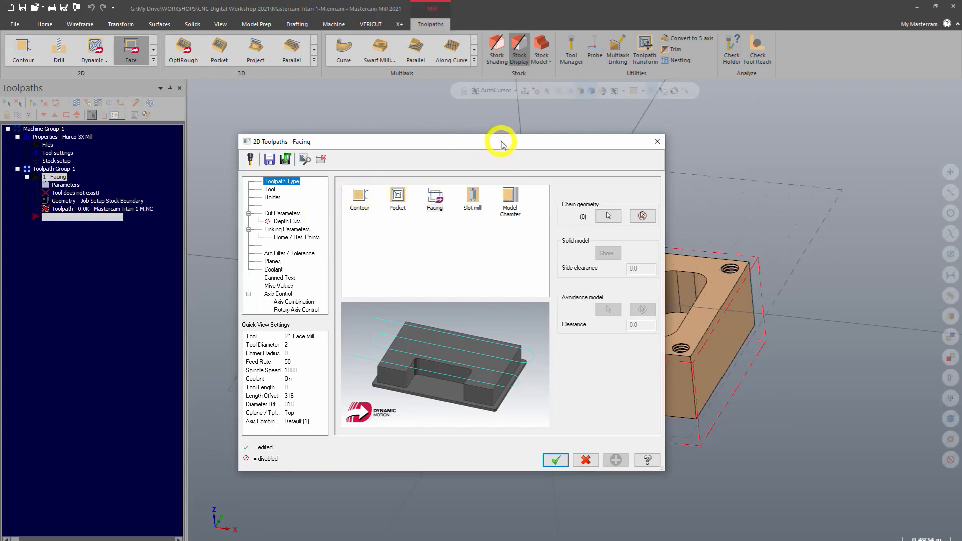
mouse_move(452, 279)
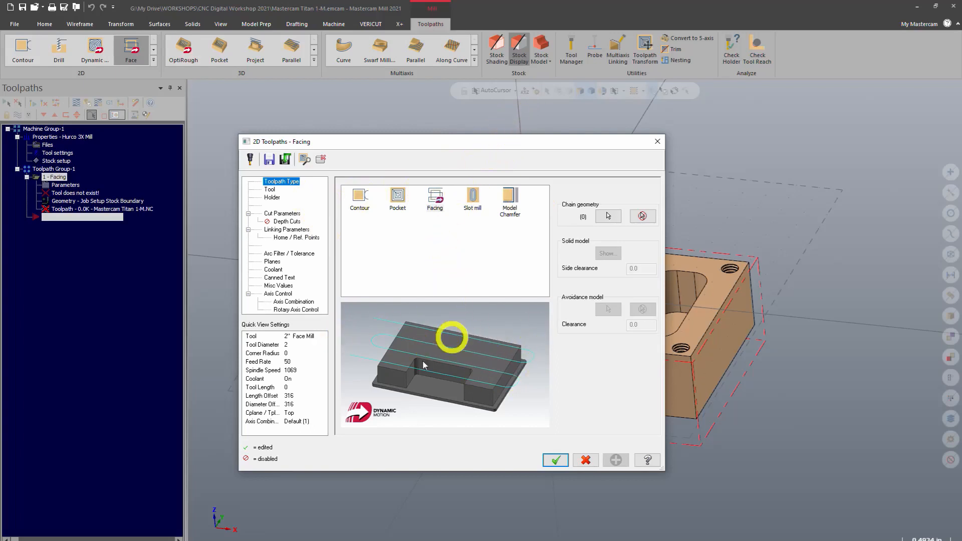
mouse_move(395, 332)
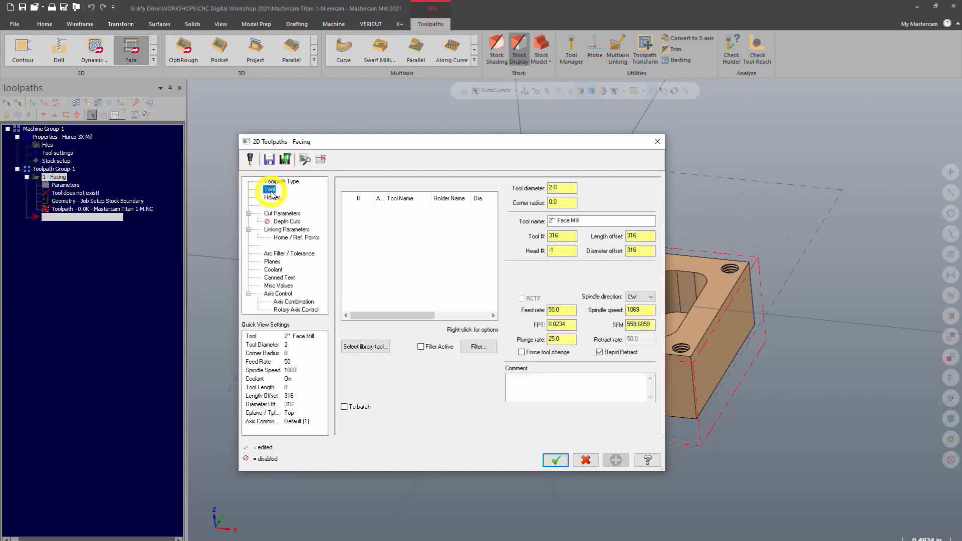
mouse_move(375, 352)
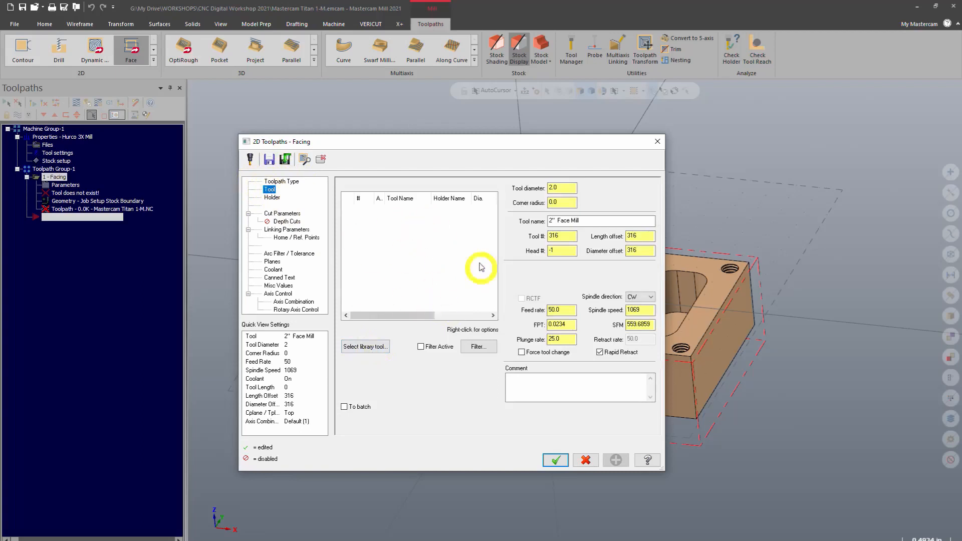
mouse_move(392, 259)
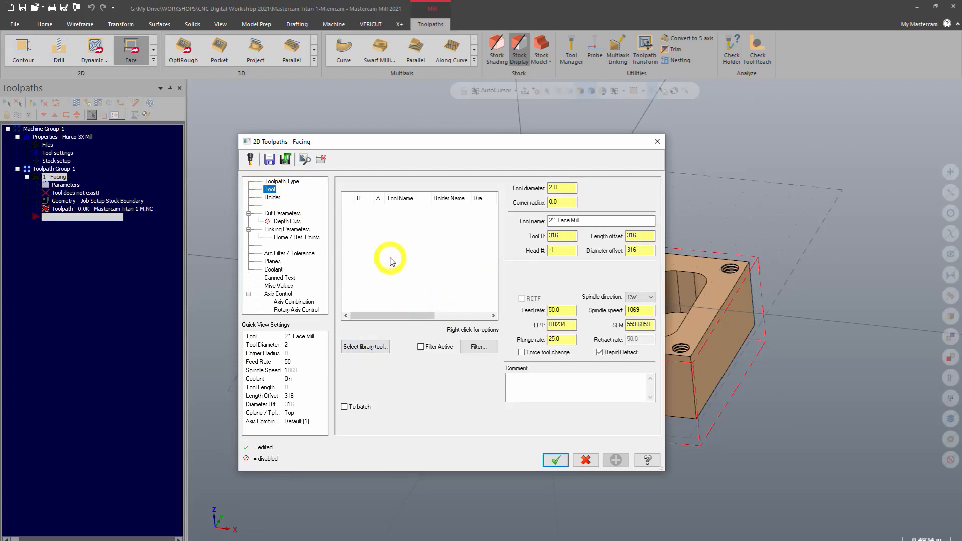
mouse_move(403, 284)
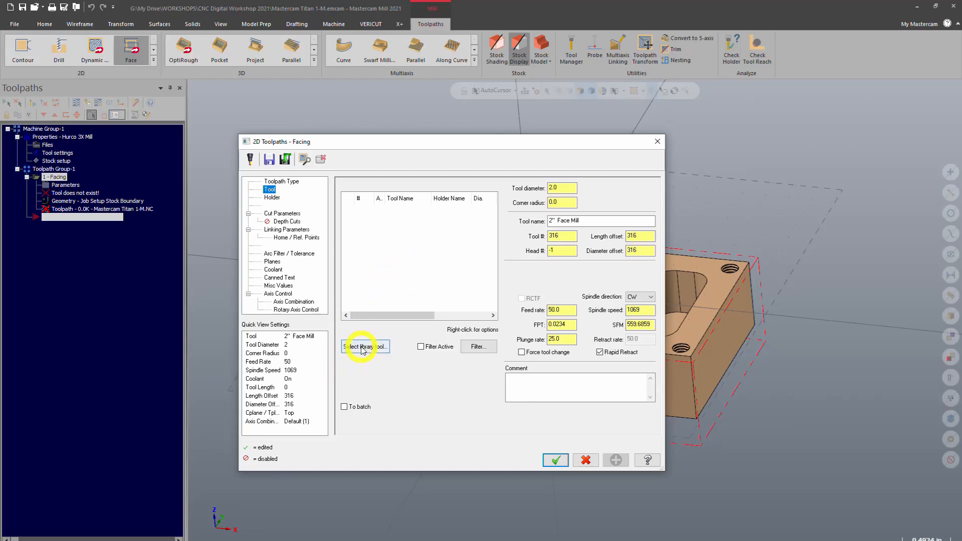
- Load the mill_inch.tooldb tool library and show all 368 tools unfiltered
click(365, 346)
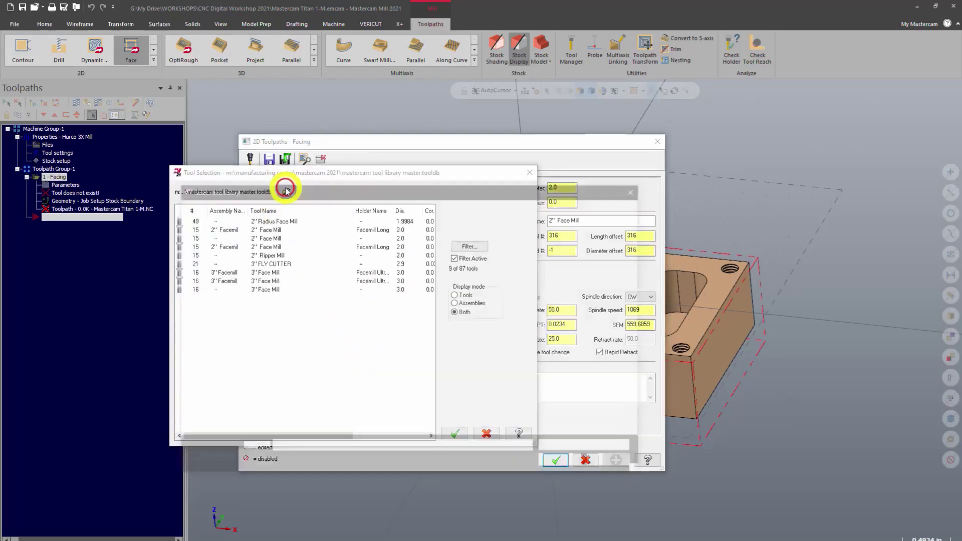
click(284, 189)
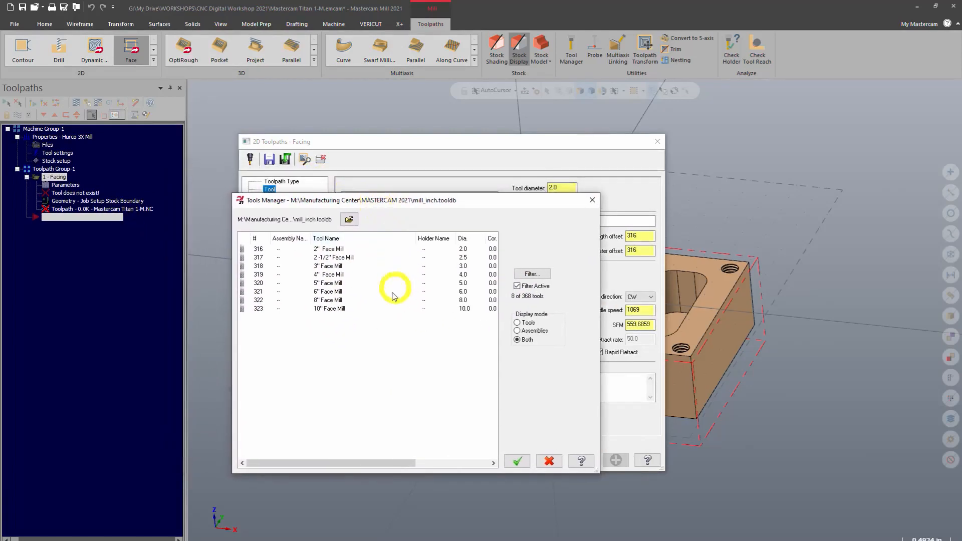
mouse_move(375, 256)
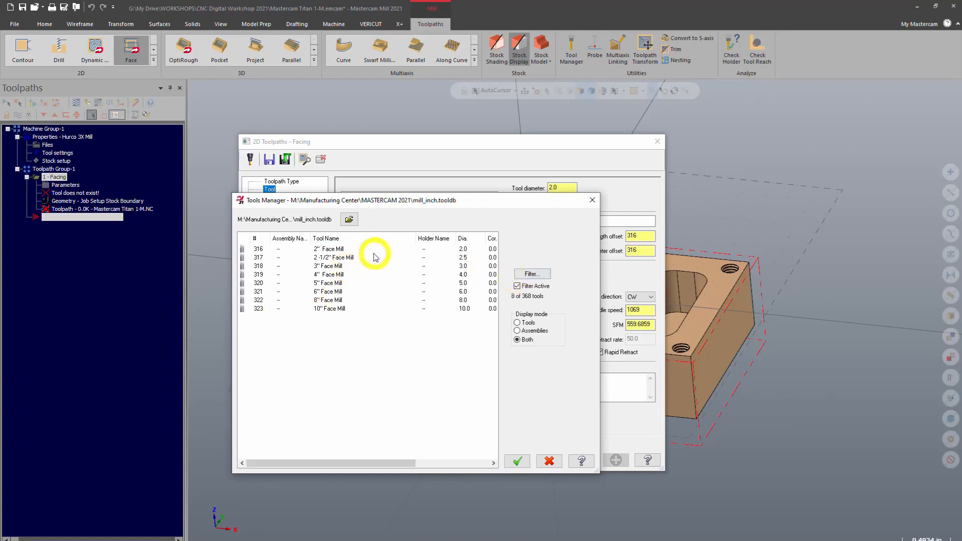
mouse_move(350, 292)
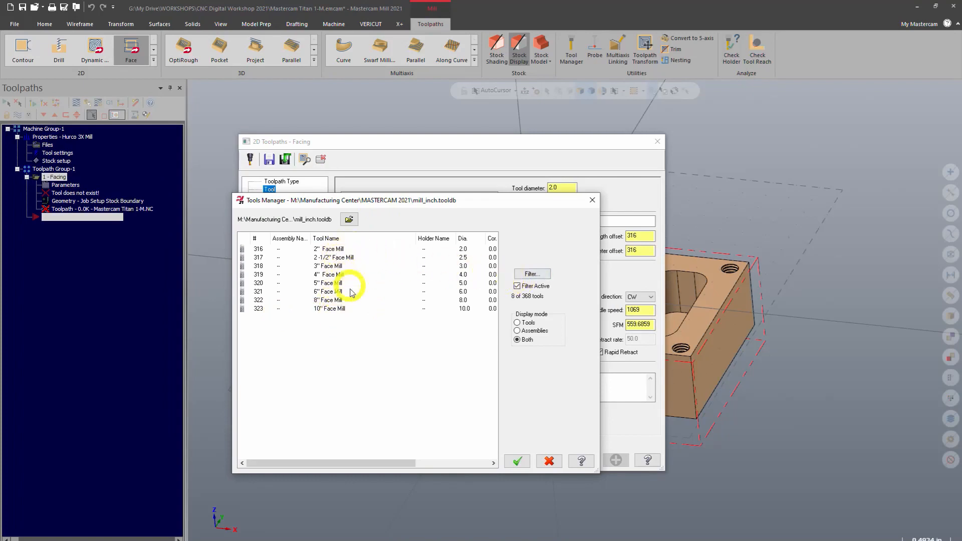
mouse_move(531, 286)
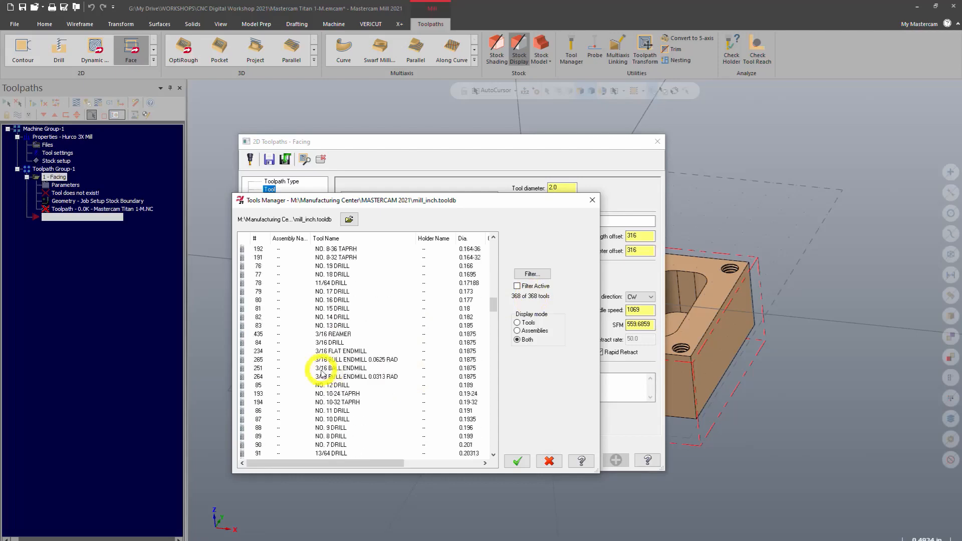
scroll(down, 3)
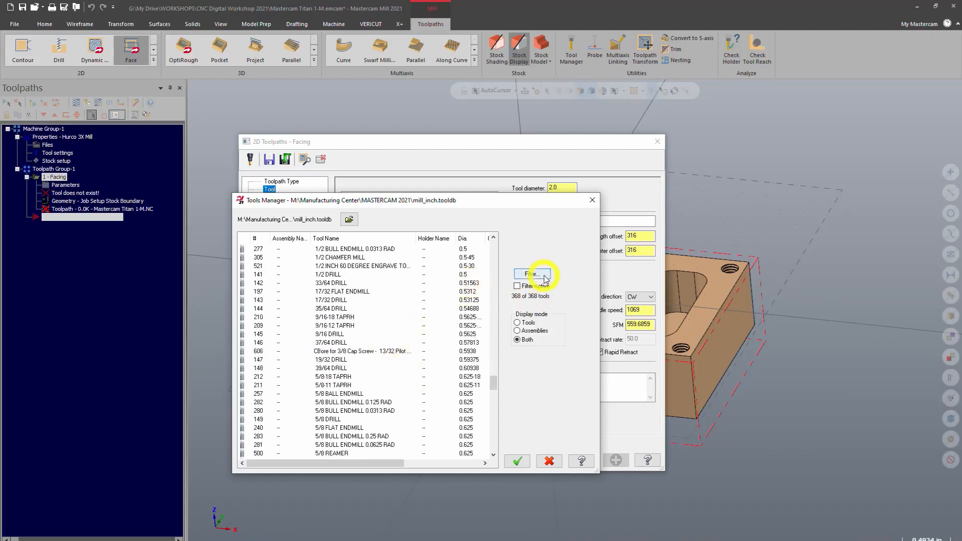
- Filter the tool library list to the face mill type only, leaving eight tools from 2" to 10"
click(532, 273)
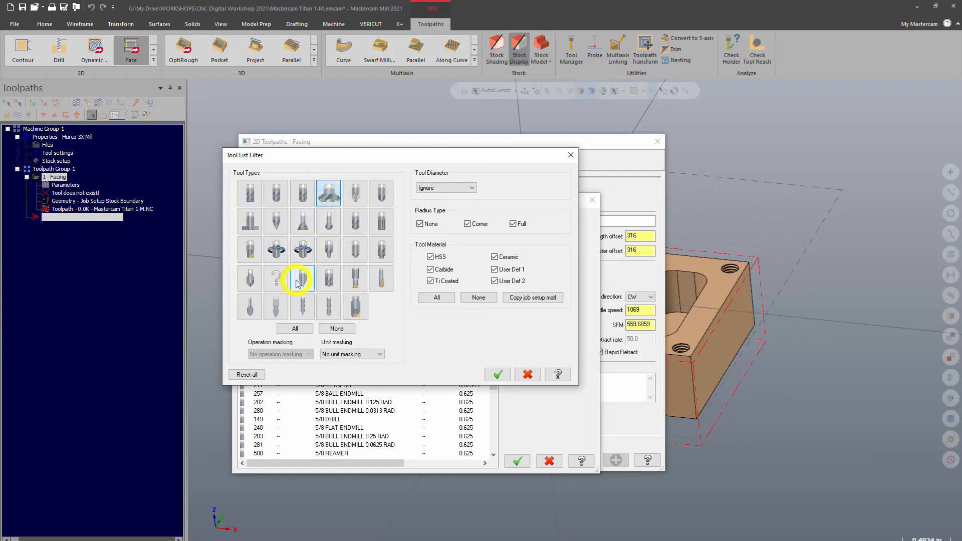
click(295, 327)
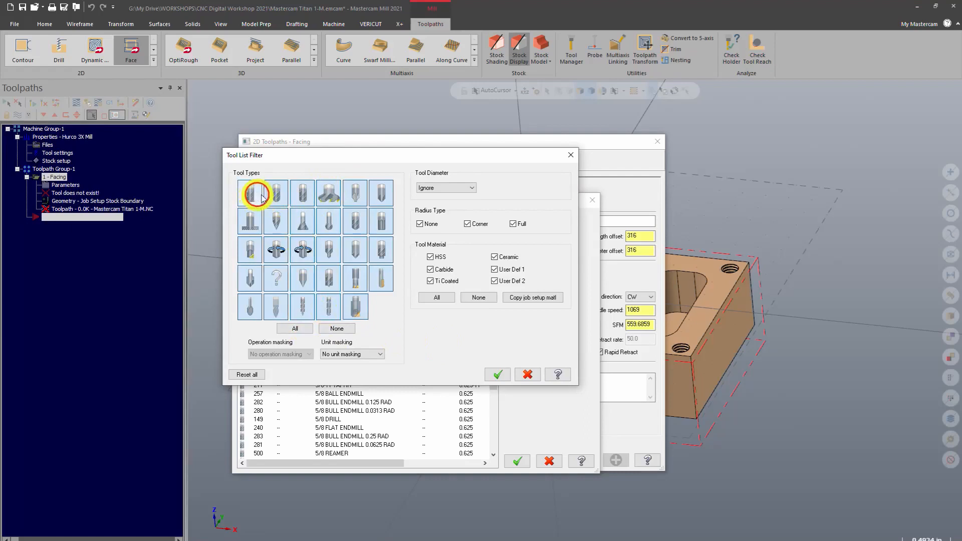
click(354, 222)
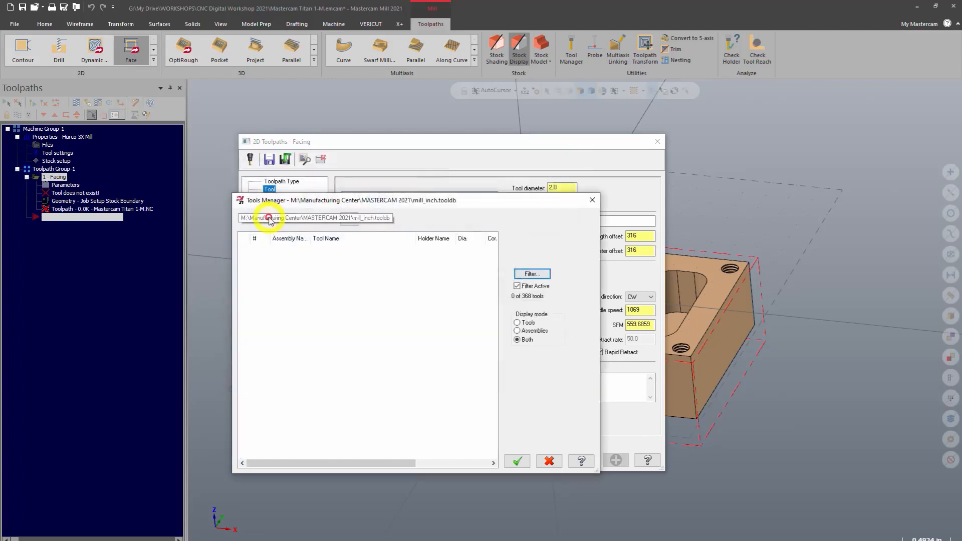
click(531, 273)
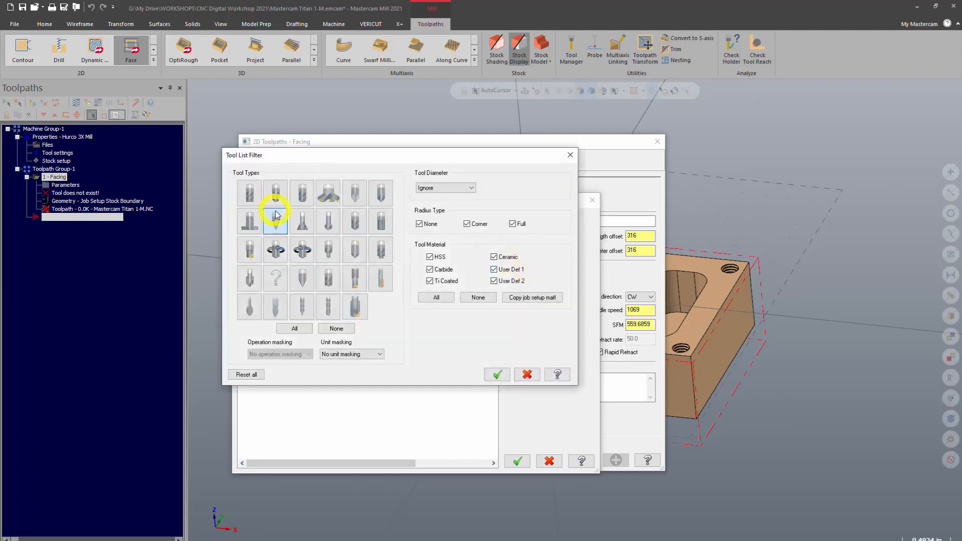
mouse_move(275, 220)
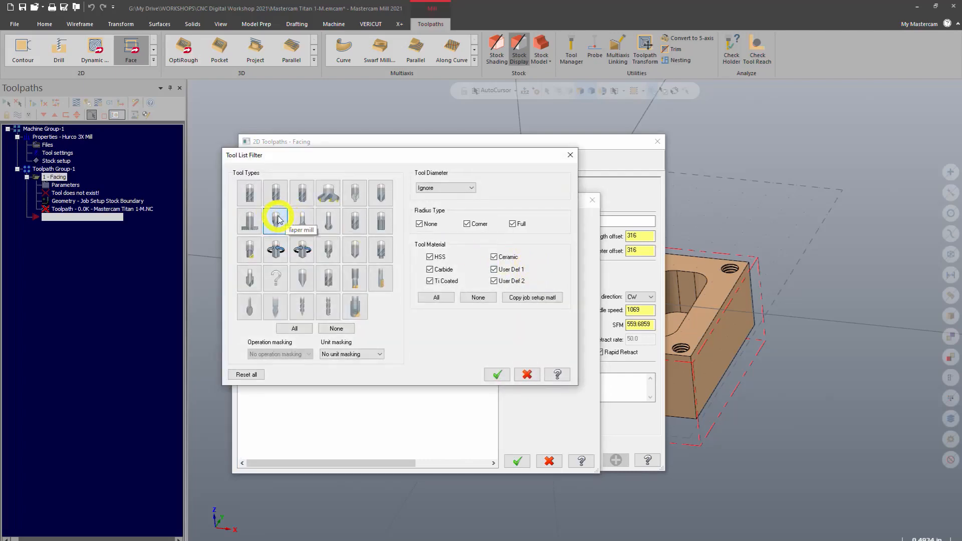
click(497, 375)
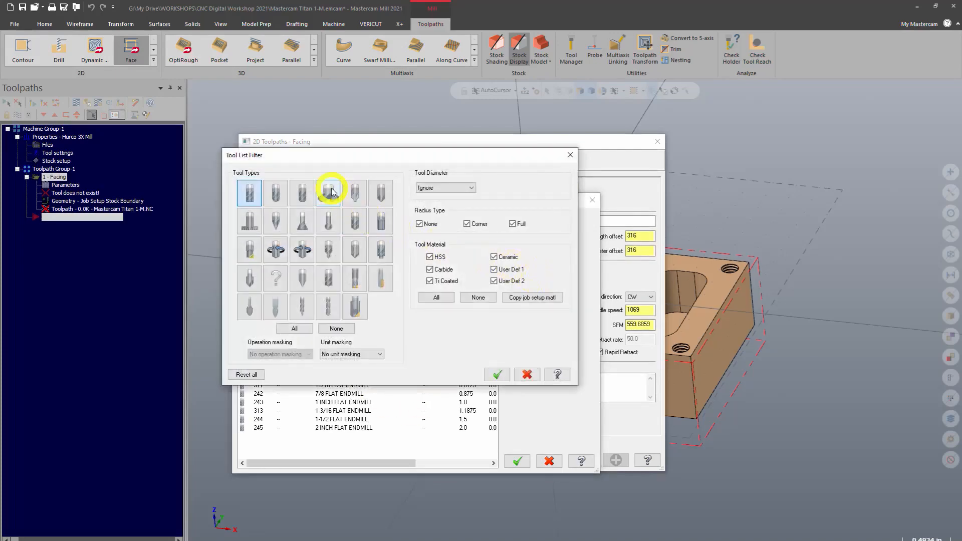
click(496, 375)
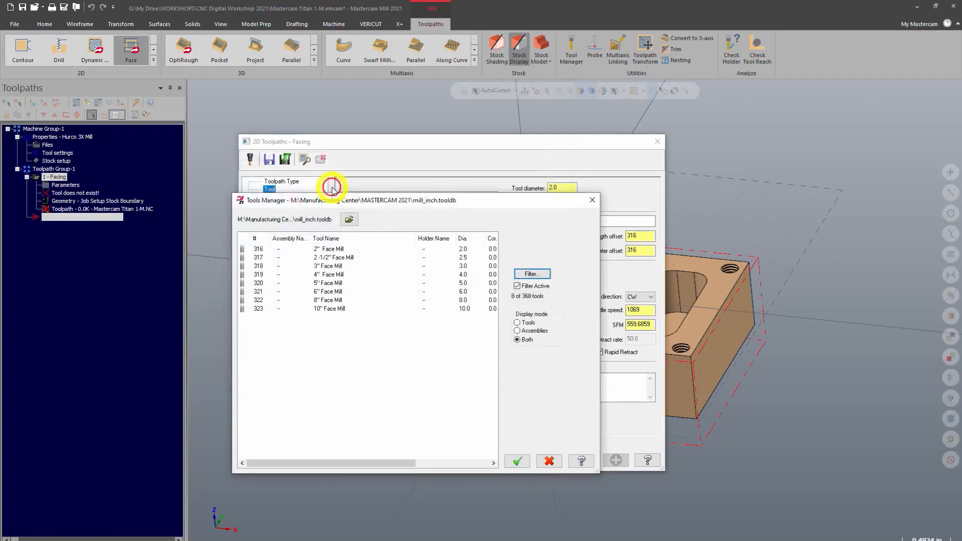
mouse_move(409, 371)
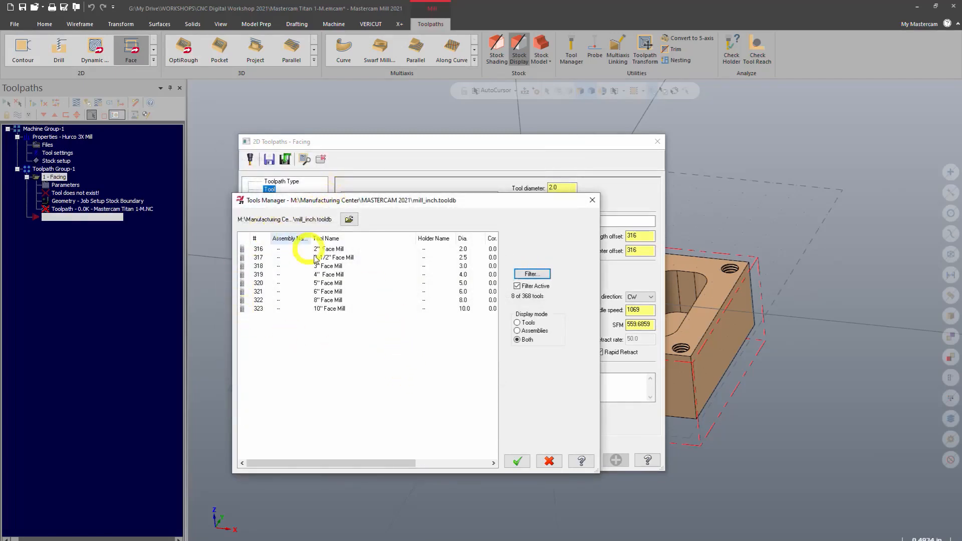
- Select tool 316, the 2" Face Mill, as the facing tool
click(332, 248)
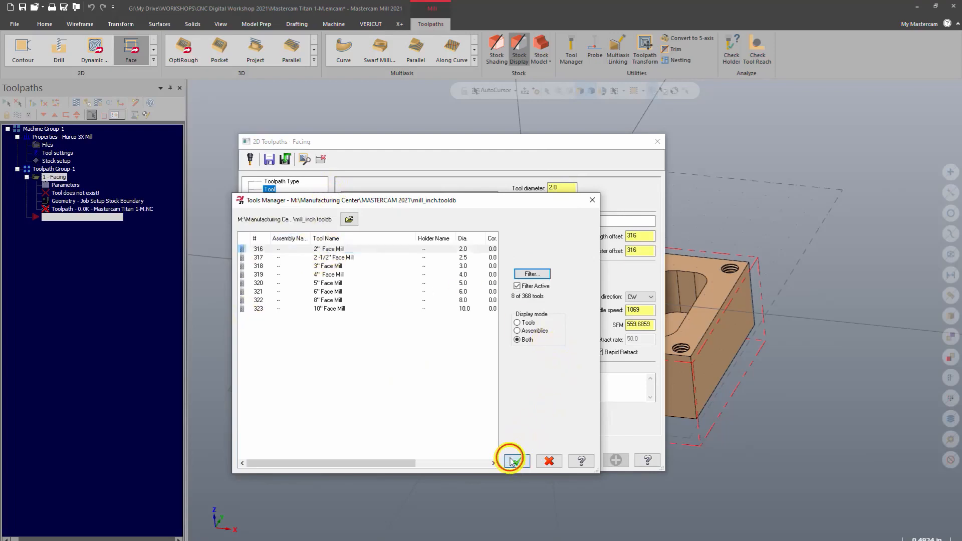
click(514, 461)
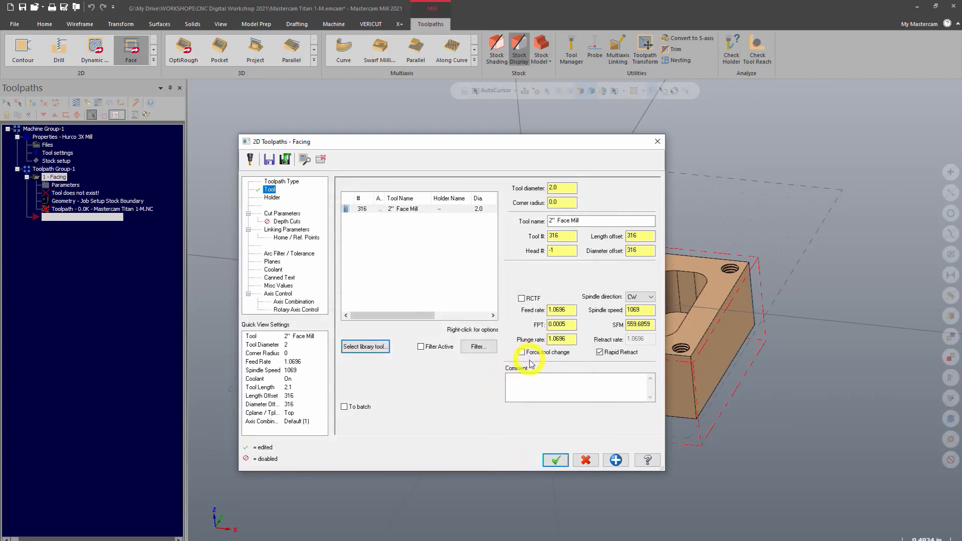
mouse_move(565, 388)
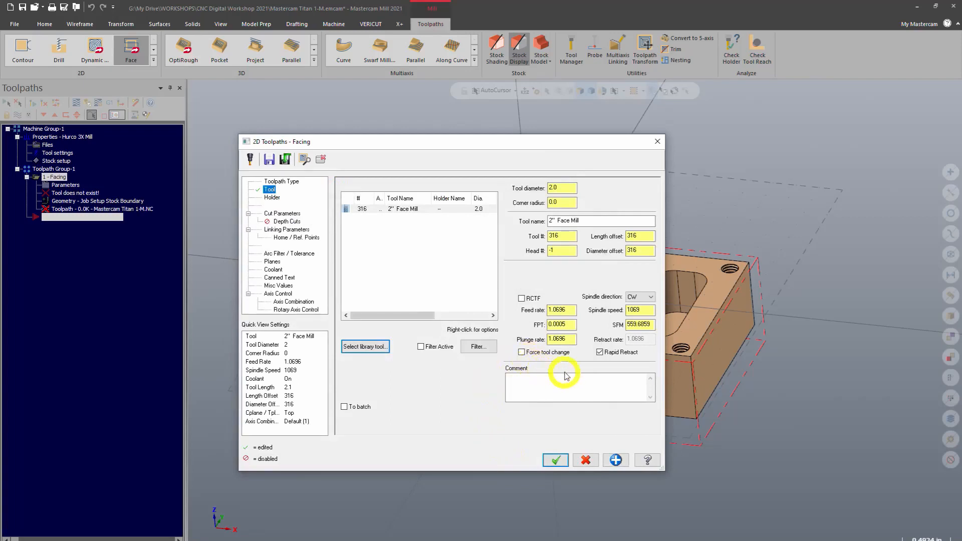
click(567, 385)
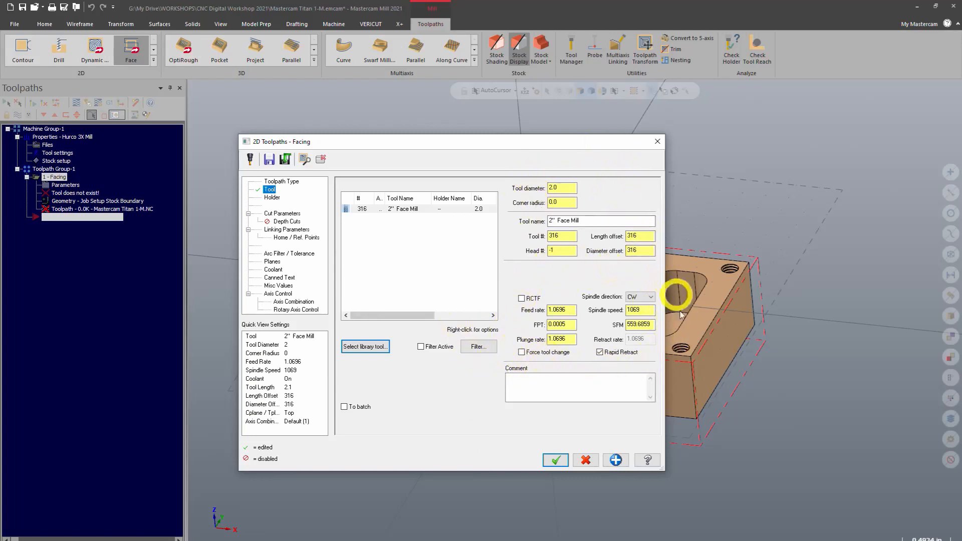
- Set surface speed to 1200 SFM and feed per tooth to 0.0025, giving 2292 RPM and 11.46 feed
click(646, 325)
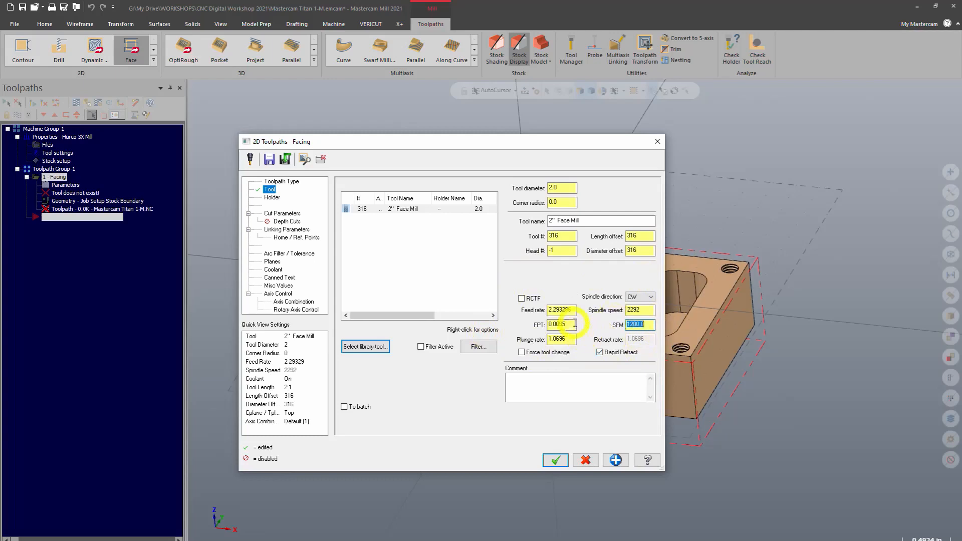
text(002)
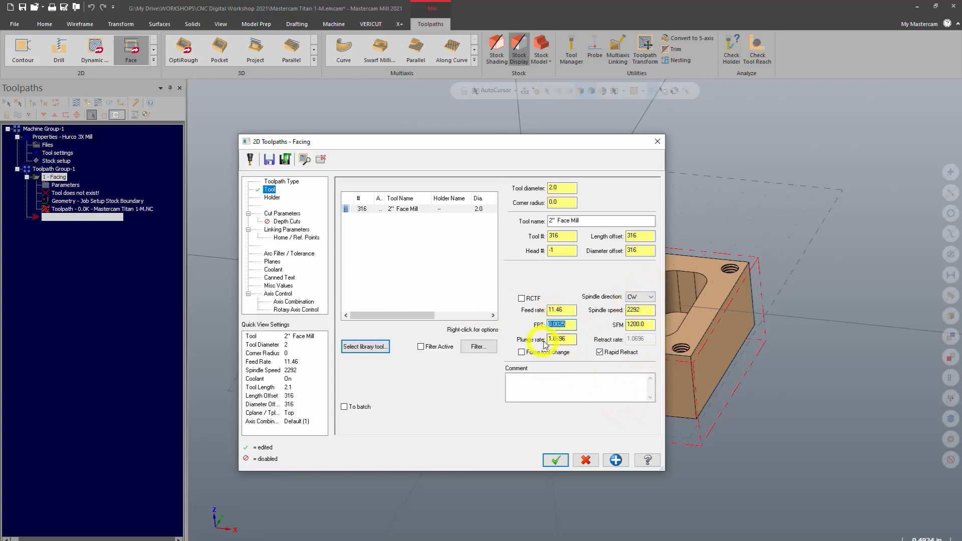
click(640, 325)
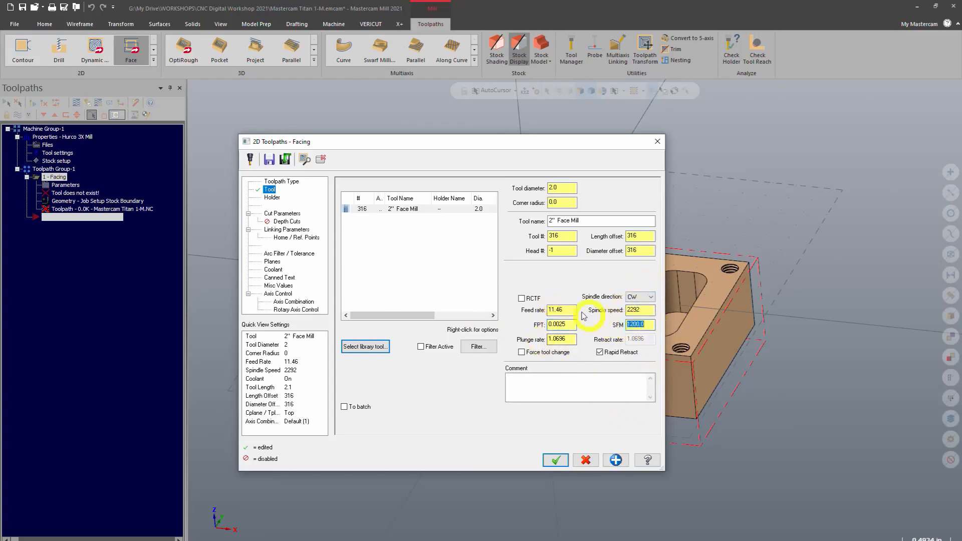
click(561, 325)
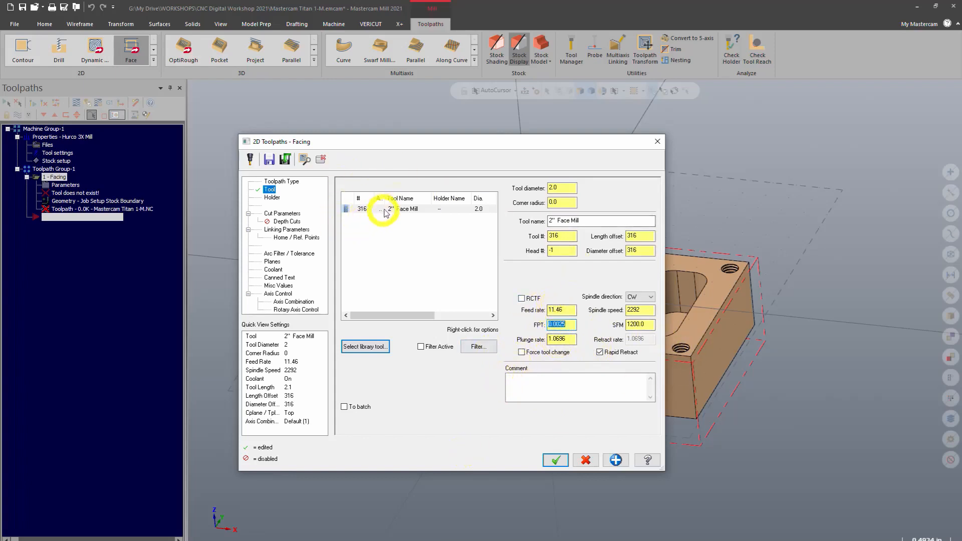
click(387, 208)
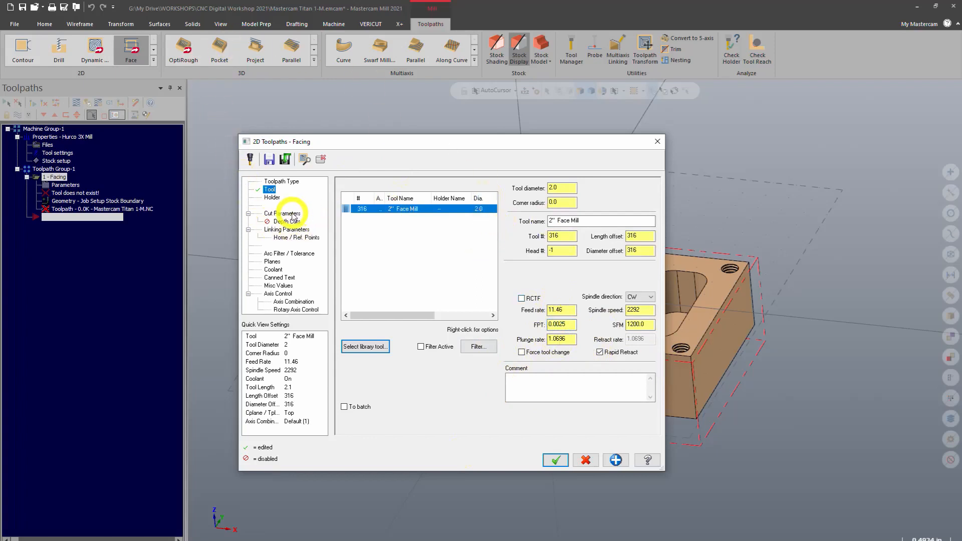
- On Cut Parameters, set moves between cuts to High speed loops and confirm 0.0 stock left on floors
click(281, 213)
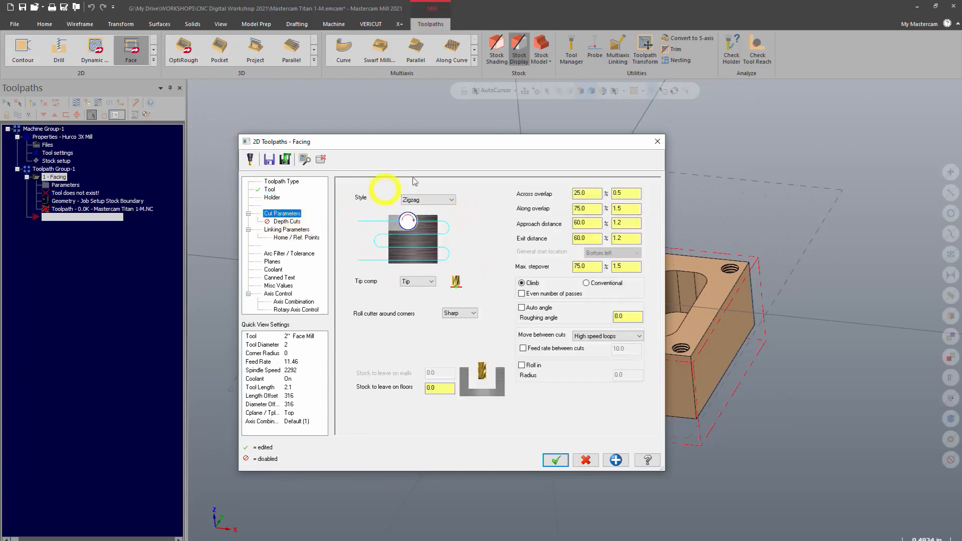
mouse_move(473, 160)
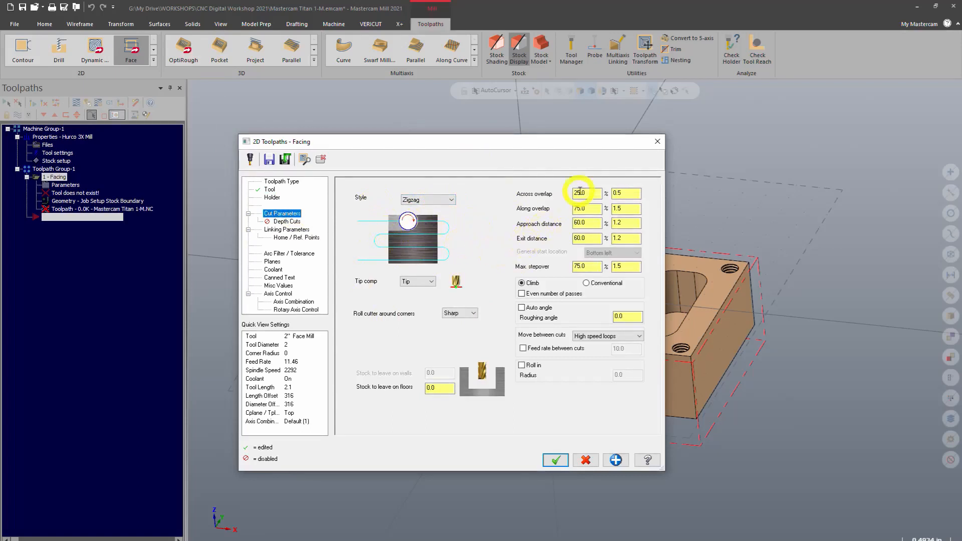
click(588, 238)
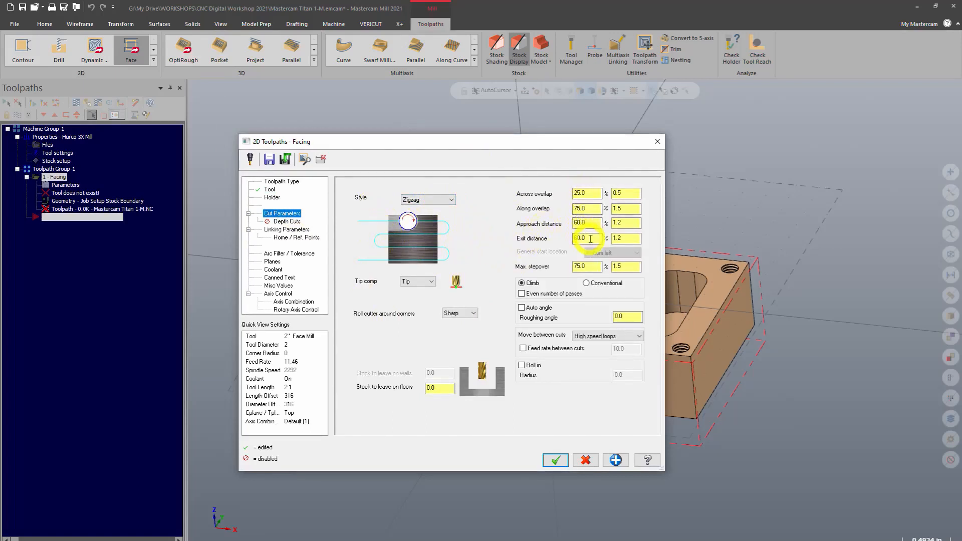
click(585, 193)
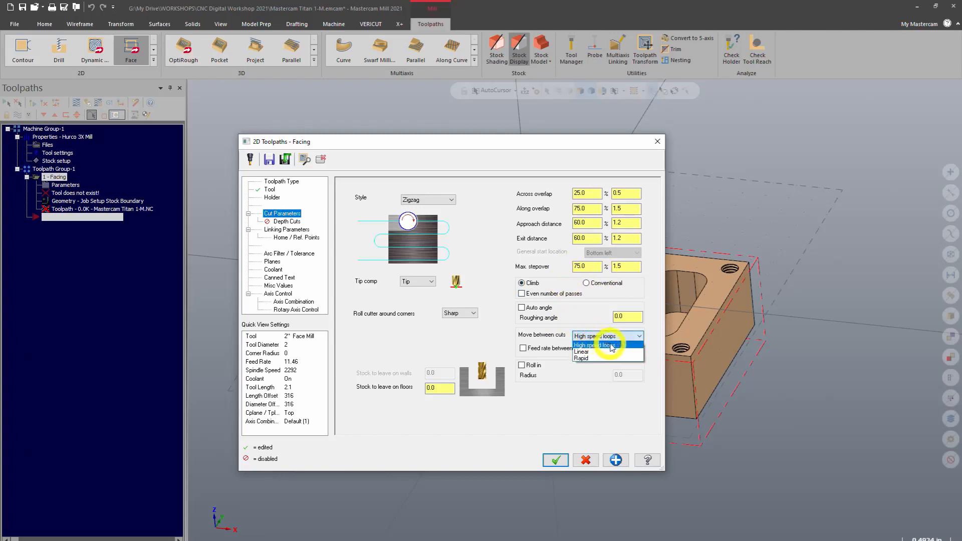
click(581, 352)
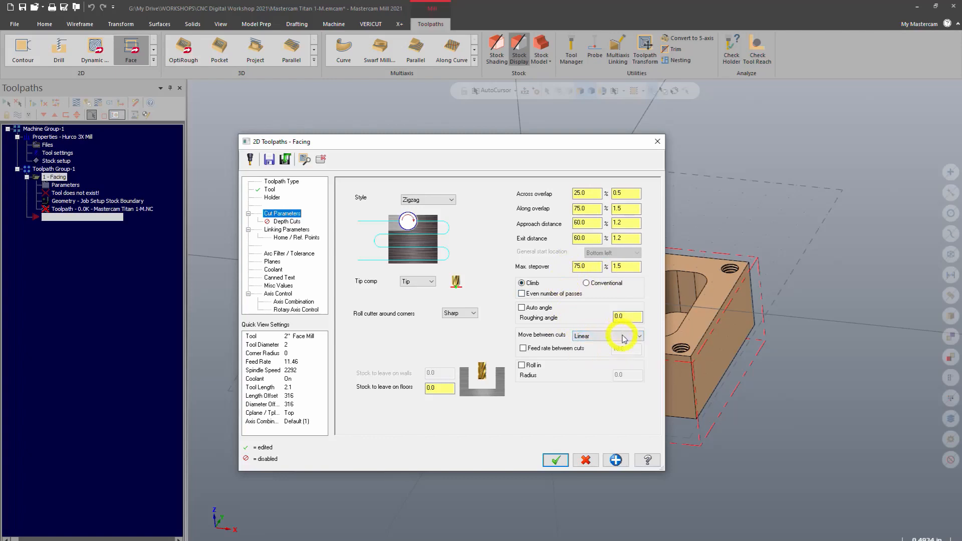
click(640, 336)
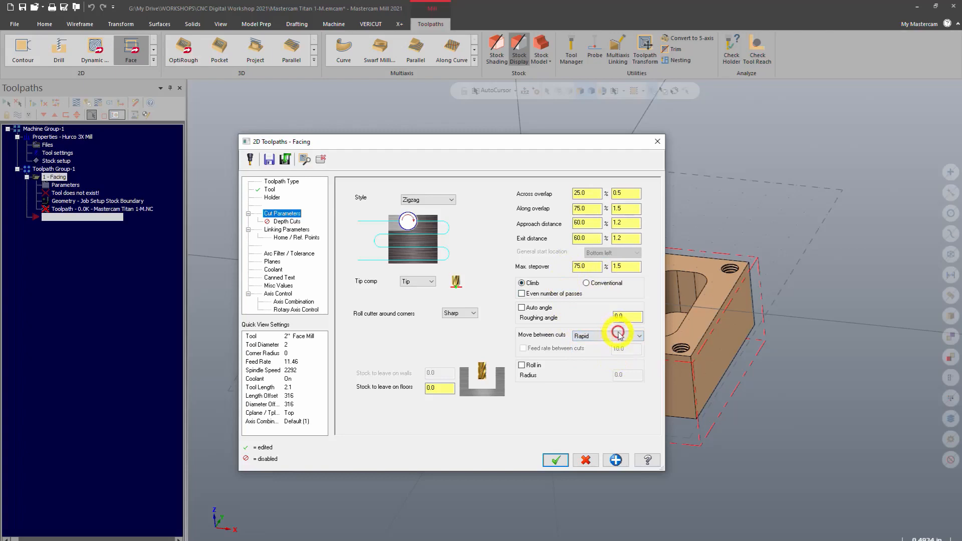
click(639, 335)
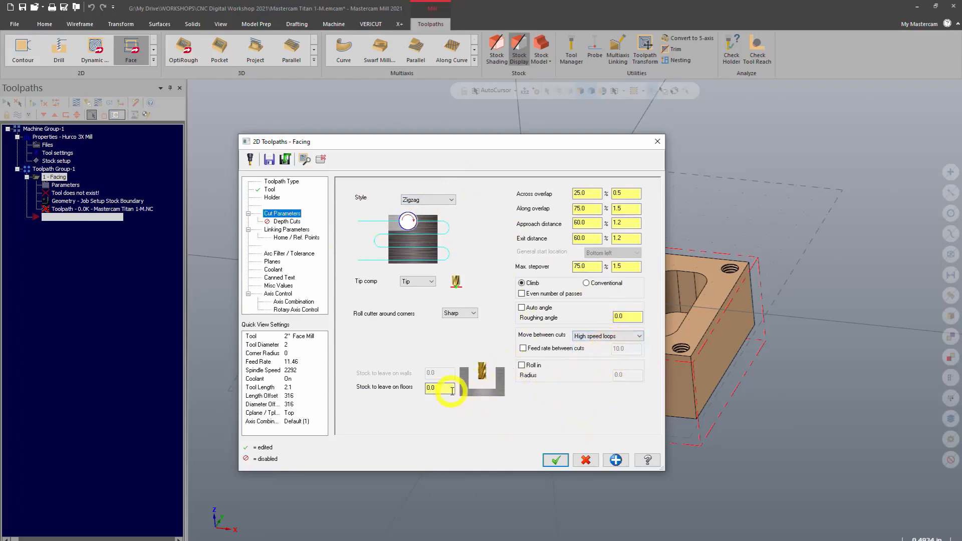
click(437, 389)
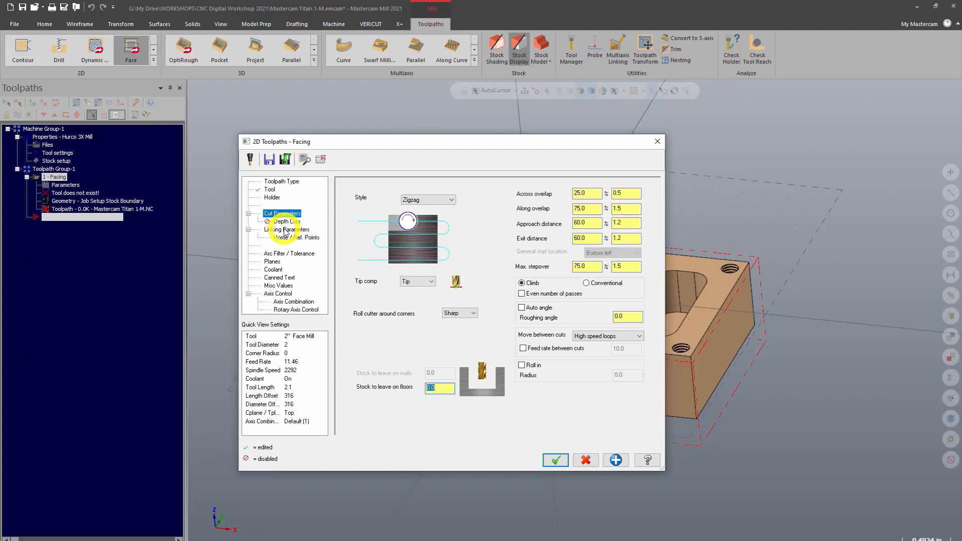
- Review the linking parameters: retract 0.25, feed plane 0.2, depth 0.0
click(286, 229)
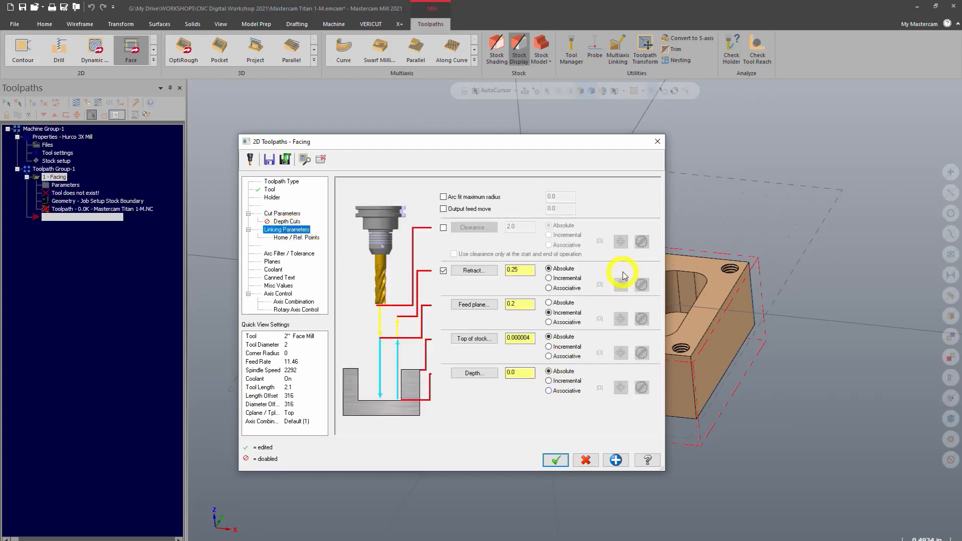
mouse_move(439, 222)
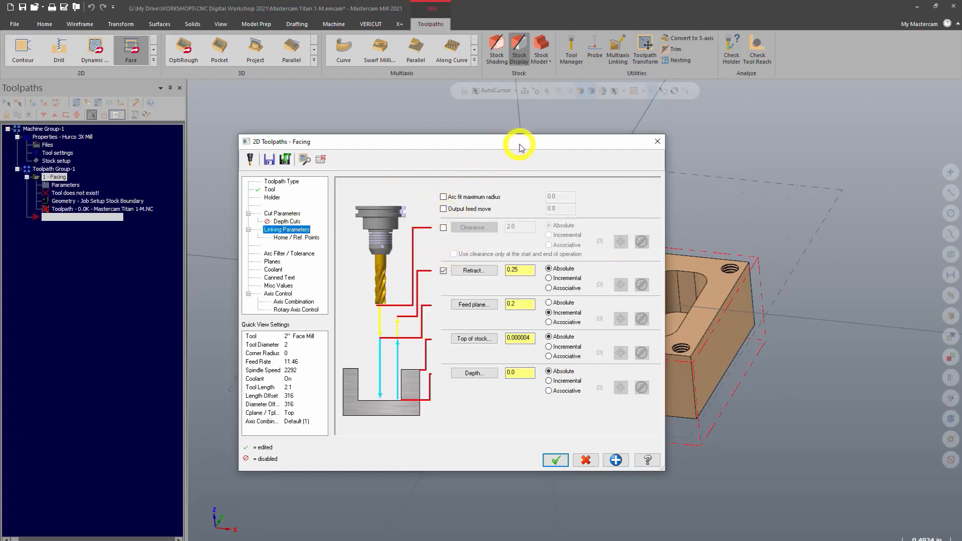
click(288, 222)
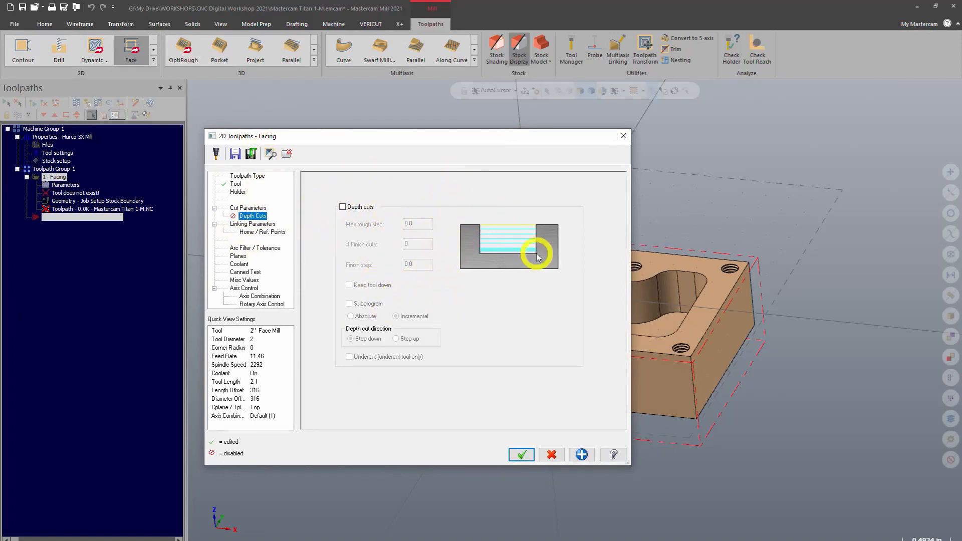
mouse_move(471, 236)
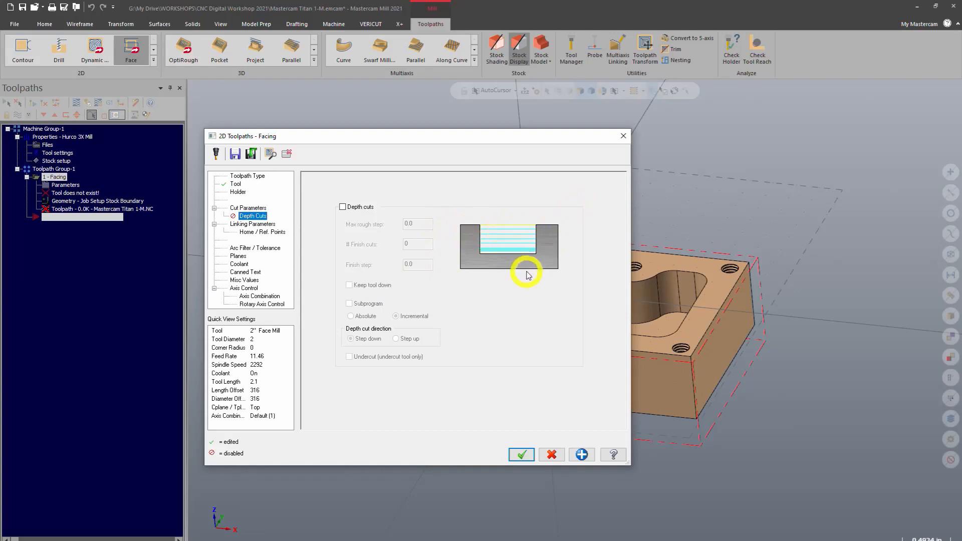
mouse_move(535, 326)
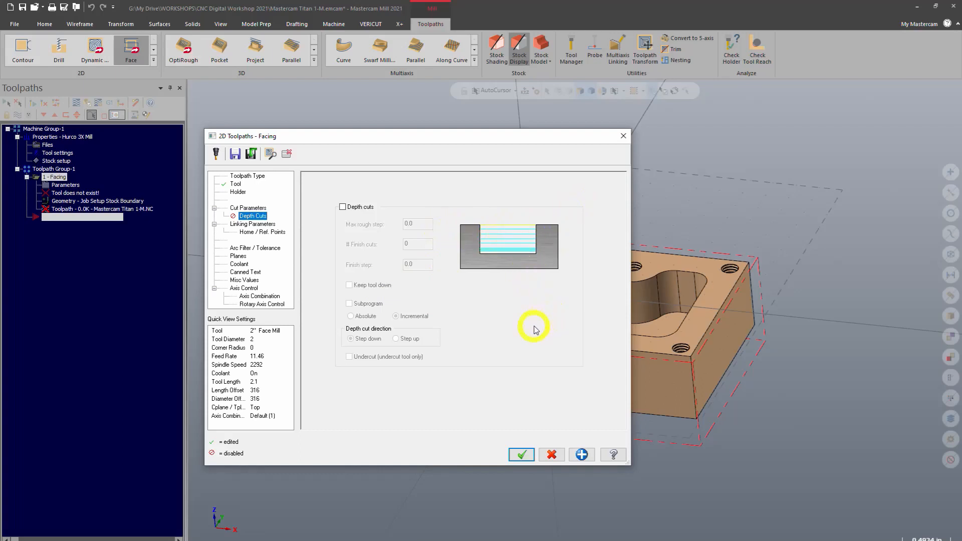
mouse_move(469, 182)
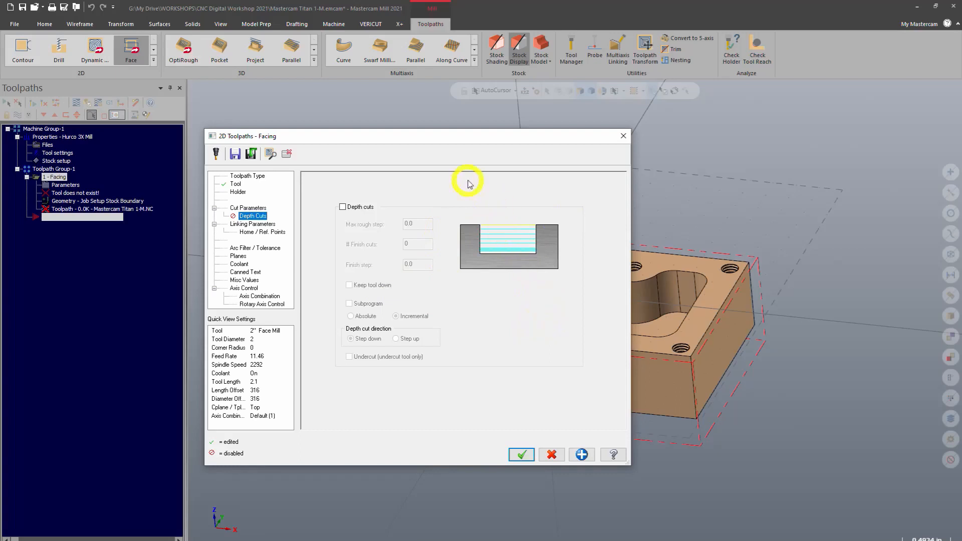
mouse_move(581, 234)
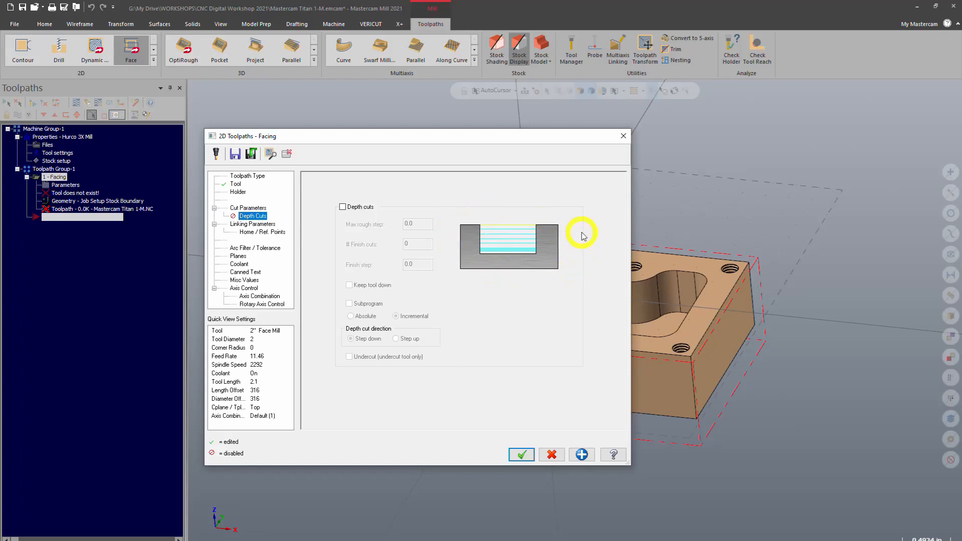
mouse_move(235, 223)
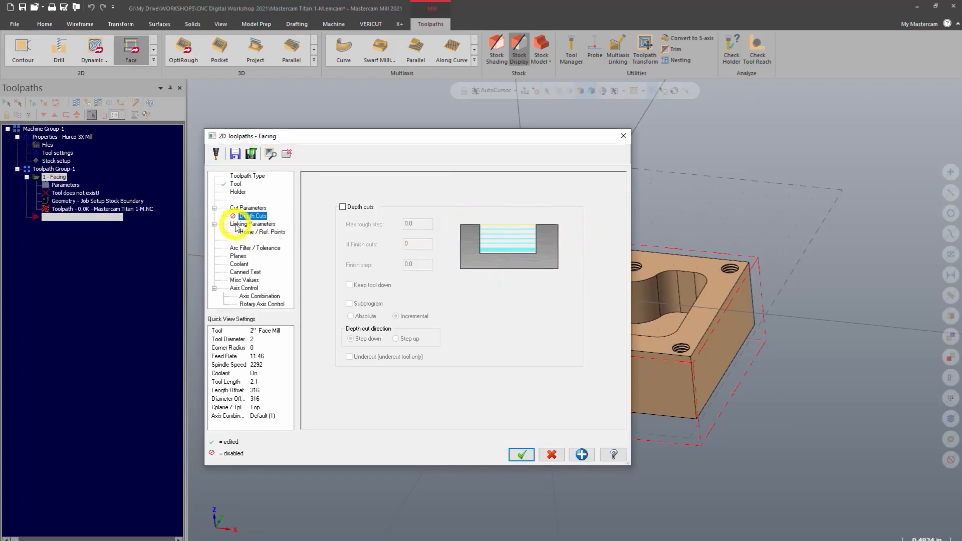
- Return from Depth Cuts to Linking Parameters and change Top of stock to 0.0
click(253, 224)
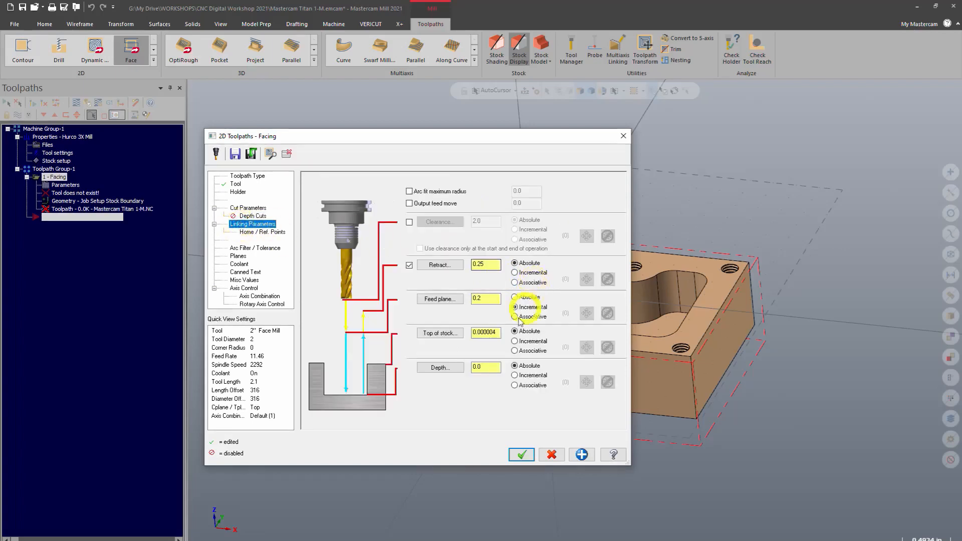
click(486, 331)
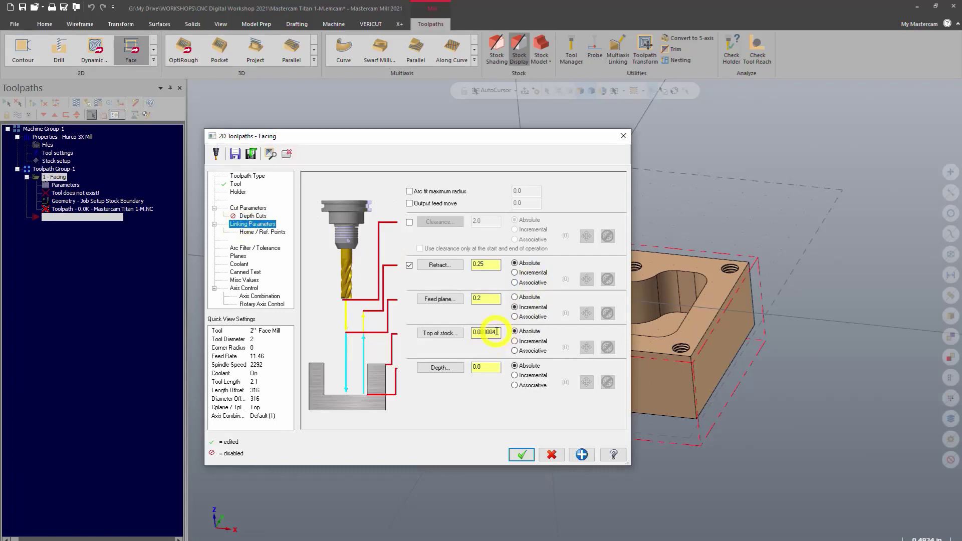
click(485, 367)
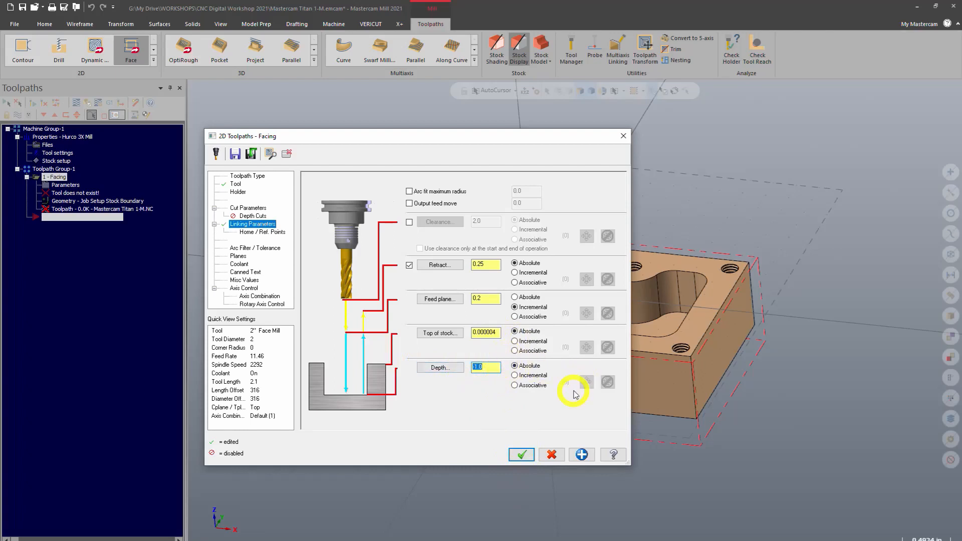
mouse_move(559, 404)
text(0)
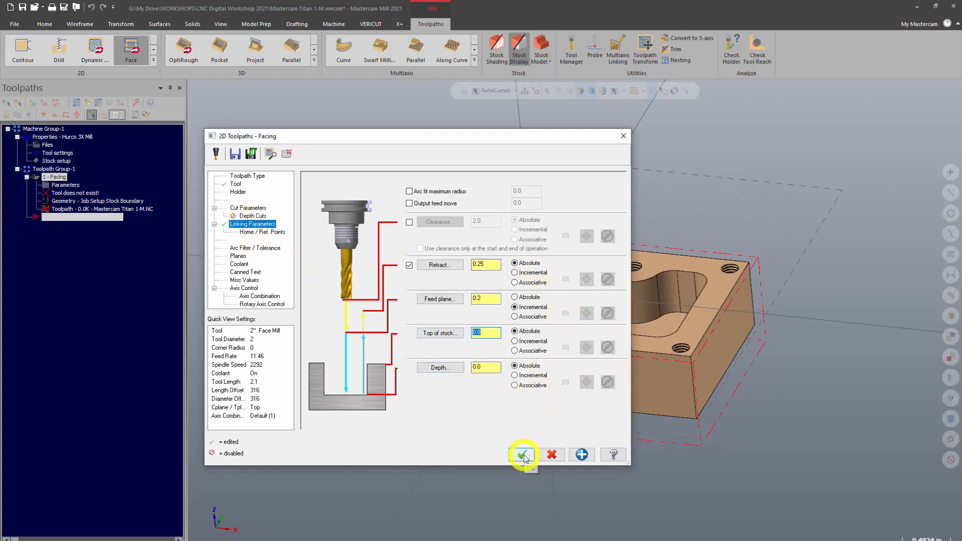
- Accept the facing settings to generate the zigzag facing toolpath and frame it around the block
click(523, 455)
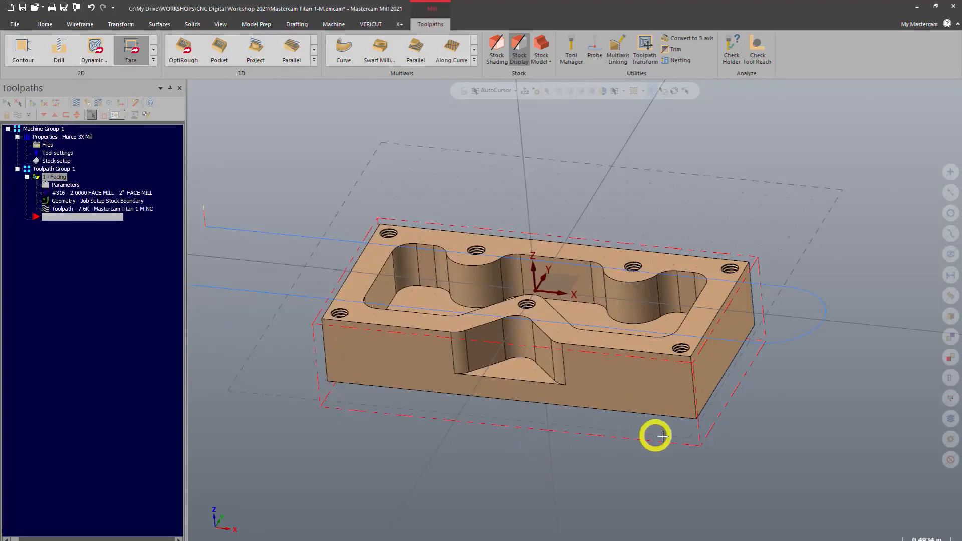
drag(654, 435, 282, 251)
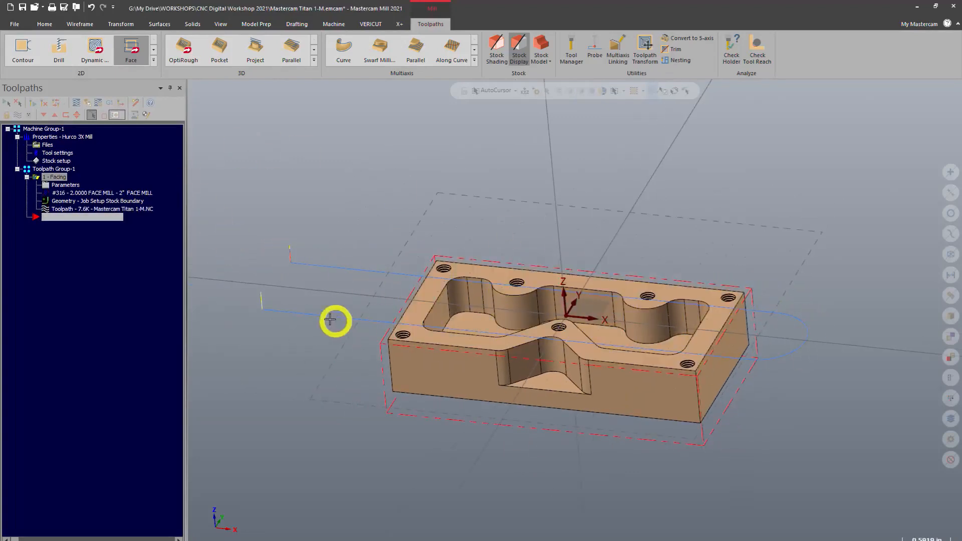
mouse_move(294, 260)
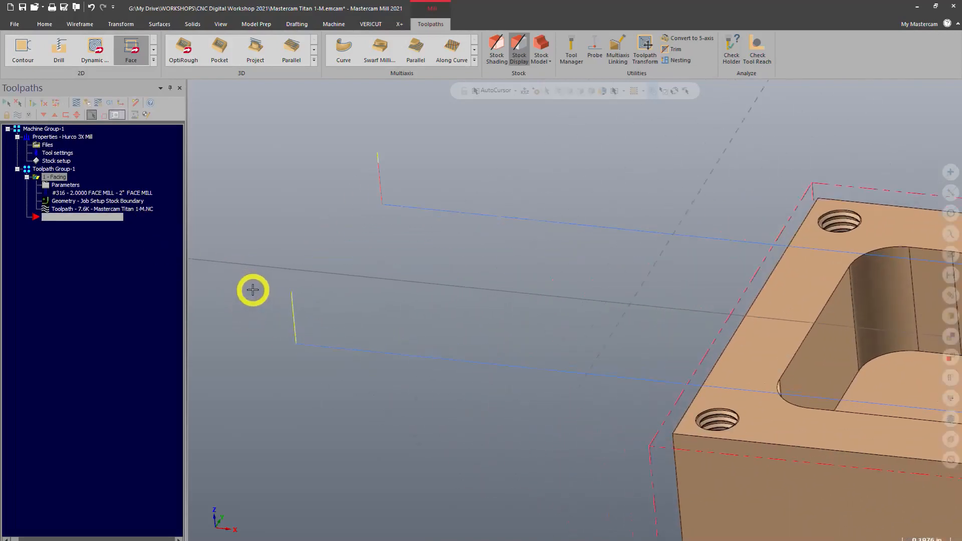
mouse_move(379, 176)
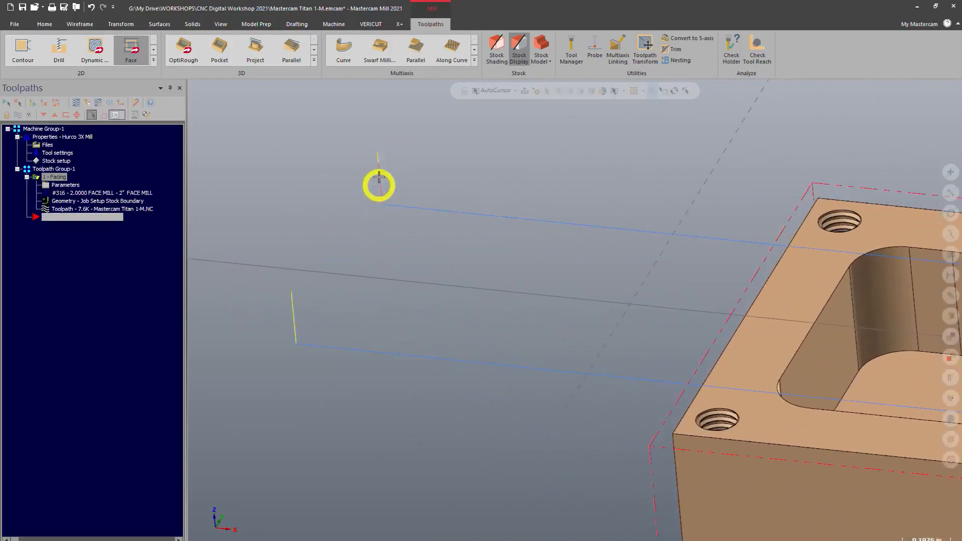
mouse_move(289, 341)
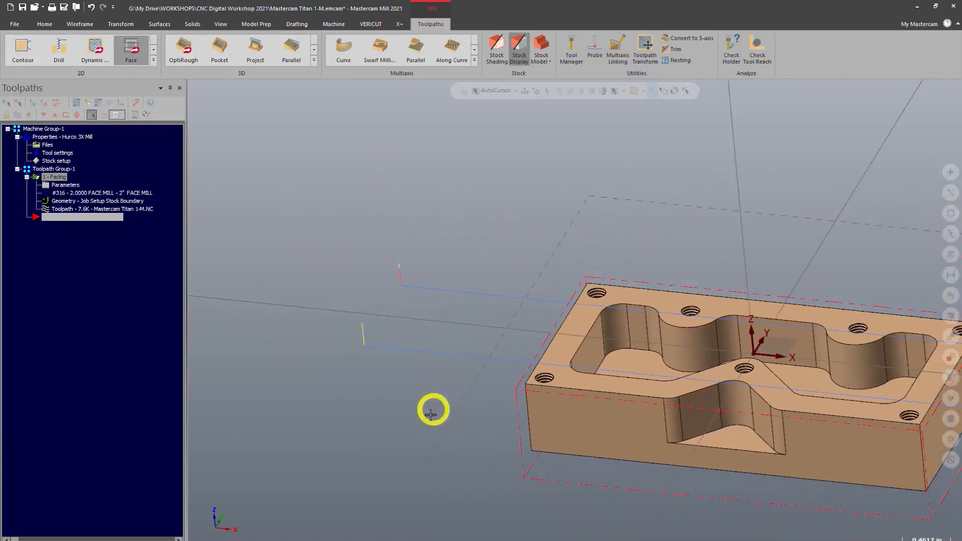
drag(433, 411, 379, 453)
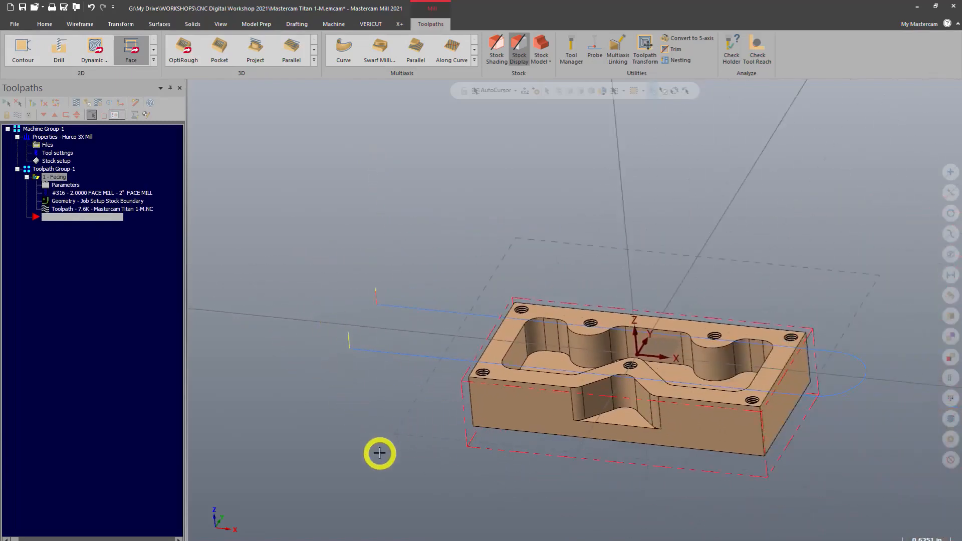
drag(379, 453, 750, 439)
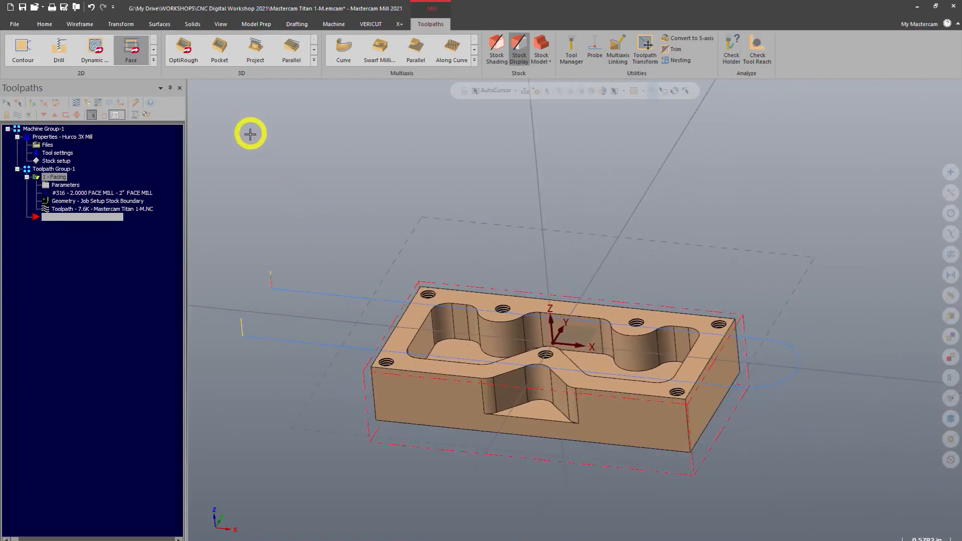
mouse_move(571, 315)
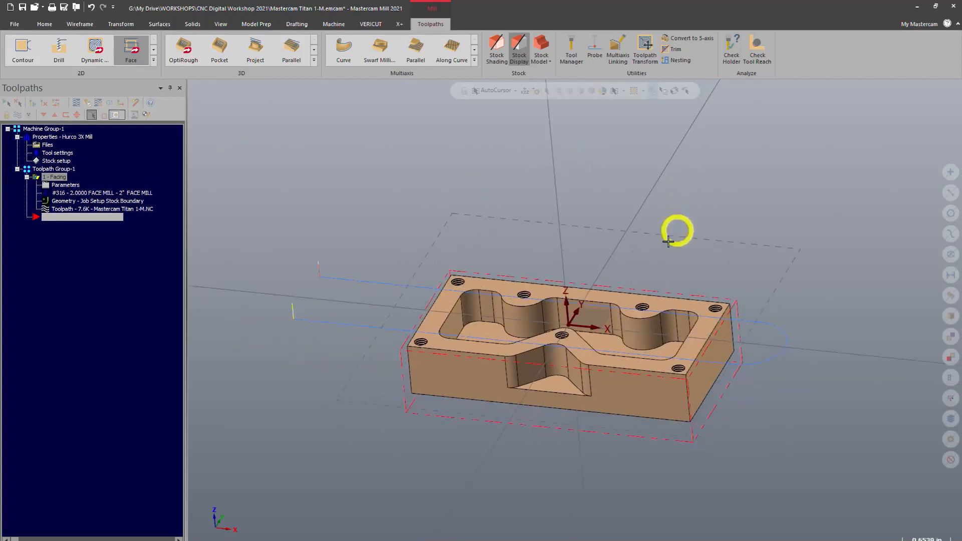
drag(674, 231, 529, 296)
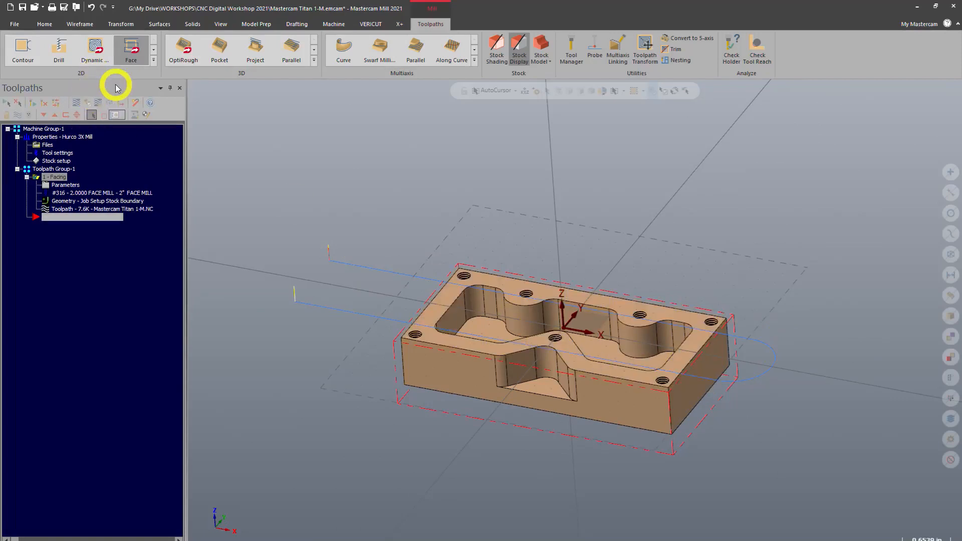
mouse_move(579, 374)
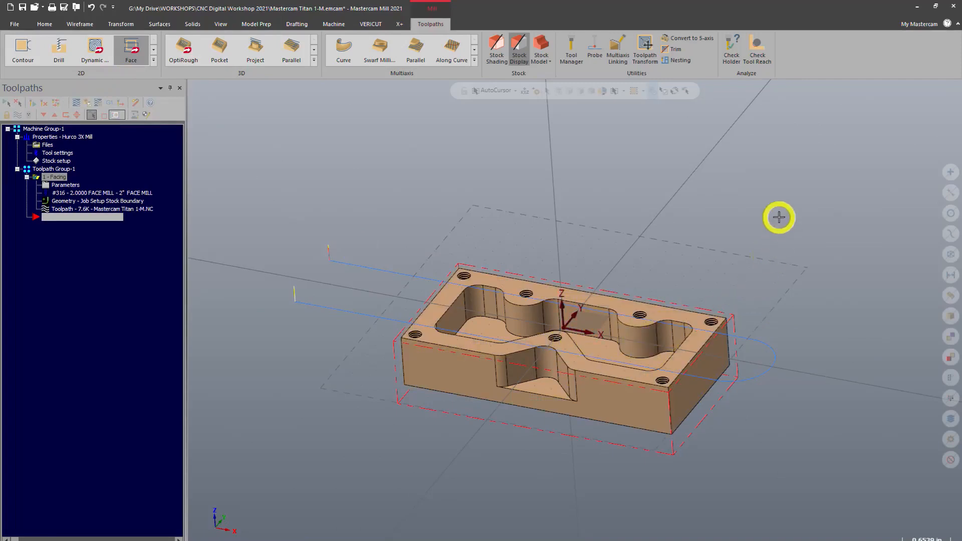
mouse_move(166, 313)
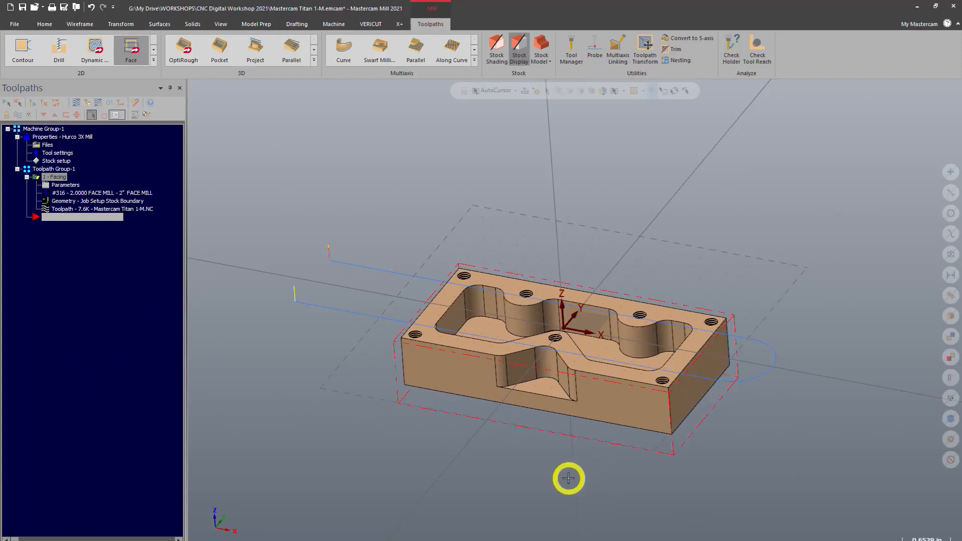
mouse_move(359, 289)
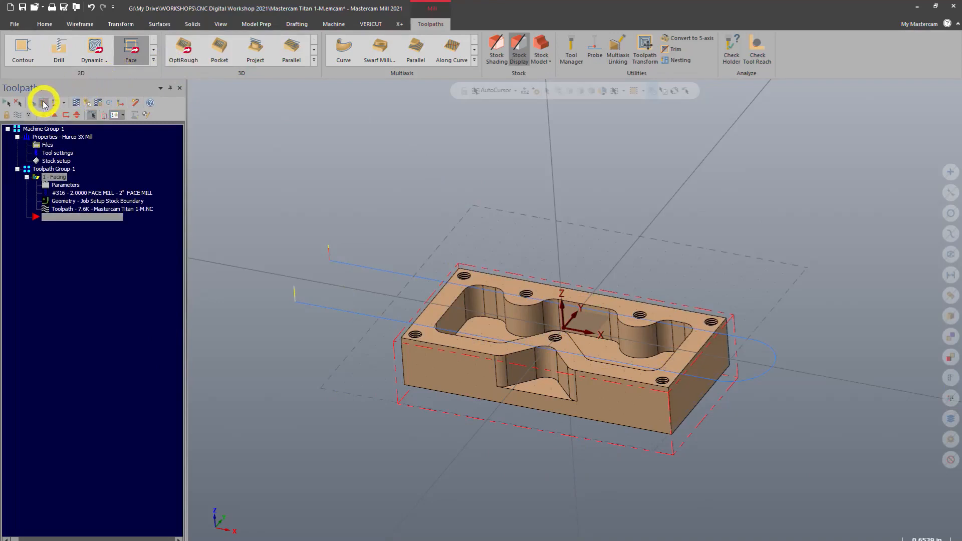
mouse_move(77, 104)
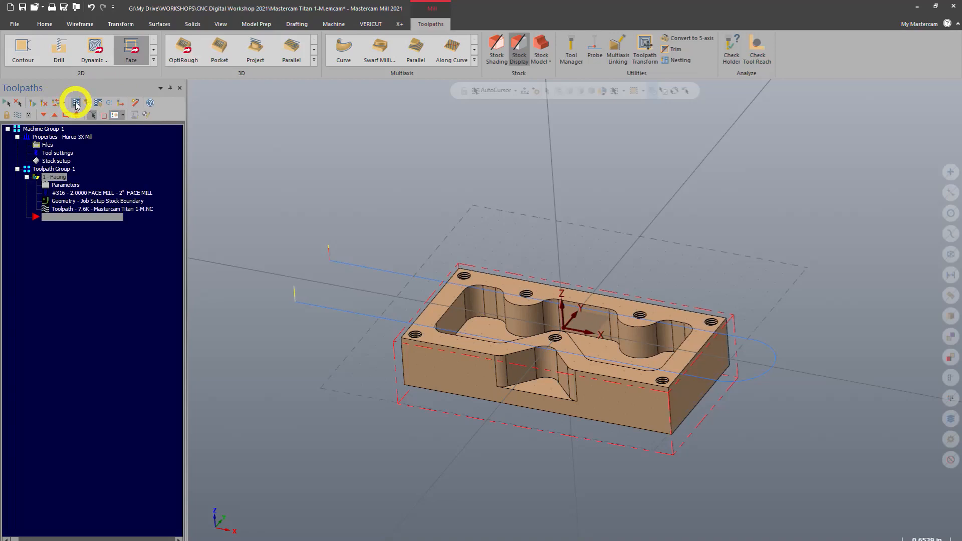
mouse_move(88, 103)
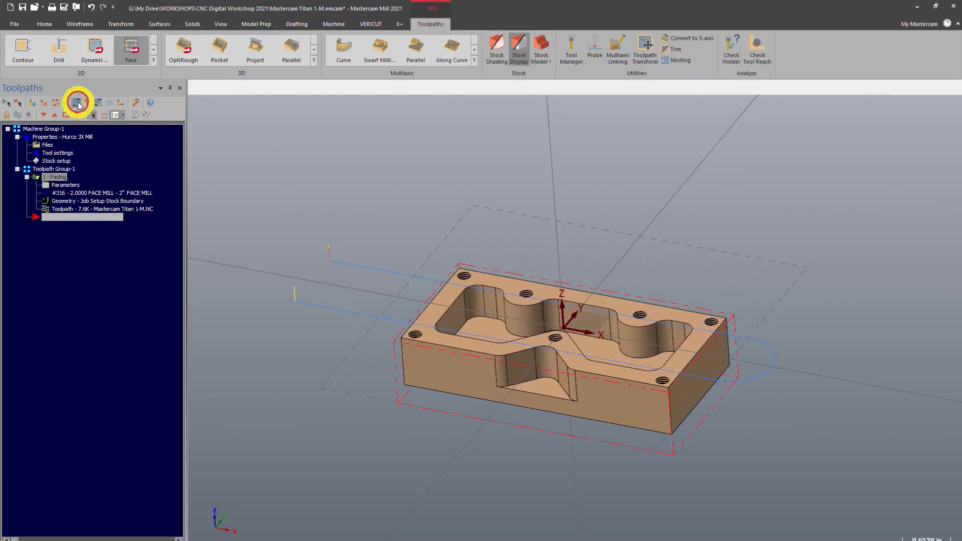
- Backplot the facing operation and play the 2-inch face mill's motion through the full path
click(78, 102)
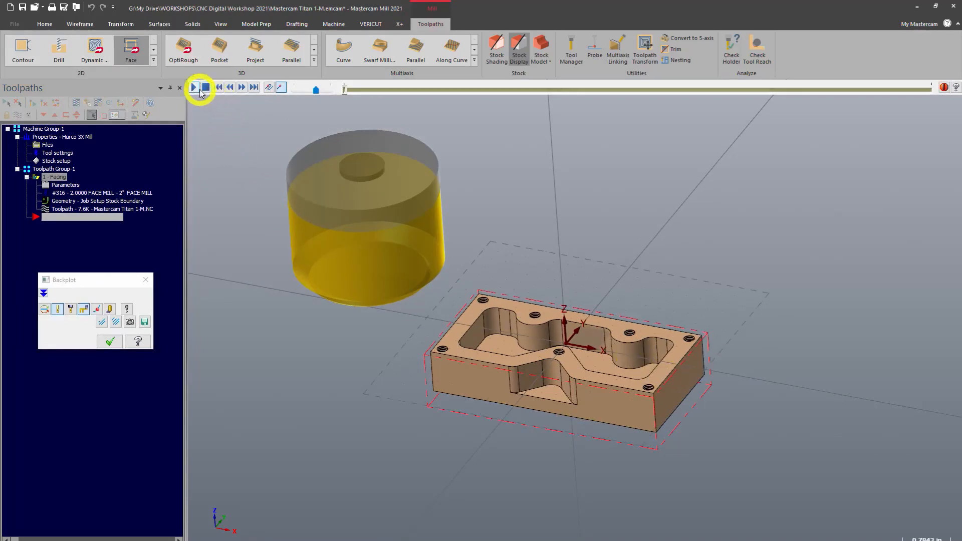
click(194, 87)
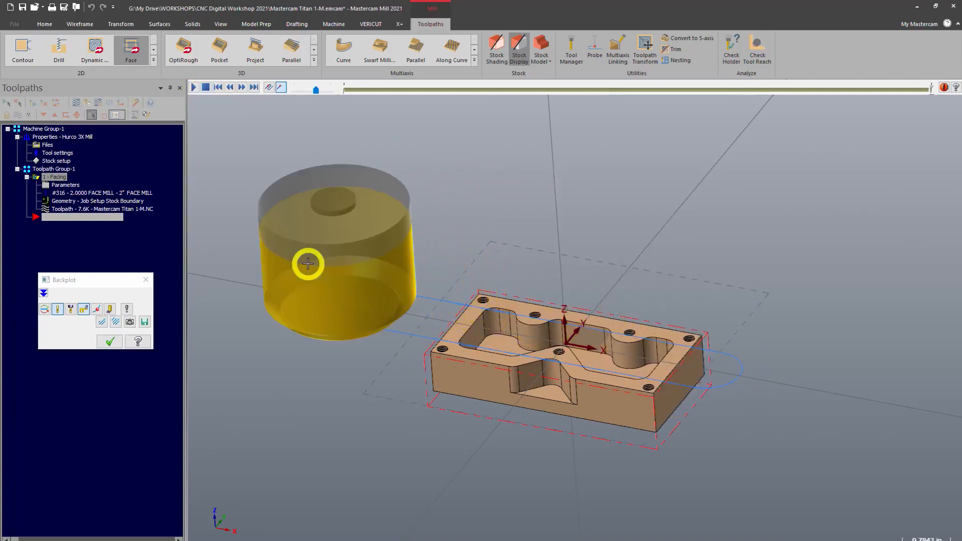
click(205, 86)
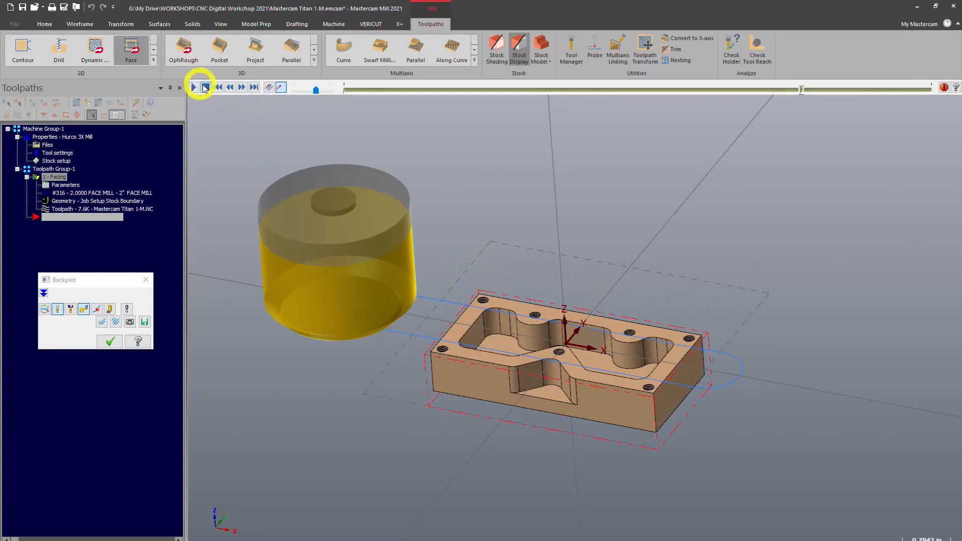
click(194, 86)
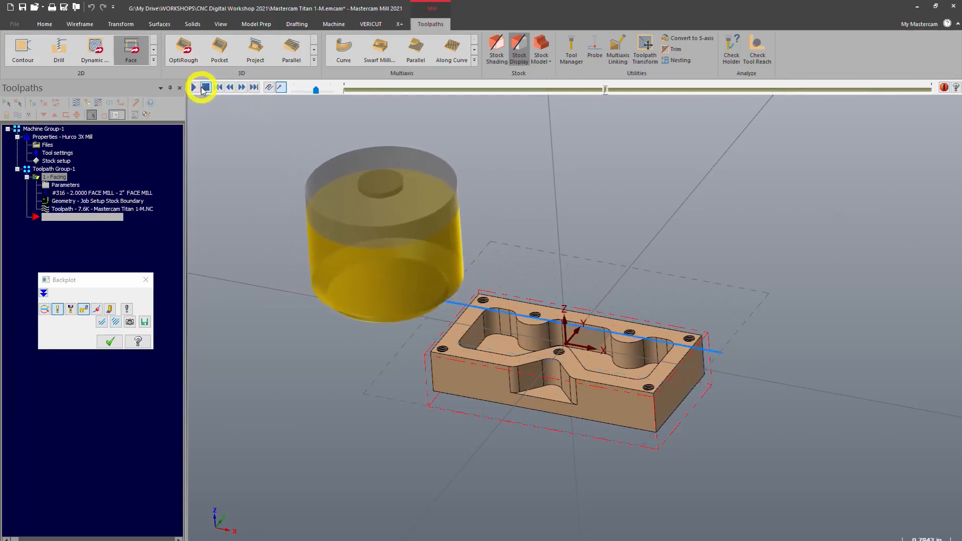
click(194, 88)
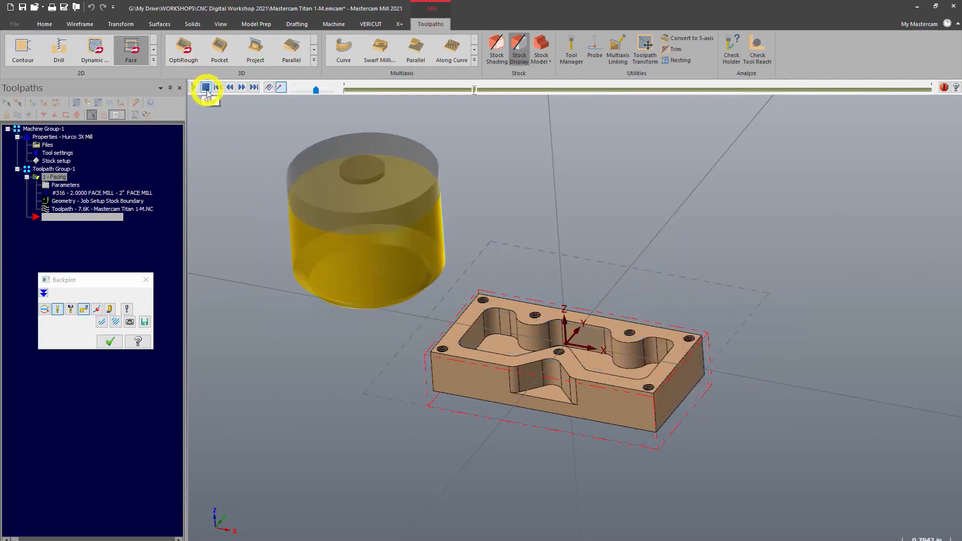
click(241, 86)
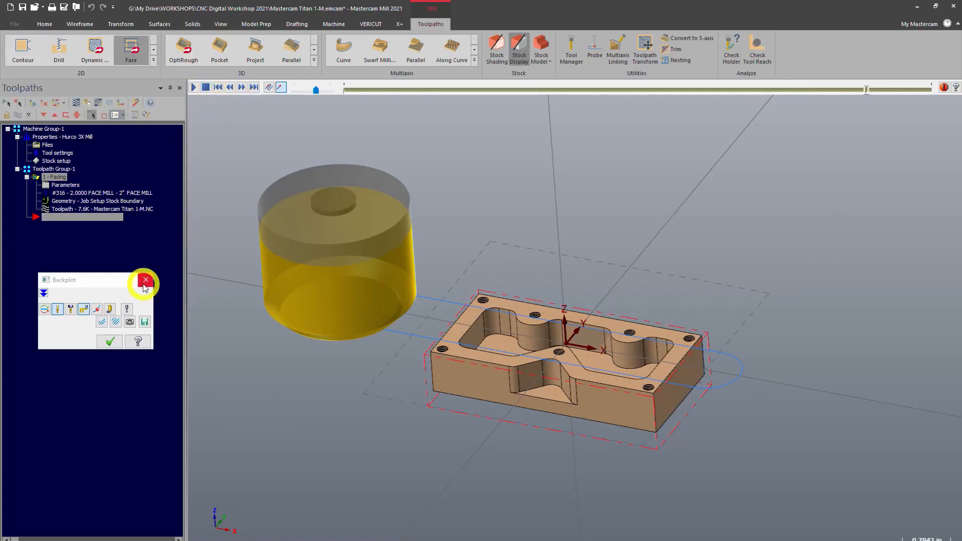
- Close backplot and launch Verify for the facing operation in the Mastercam Simulator
click(146, 281)
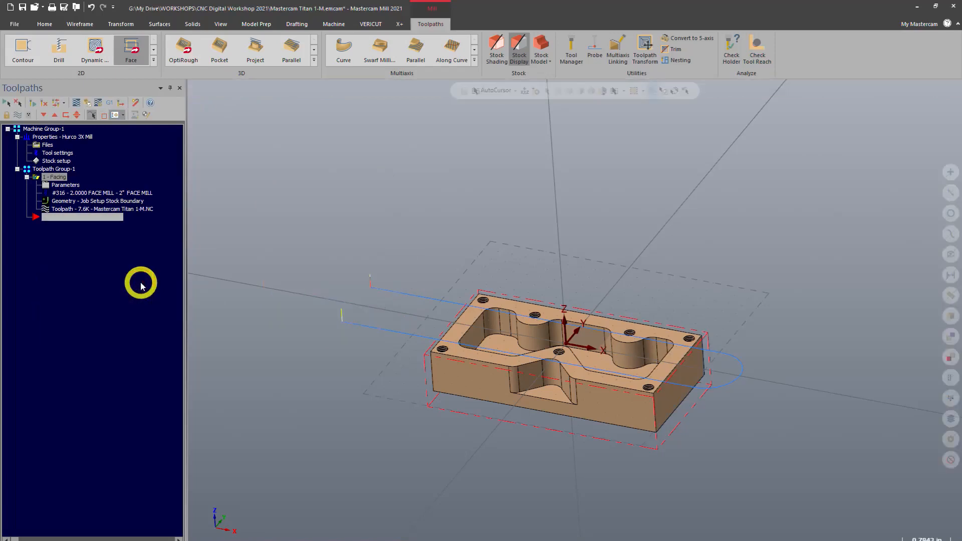
mouse_move(362, 334)
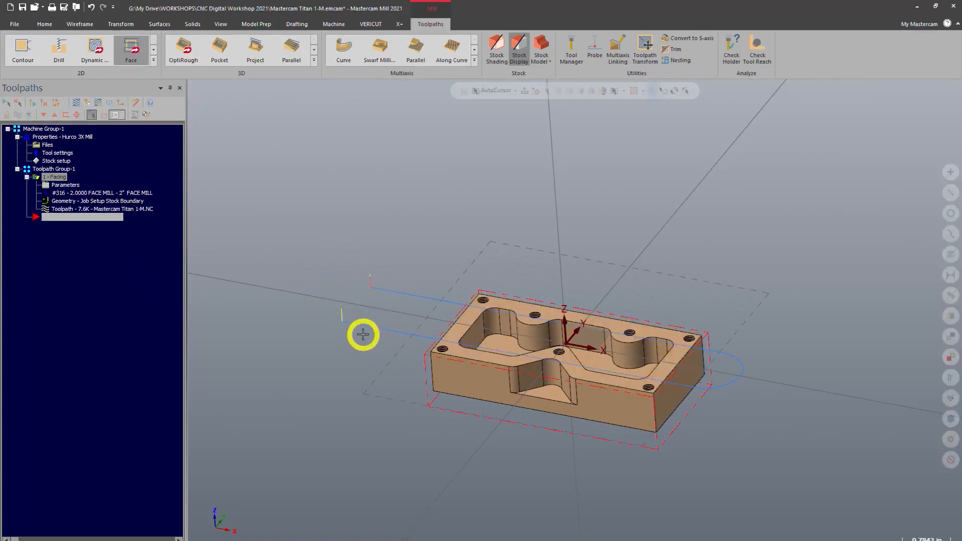
mouse_move(147, 371)
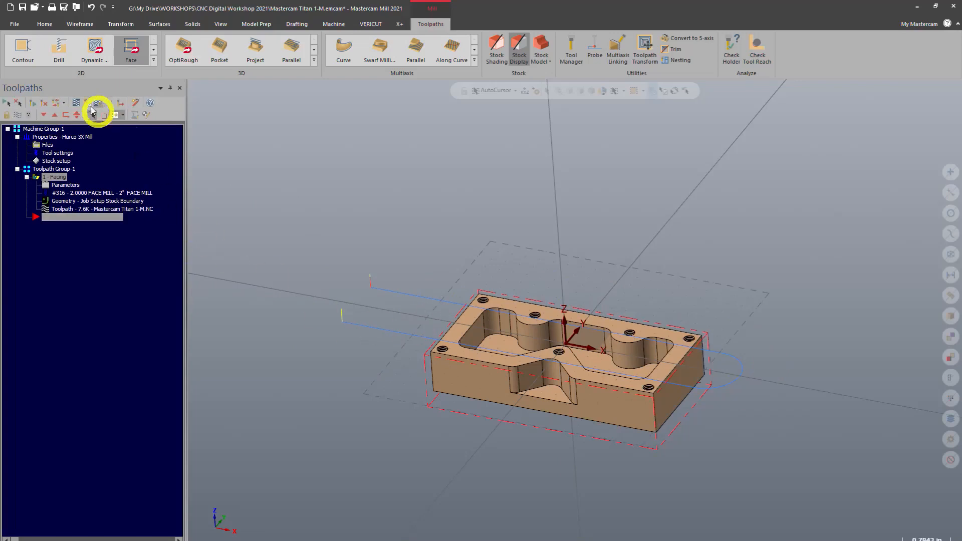
click(90, 104)
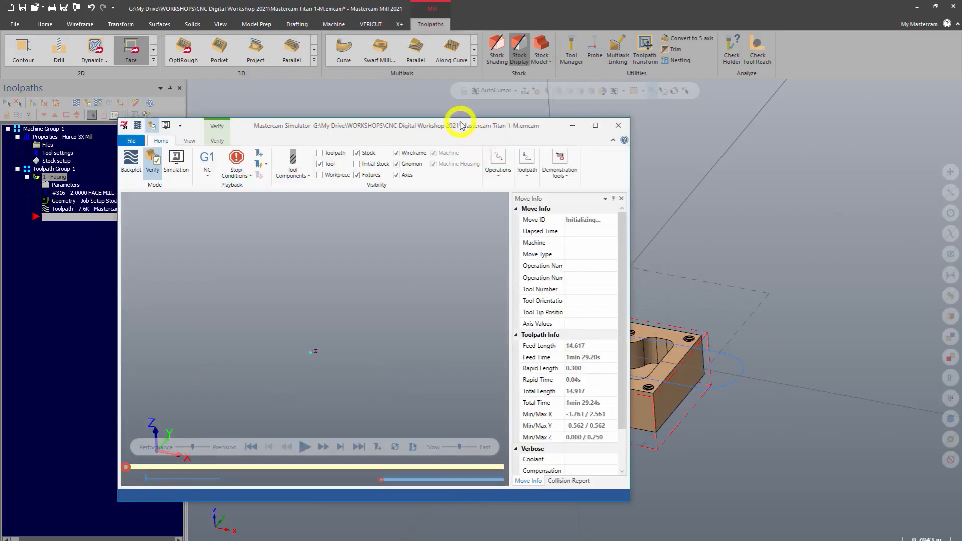
- Maximize the Simulator and orbit the view to inspect the faced block after all 7 moves
click(595, 125)
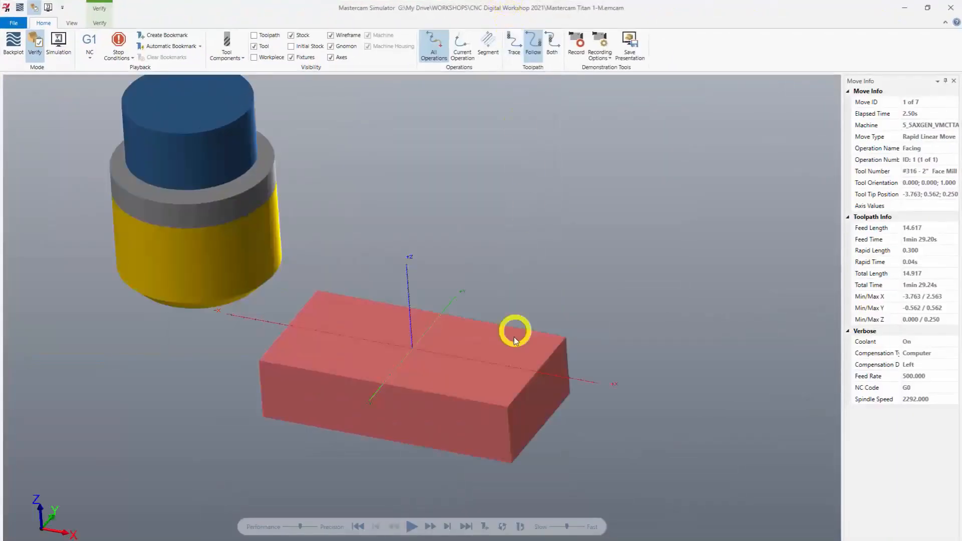
mouse_move(353, 358)
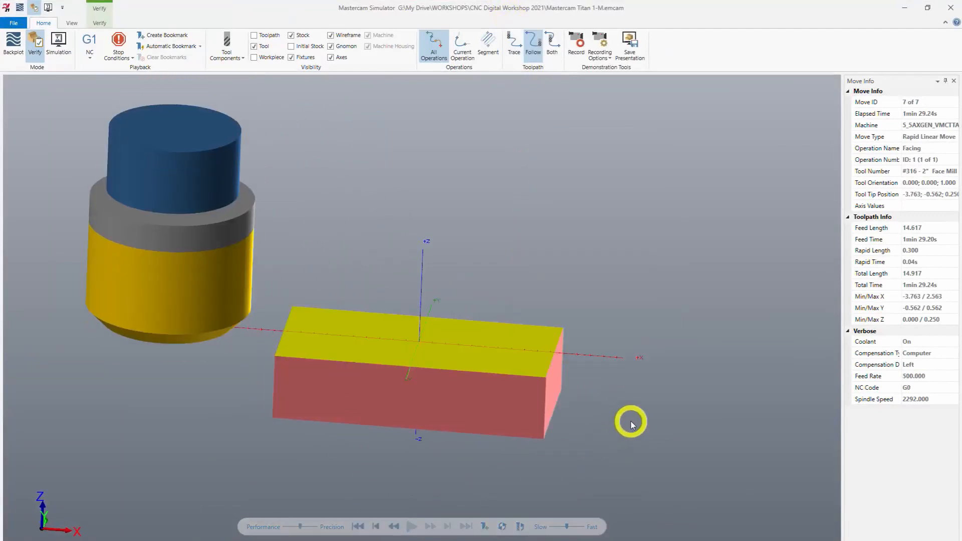
drag(630, 423, 578, 370)
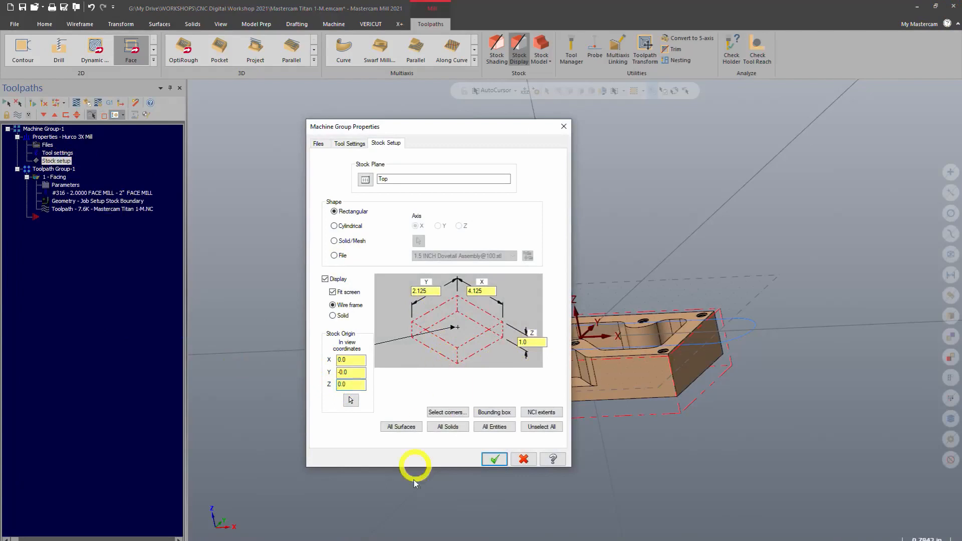
- Accept the 4.125 × 2.125 × 1.0 rectangular stock setup
click(494, 459)
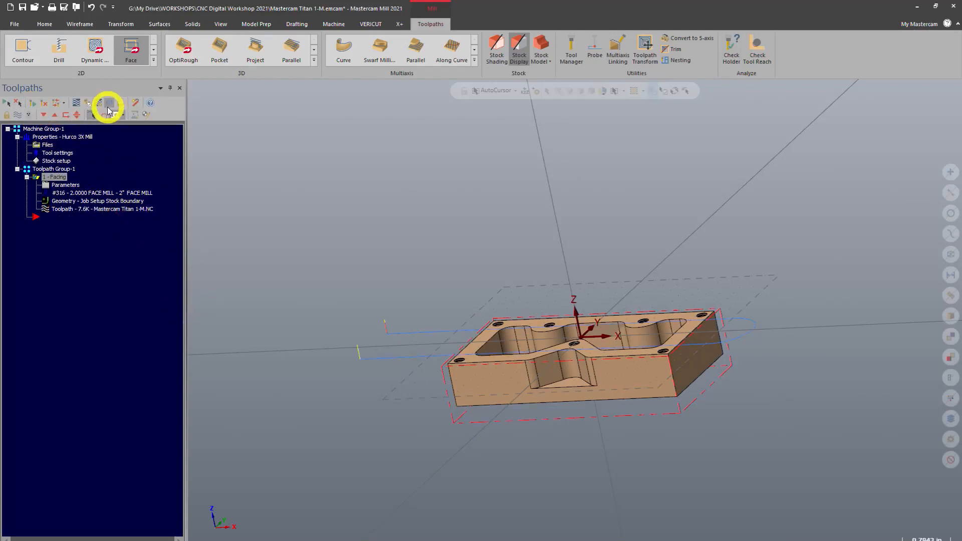
- Re-verify the facing operation in the Simulator, playing all 7 moves and inspecting the new stock block
click(108, 106)
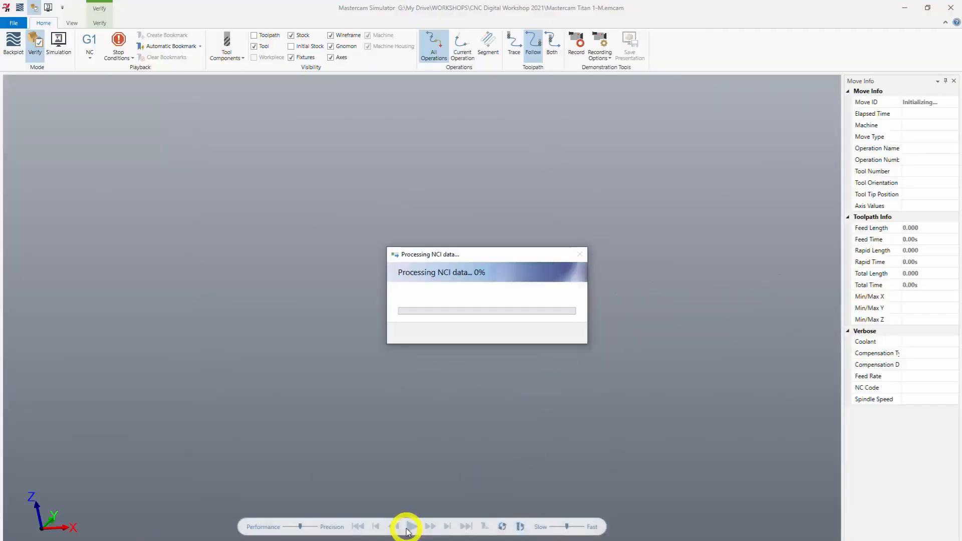
click(406, 526)
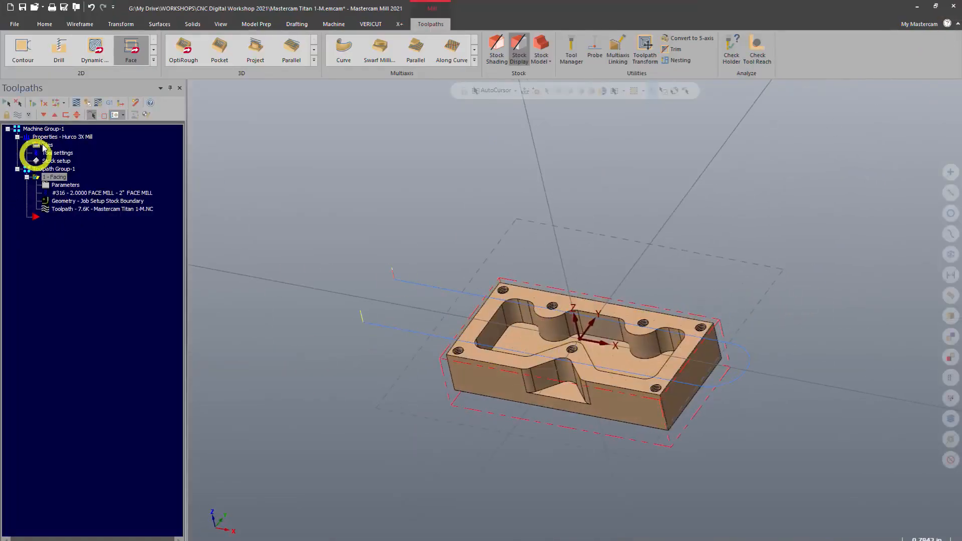
mouse_move(86, 105)
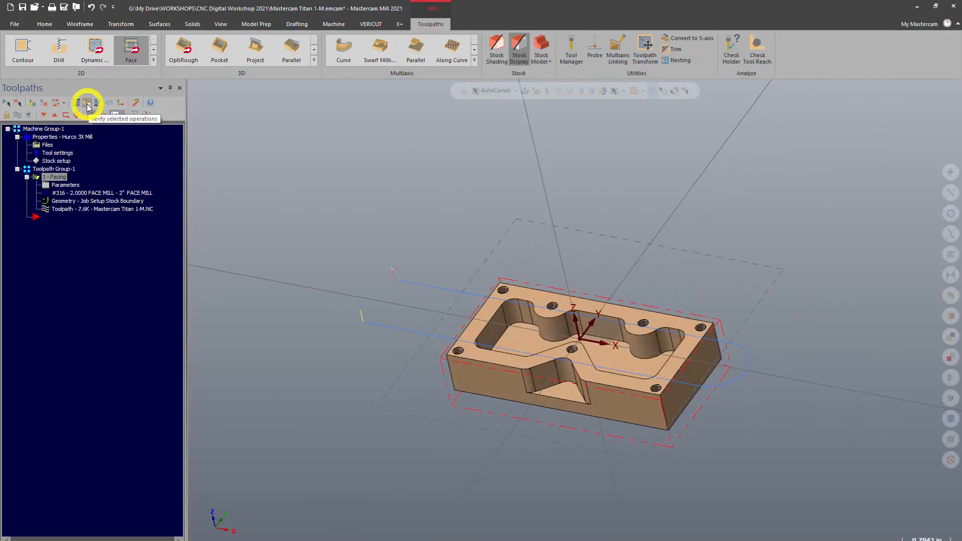
click(87, 103)
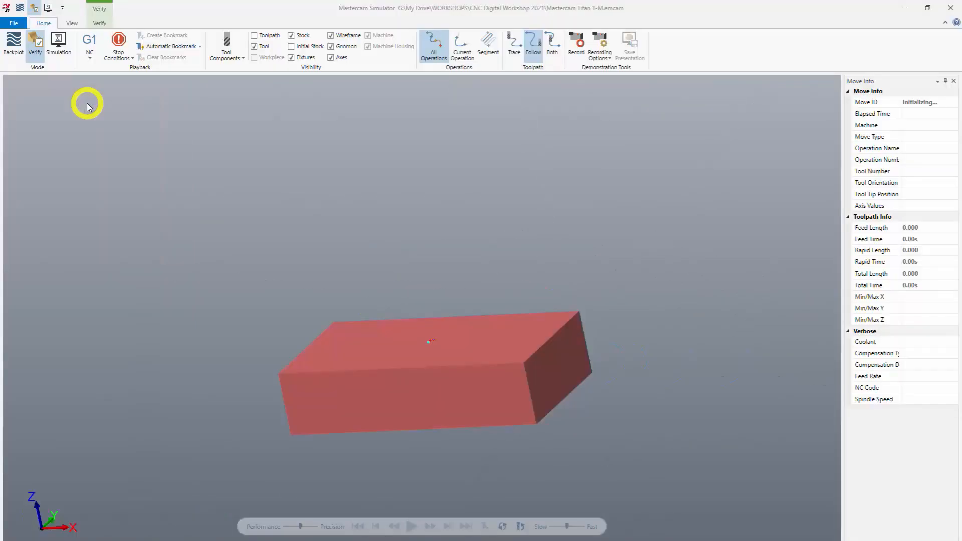
click(413, 526)
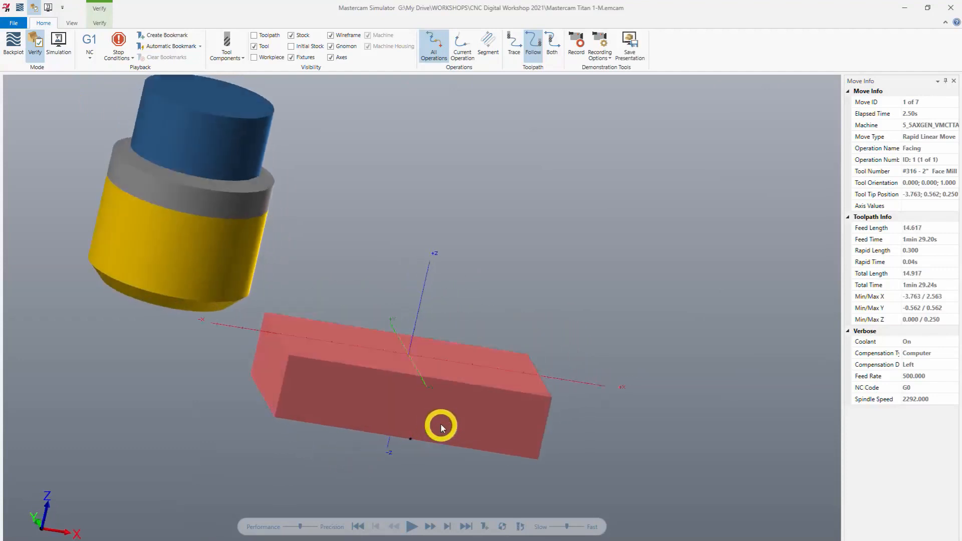
drag(441, 428, 407, 425)
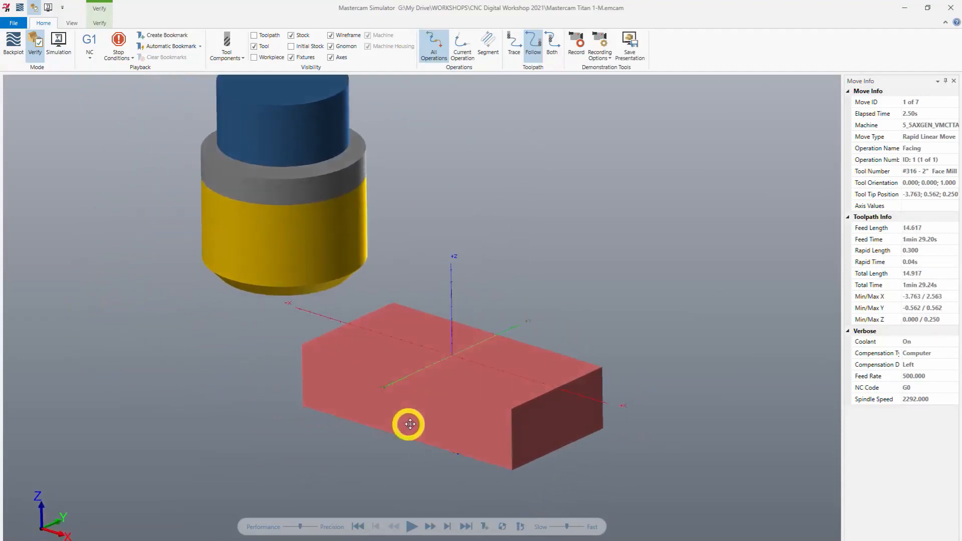
click(413, 527)
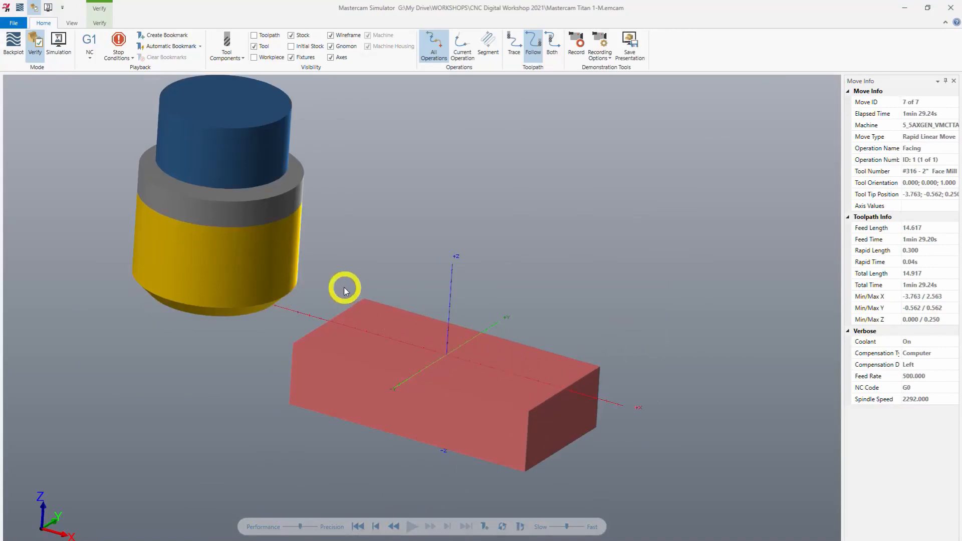
mouse_move(504, 401)
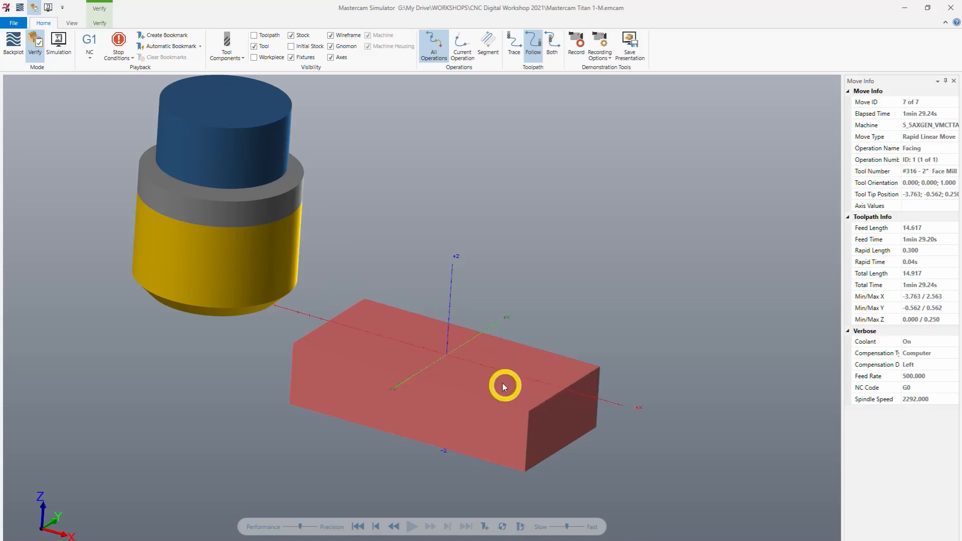
drag(503, 386, 497, 472)
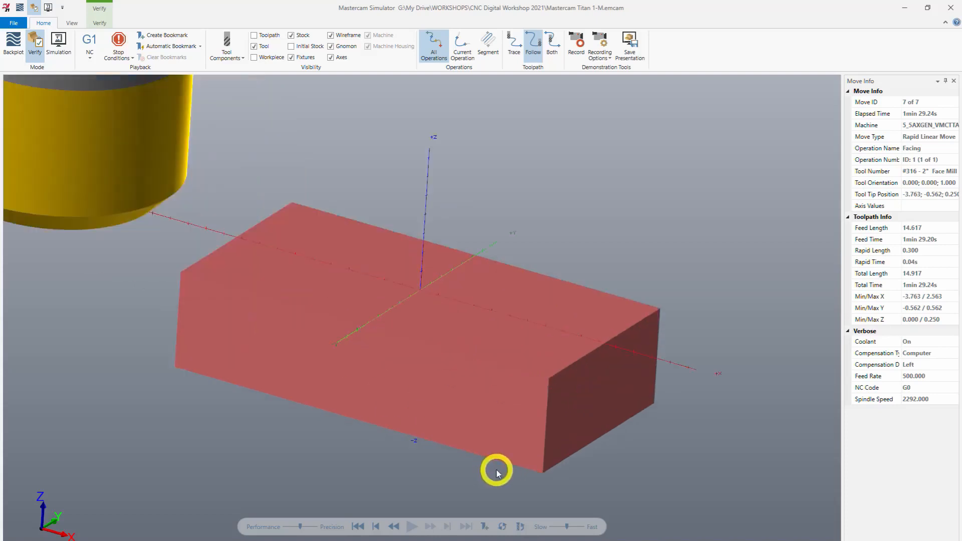
drag(497, 472, 618, 396)
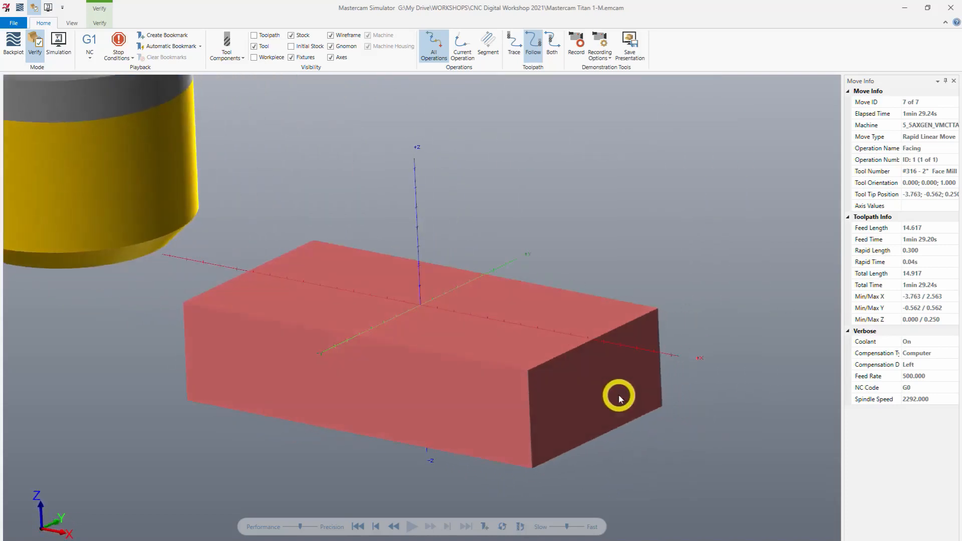
mouse_move(523, 324)
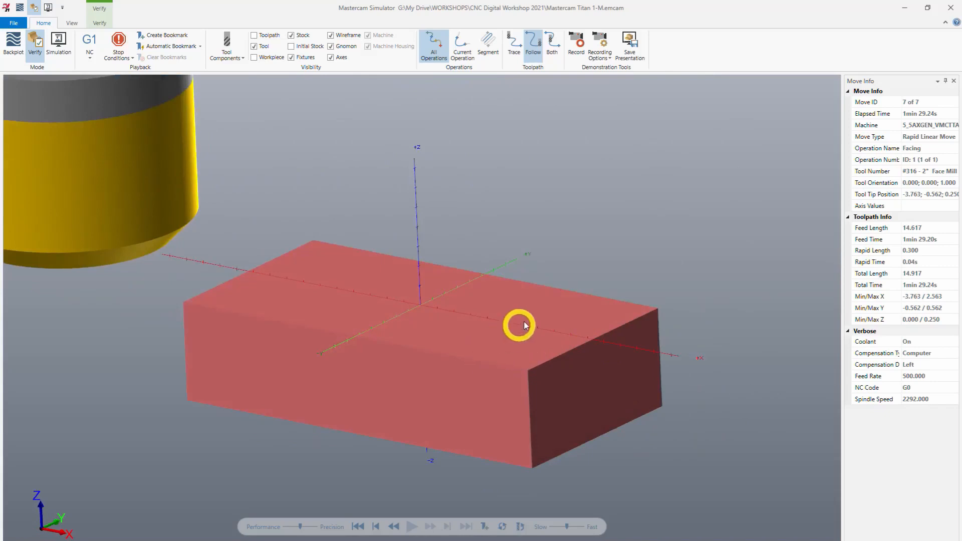
mouse_move(408, 265)
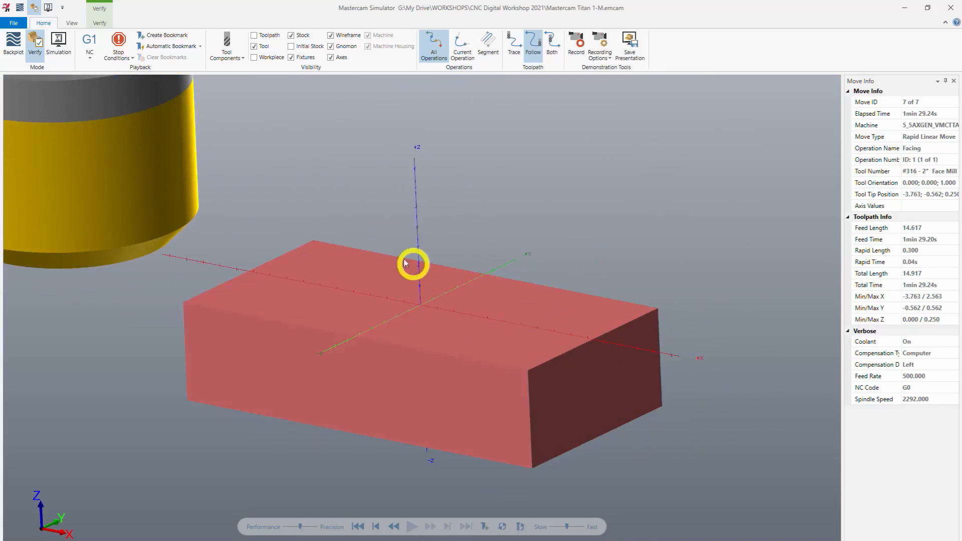